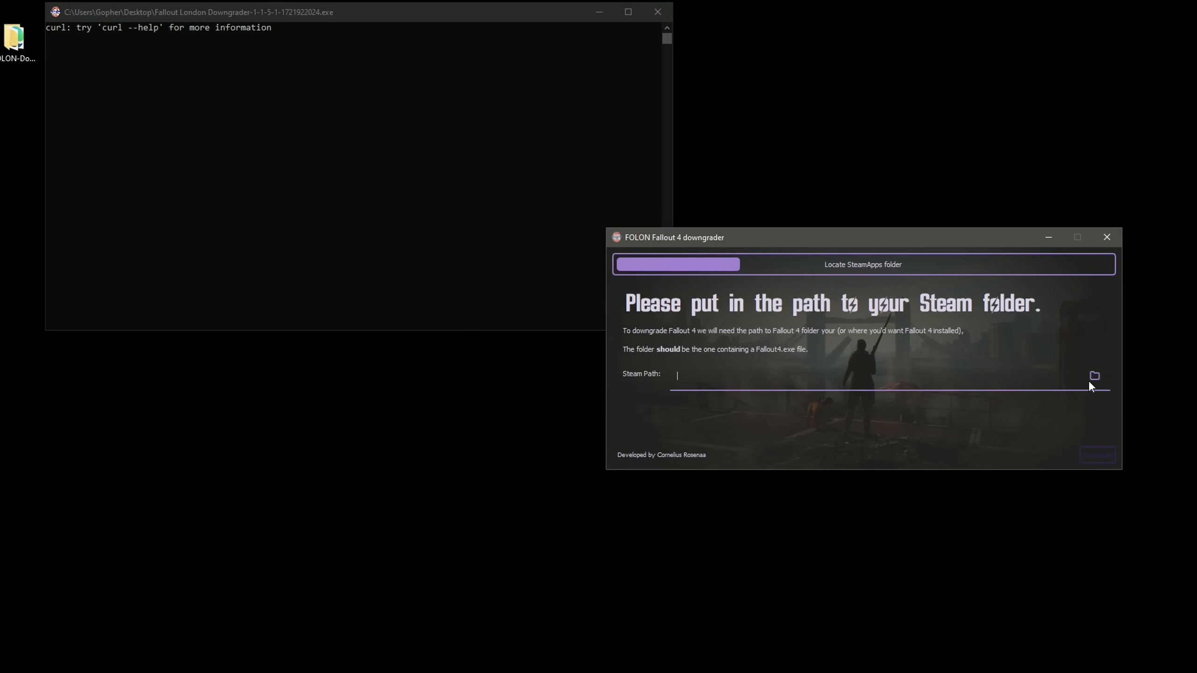
- Point the downgrader at the Steam folder, authorise Steam Guard, and dismiss the timeout error report
left_click(1094, 376)
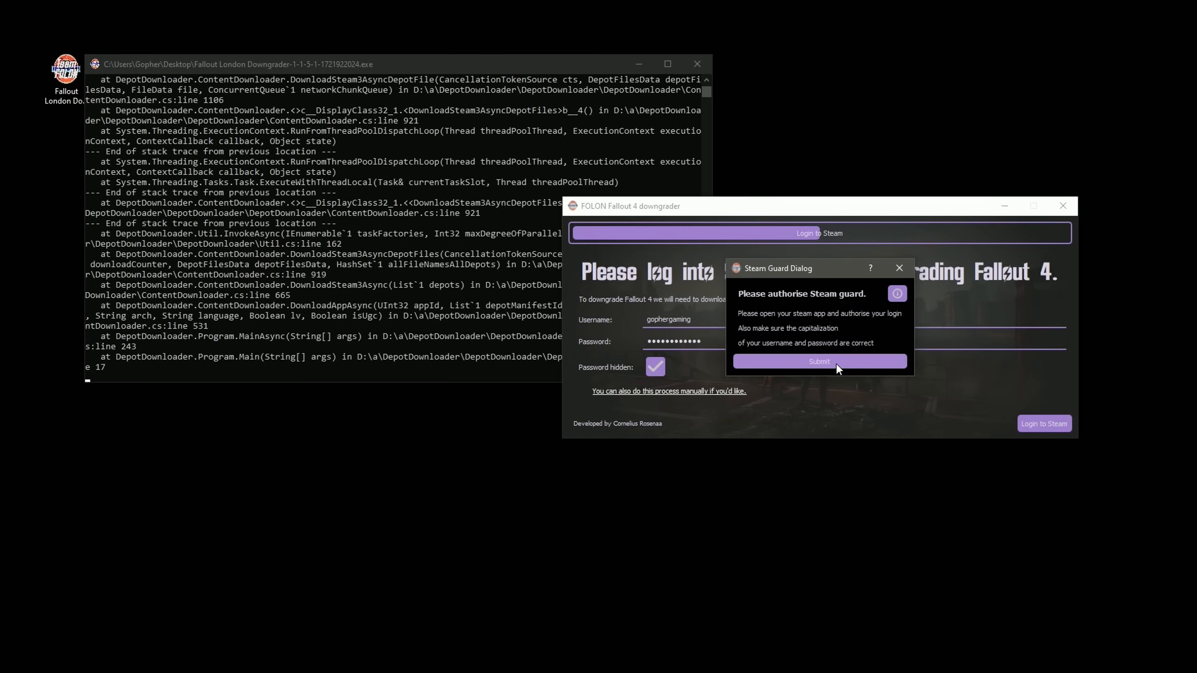
left_click(819, 361)
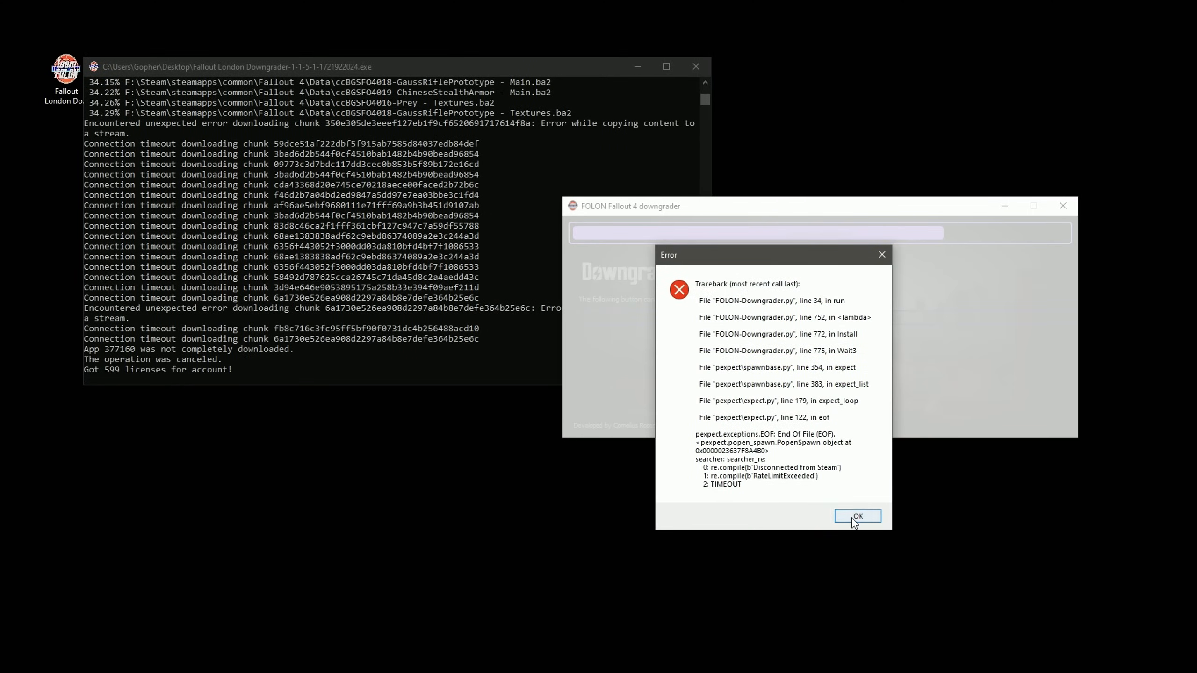
left_click(856, 515)
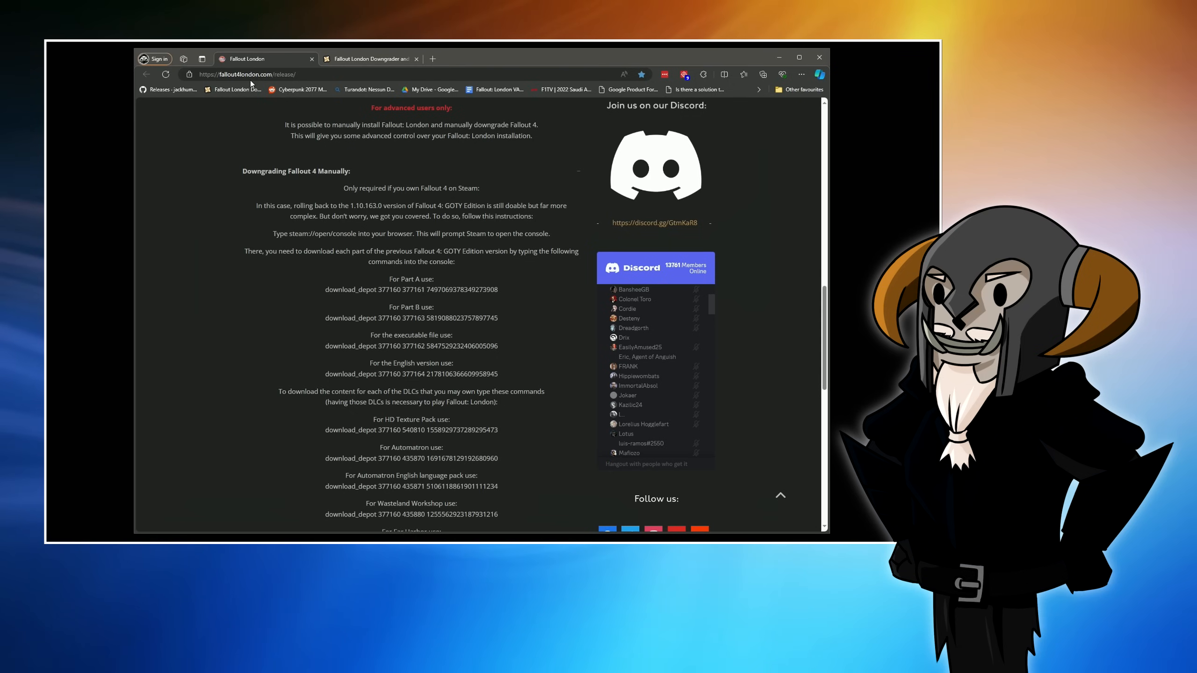
mouse_move(248, 239)
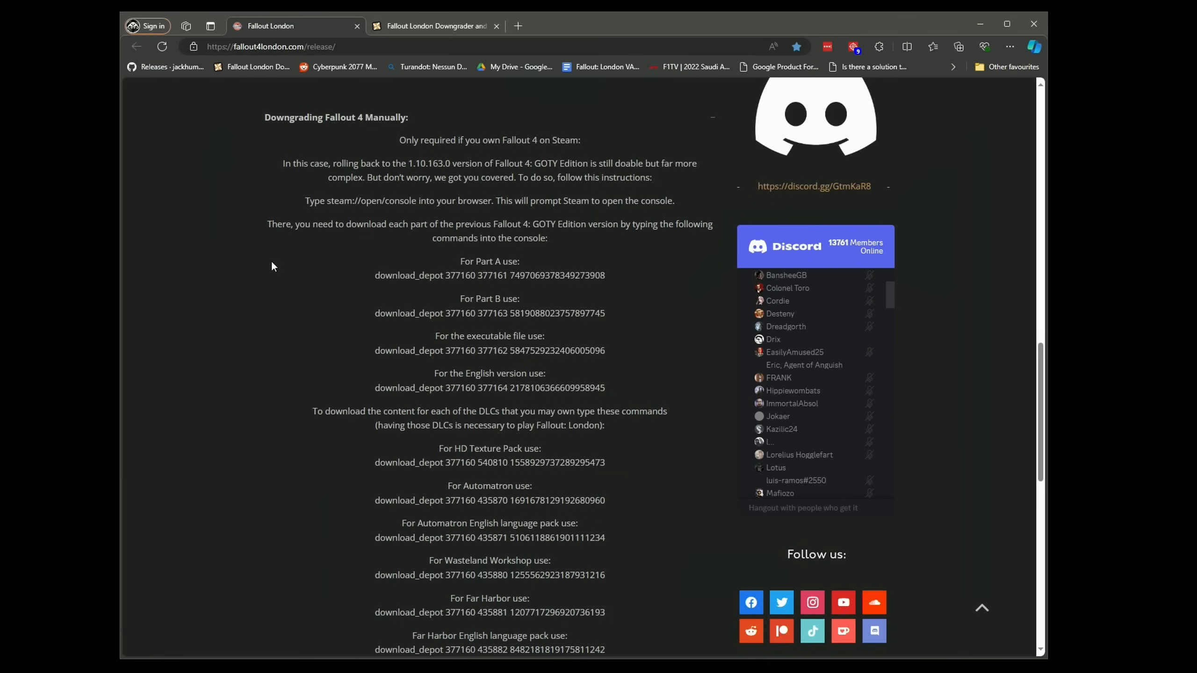
- Scroll the Fallout London release page to the manual downgrading instructions
scroll("down", 3)
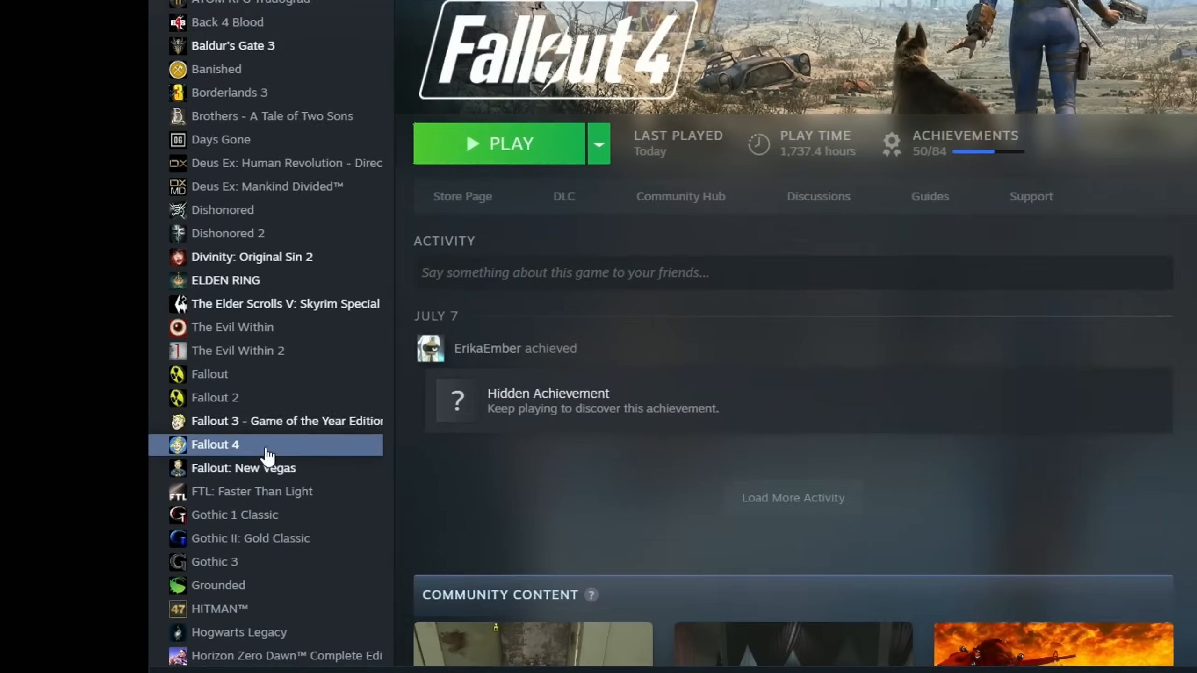
- Set Fallout 4's automatic updates to 'Only update this game when I launch it' via Properties > Updates
scroll("down", 3)
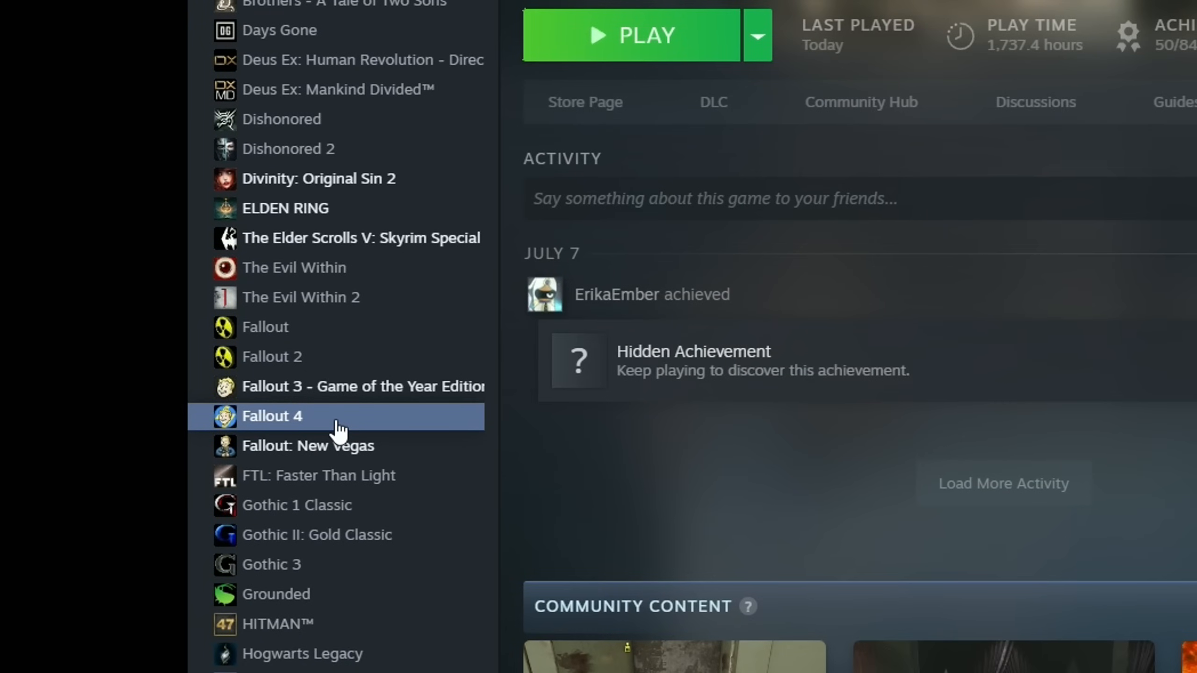
right_click(271, 417)
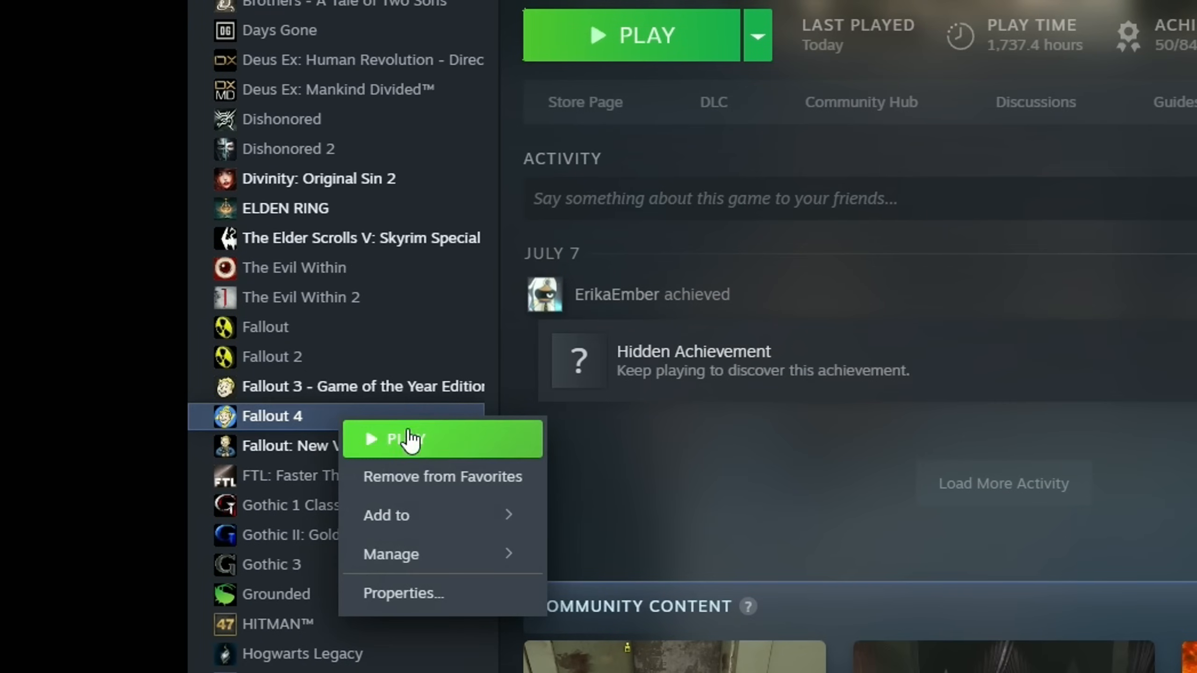
left_click(403, 593)
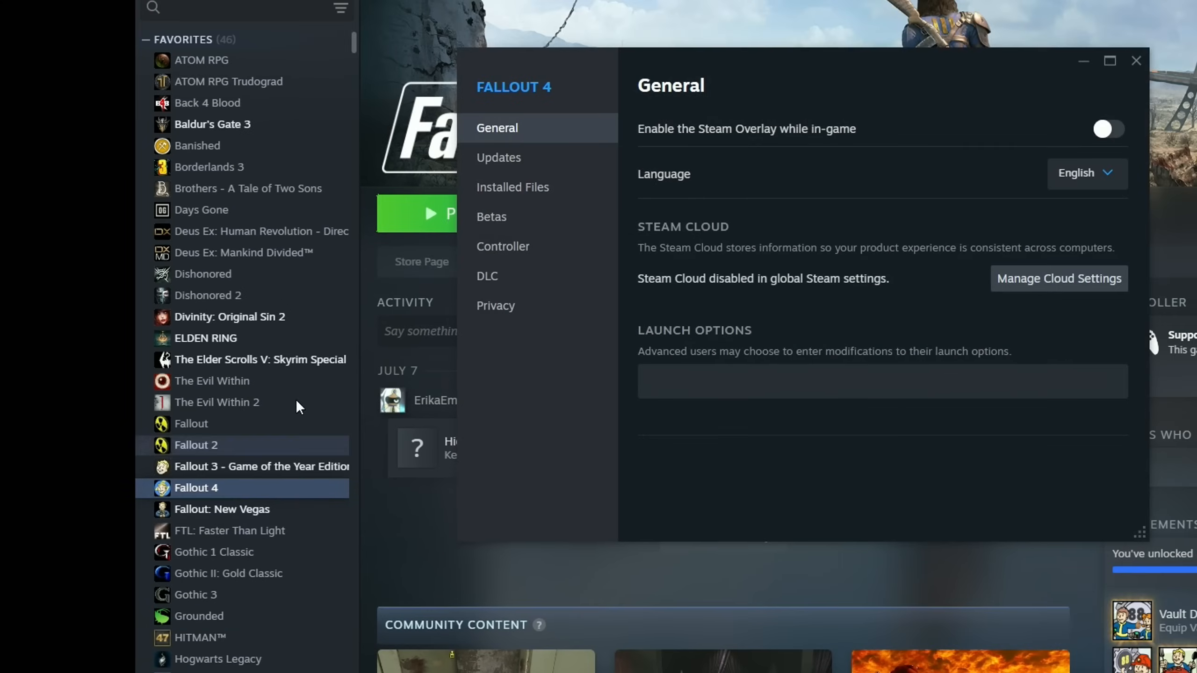
left_click(500, 157)
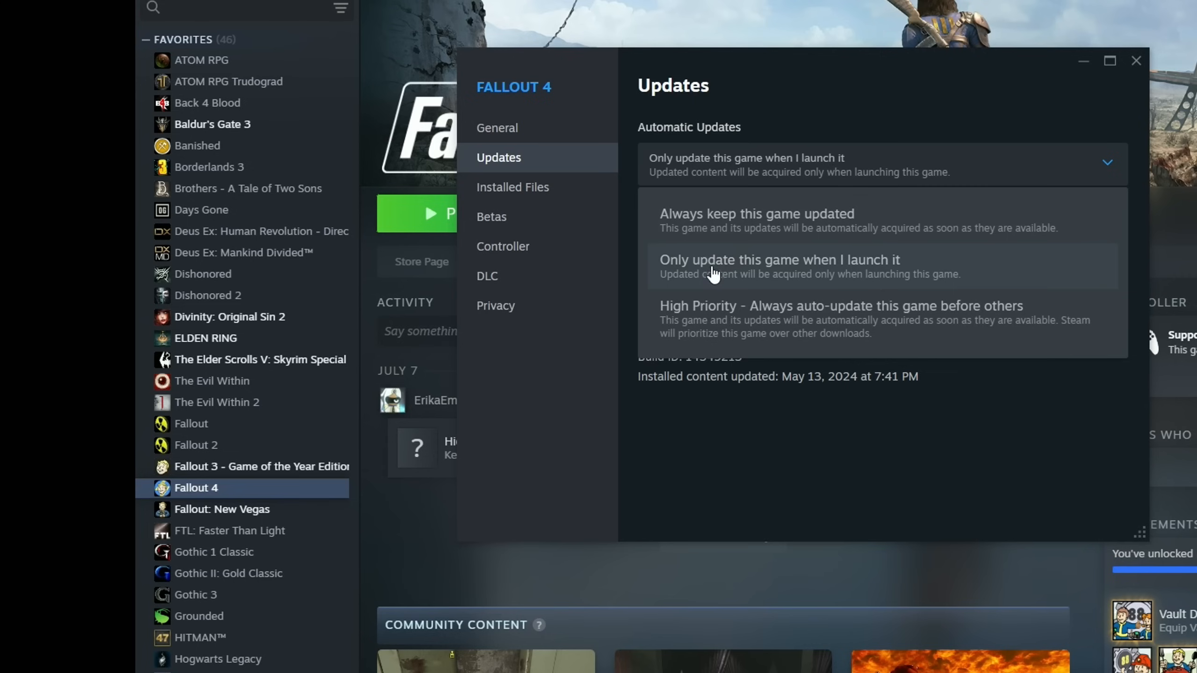
mouse_move(879, 273)
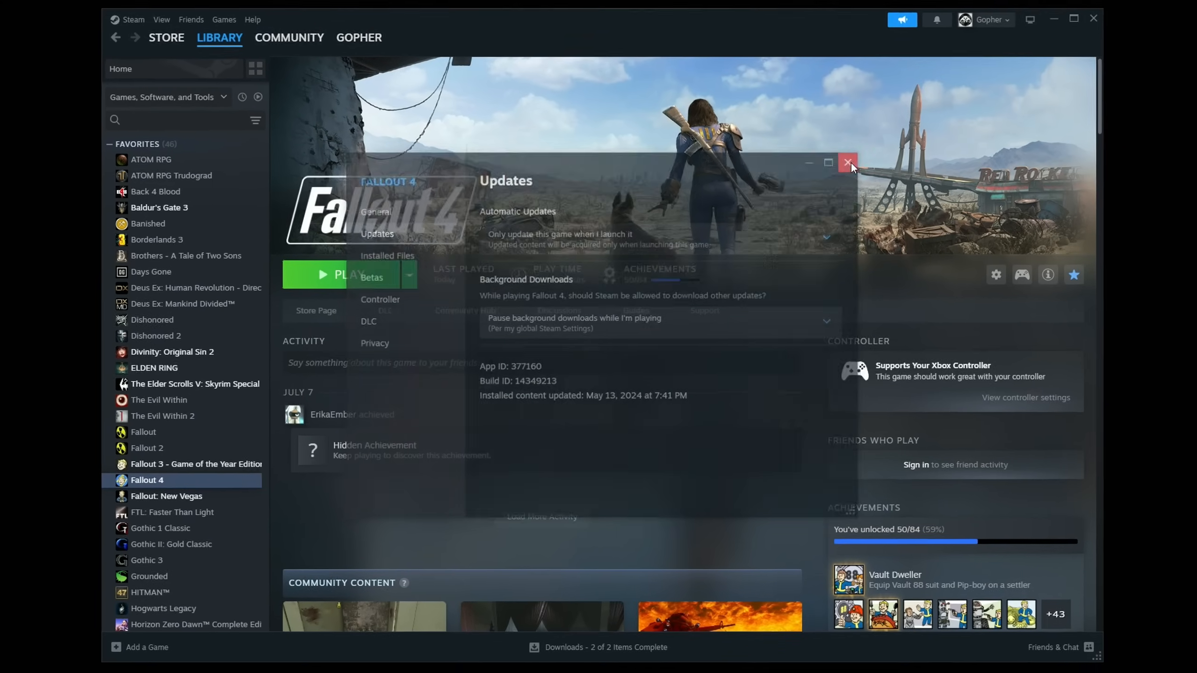
left_click(847, 163)
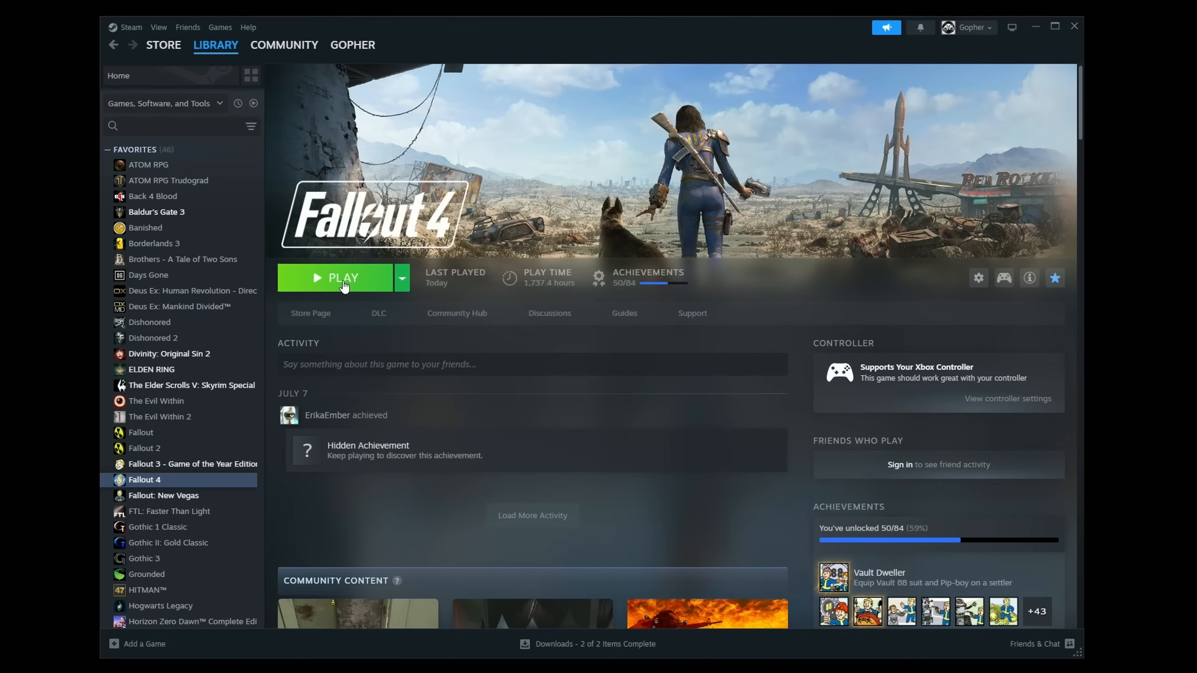
mouse_move(520, 286)
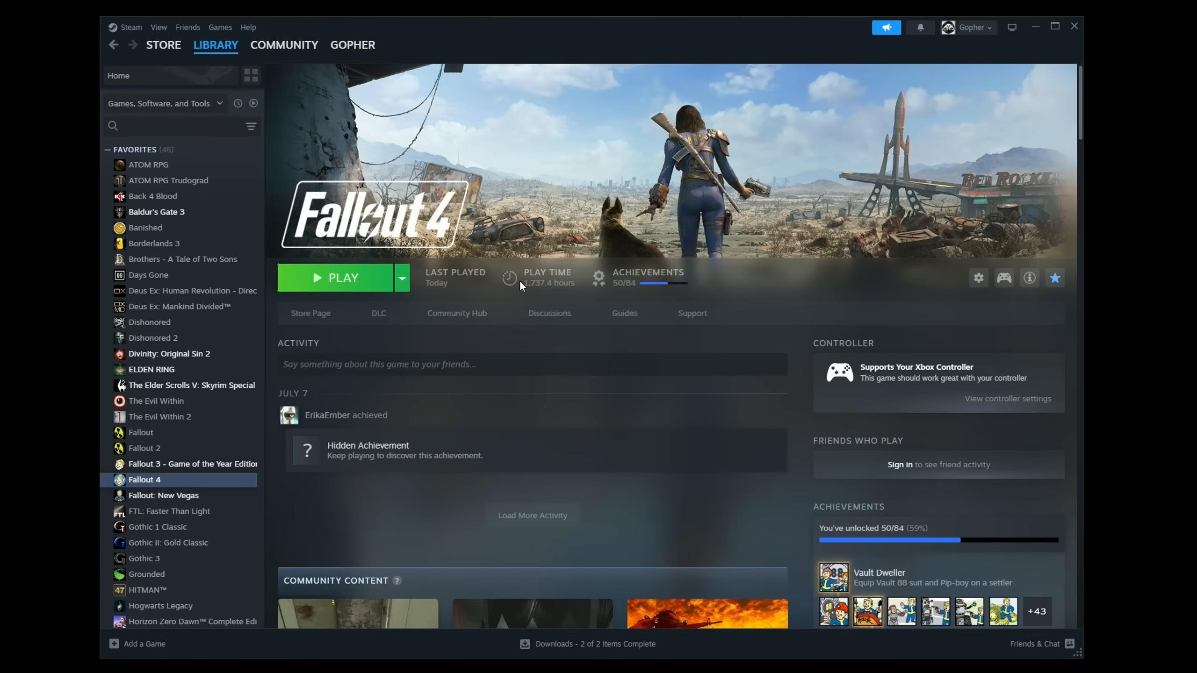
mouse_move(574, 236)
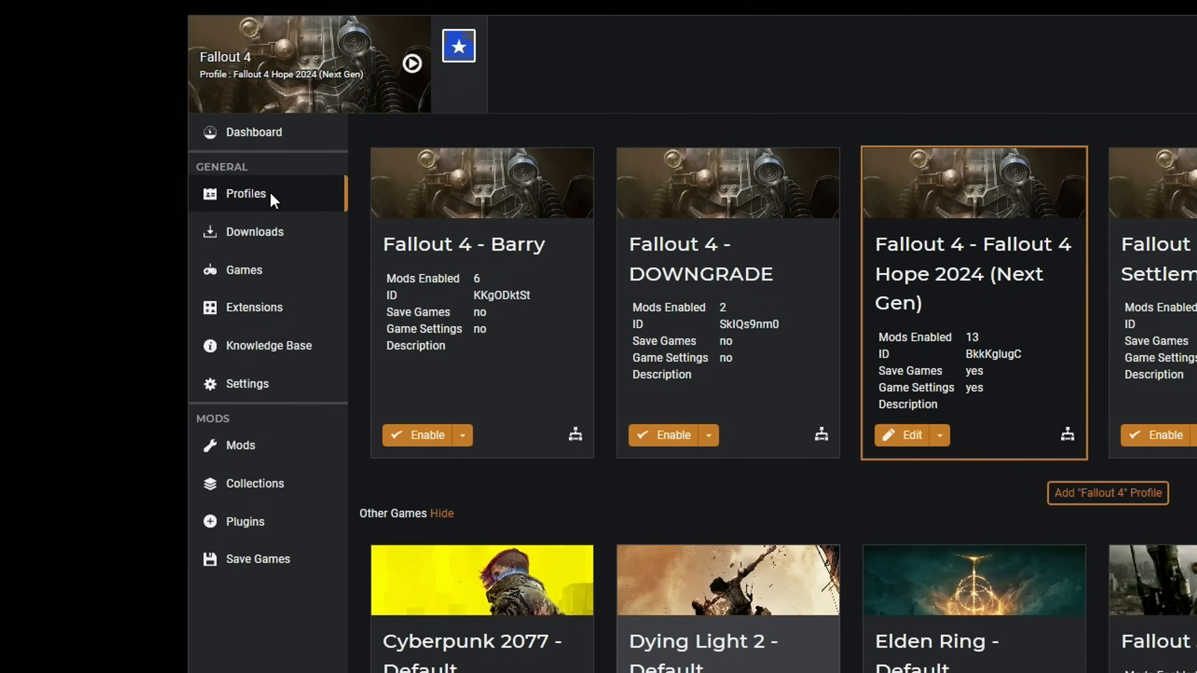
- Create a new Fallout 4 profile named 'FALLOUT : LONDON' from the Profiles page
left_click(247, 384)
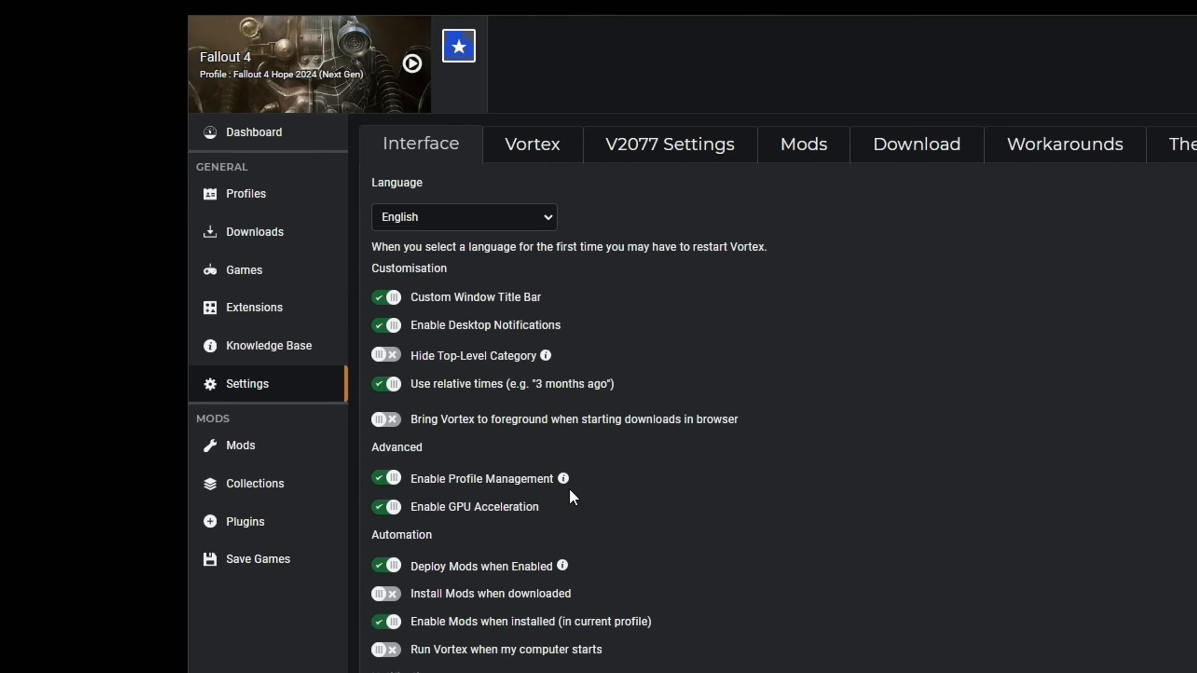
mouse_move(387, 493)
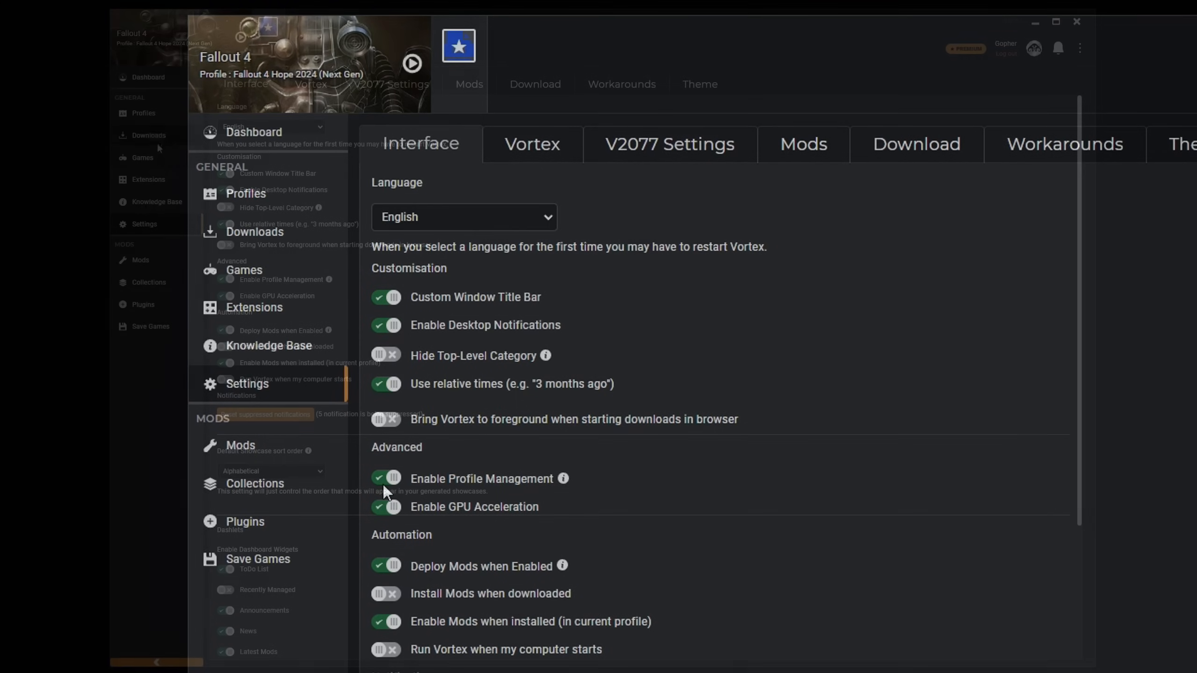
left_click(143, 113)
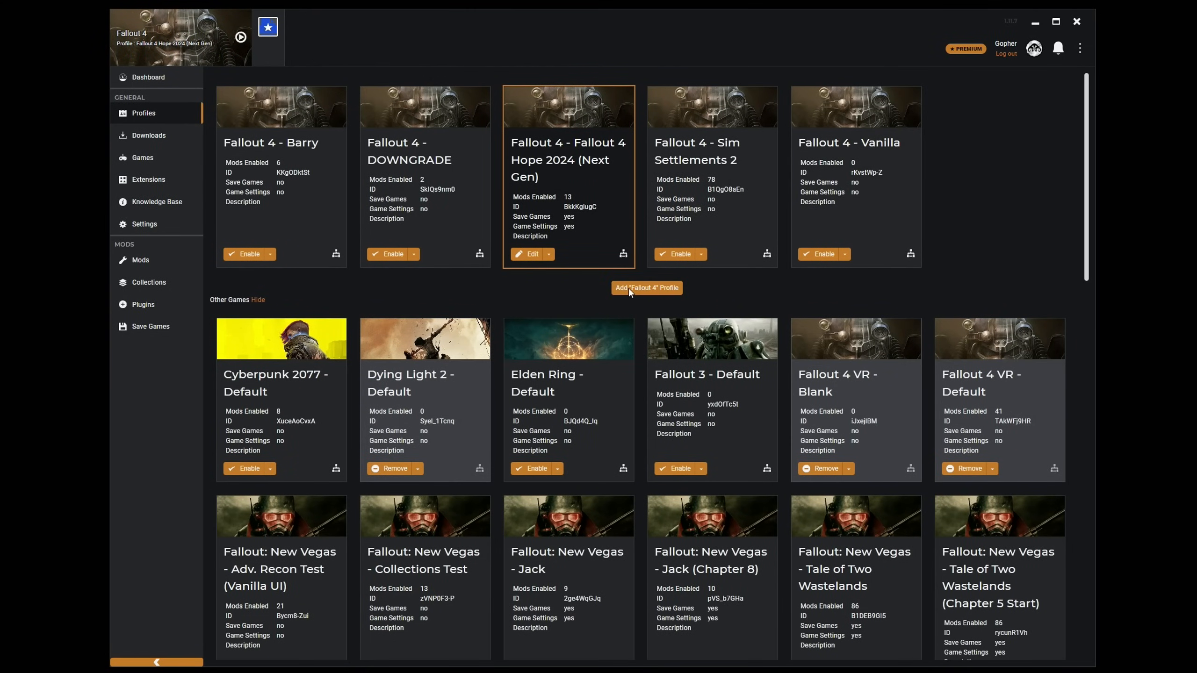
left_click(646, 288)
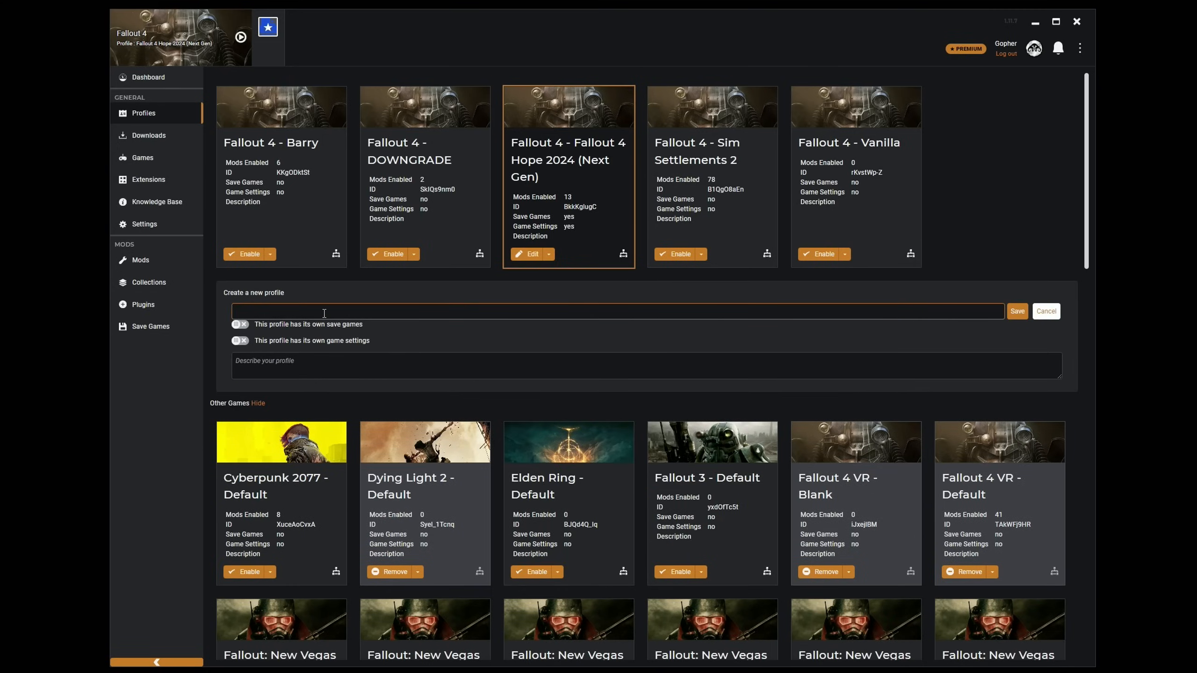
type("F")
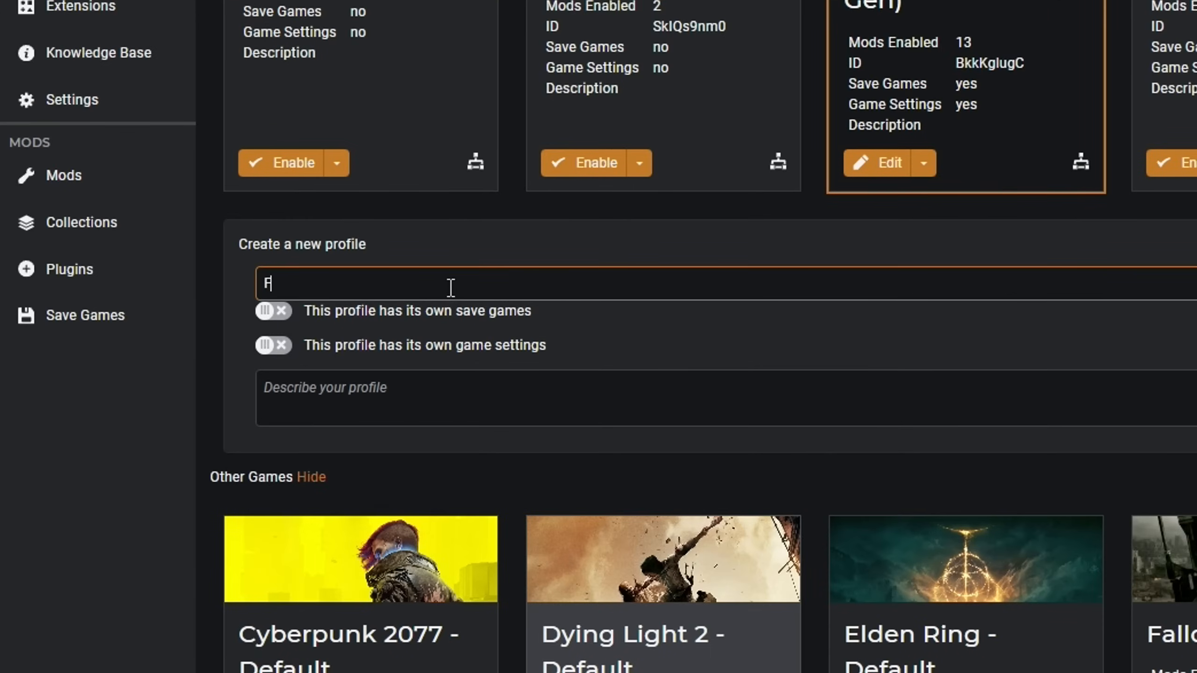
type("ALLOUT :")
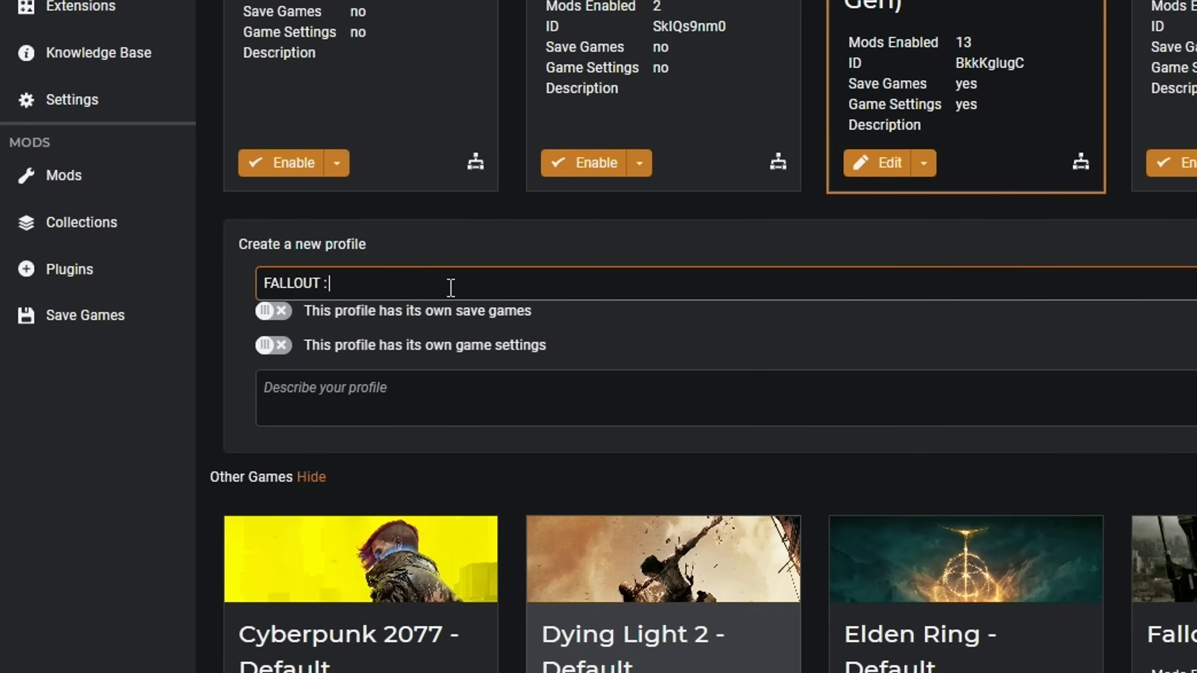
type("LONDON")
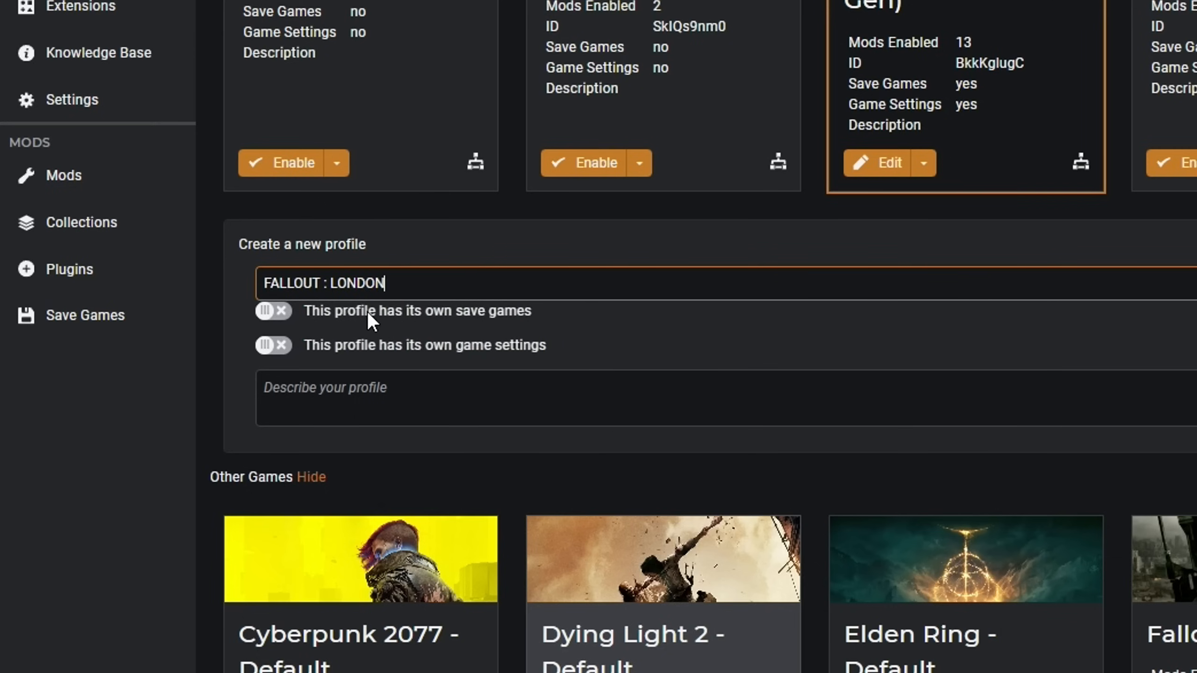
mouse_move(534, 331)
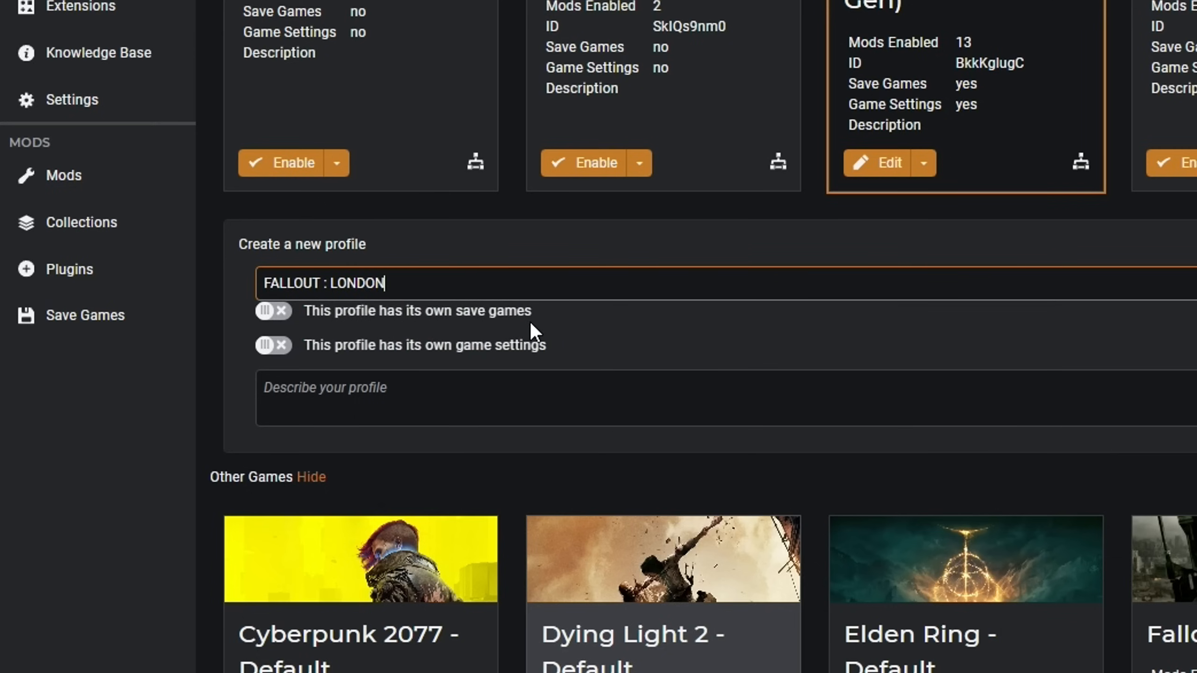
- Give the new profile its own save games and game settings, then view its mod list
left_click(272, 310)
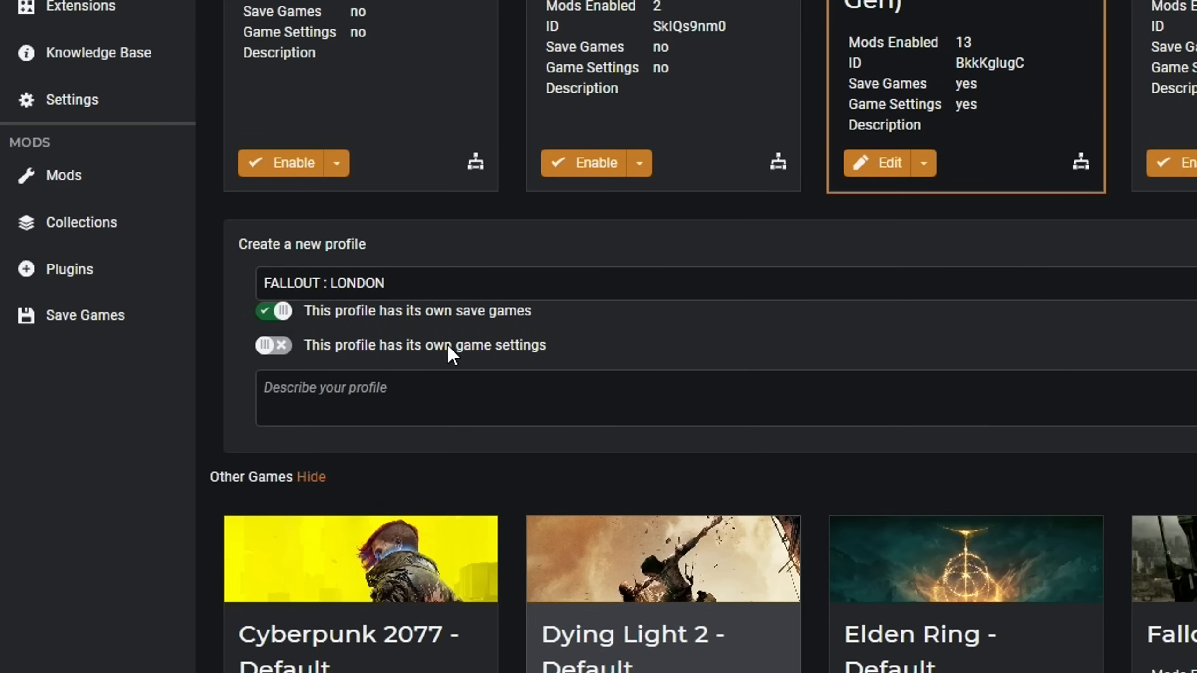
left_click(272, 345)
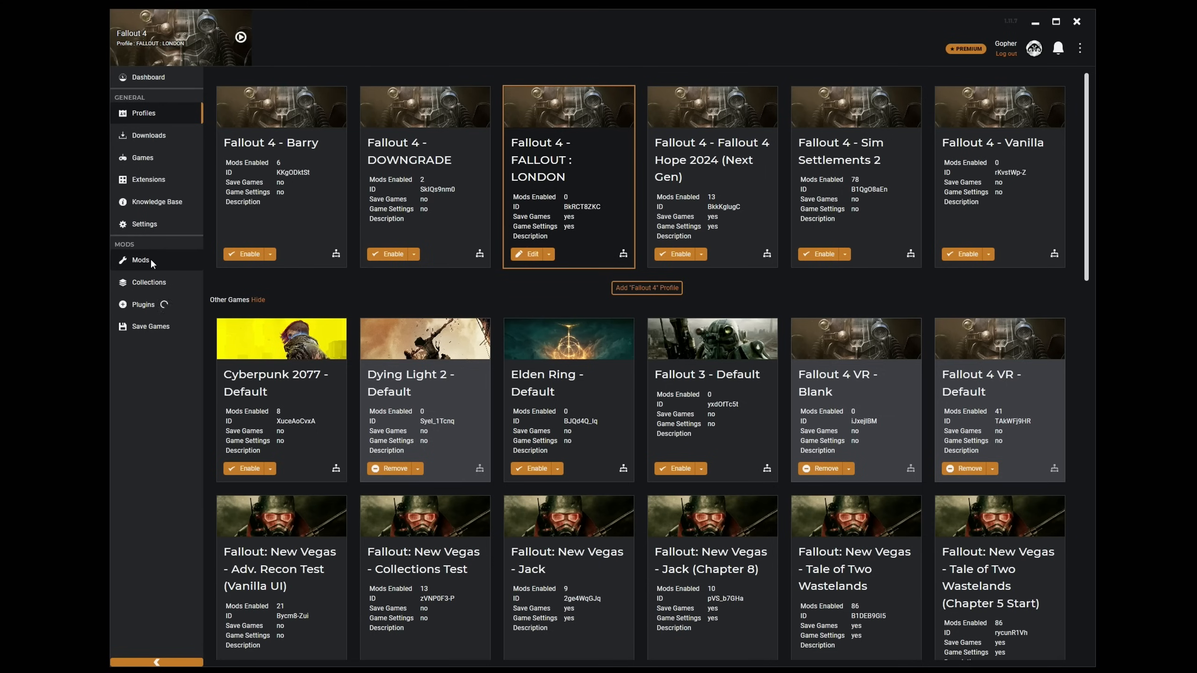
left_click(140, 260)
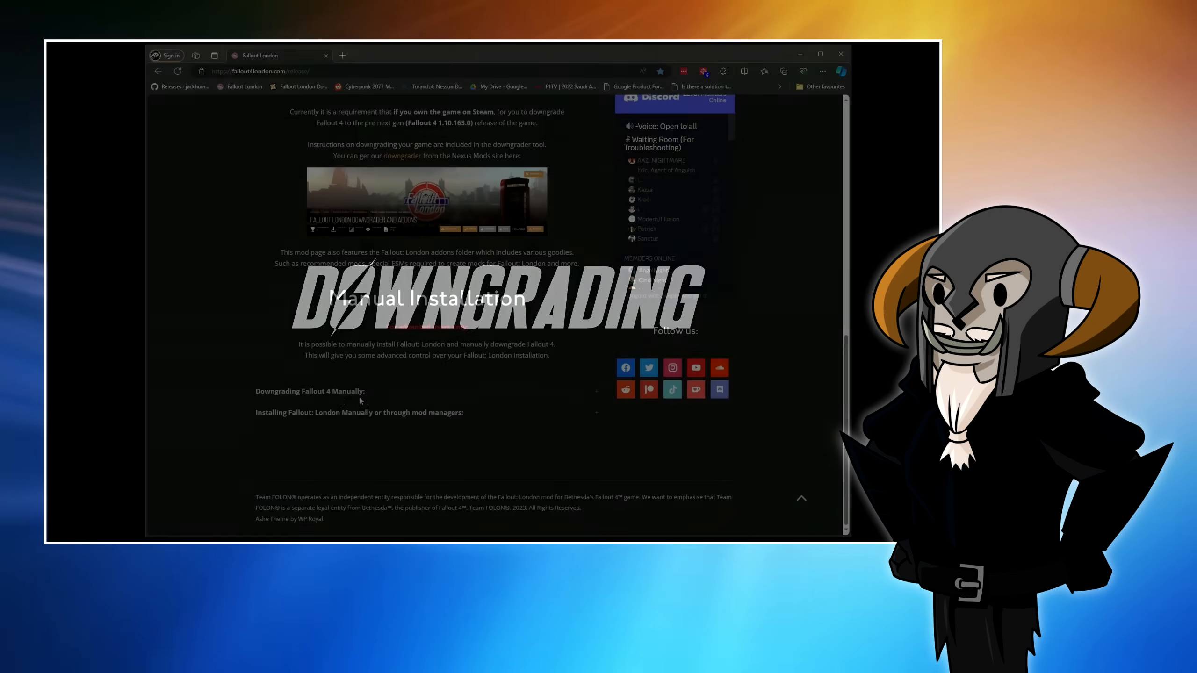
- Copy the steam://open/console command from the release page and bring up the Run dialog
scroll("down", 3)
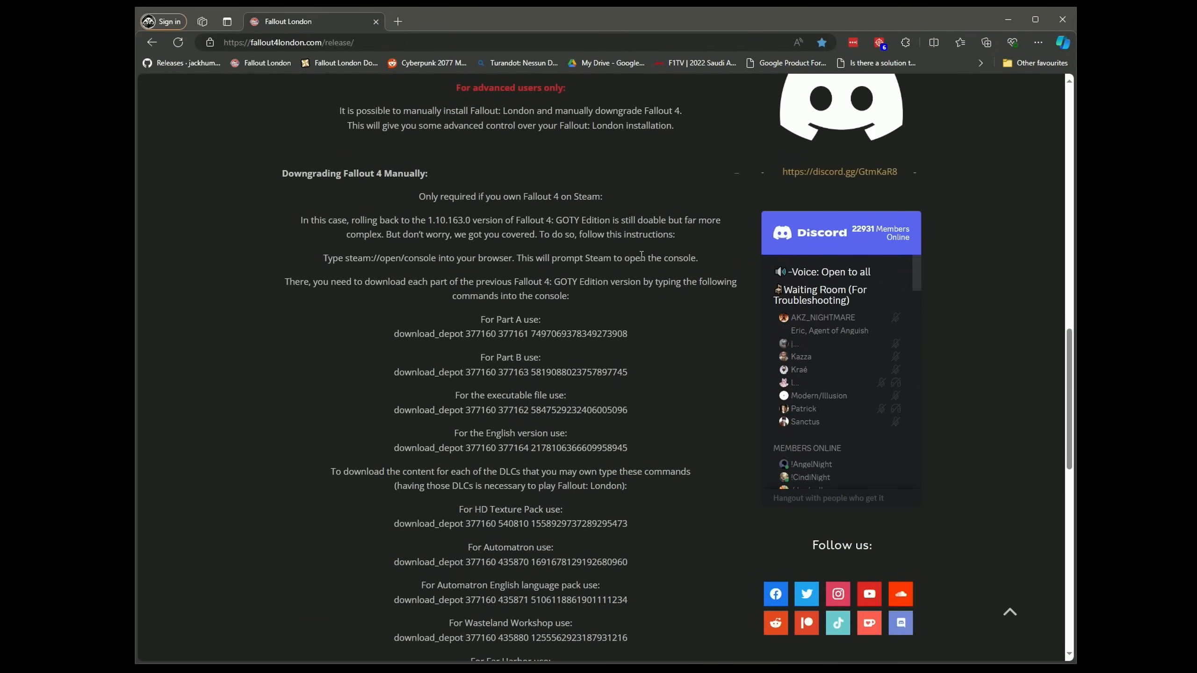
scroll("down", 3)
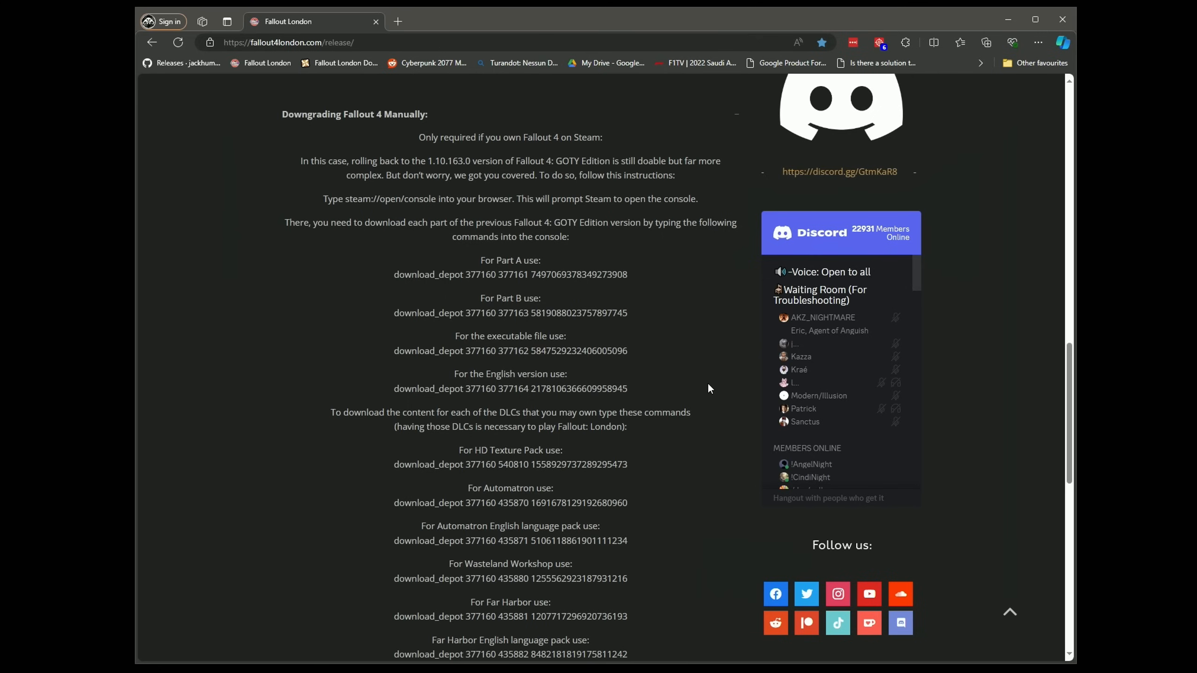
mouse_move(705, 387)
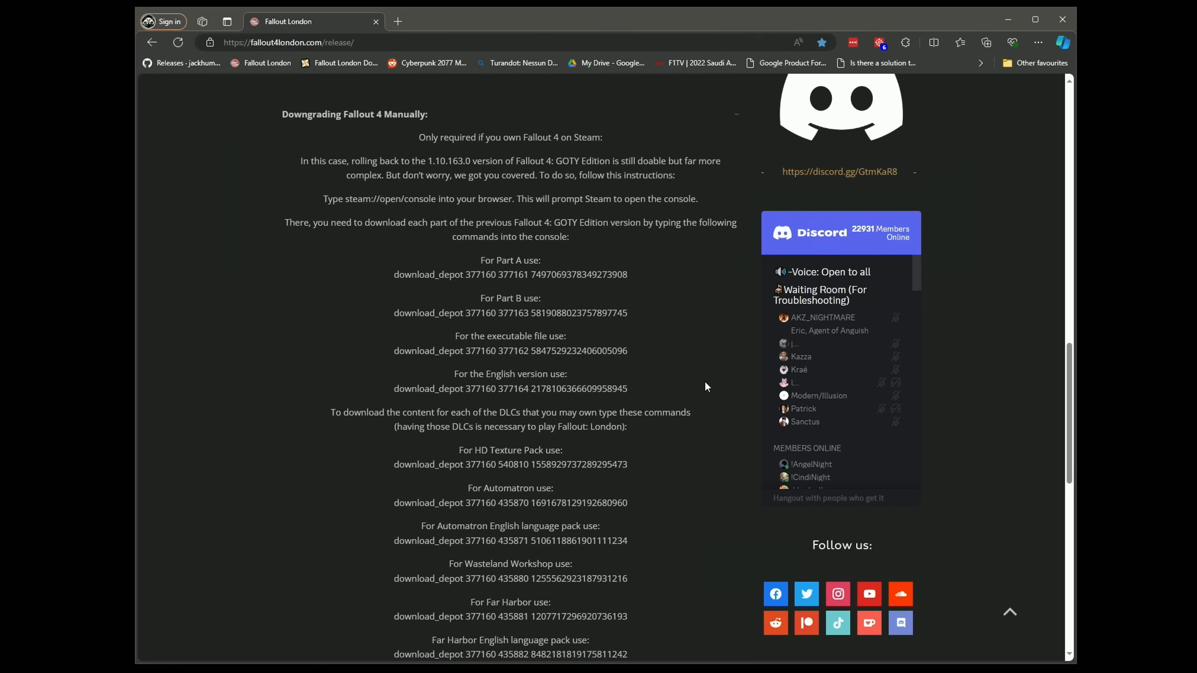
mouse_move(705, 387)
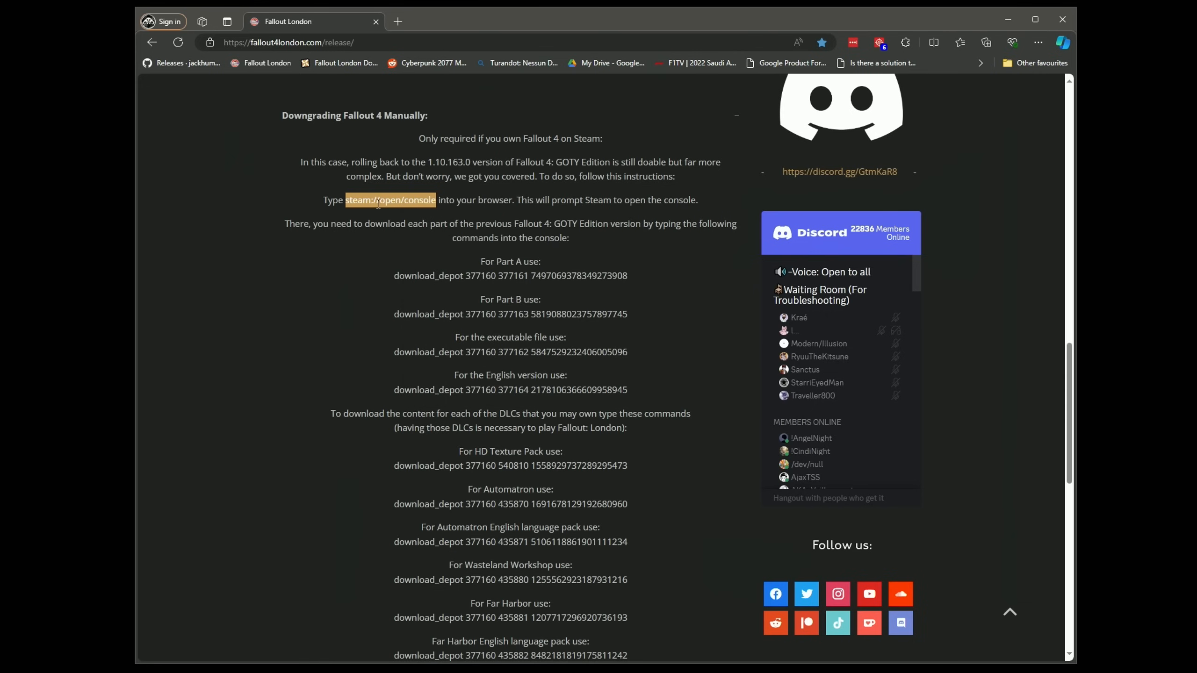
mouse_move(377, 209)
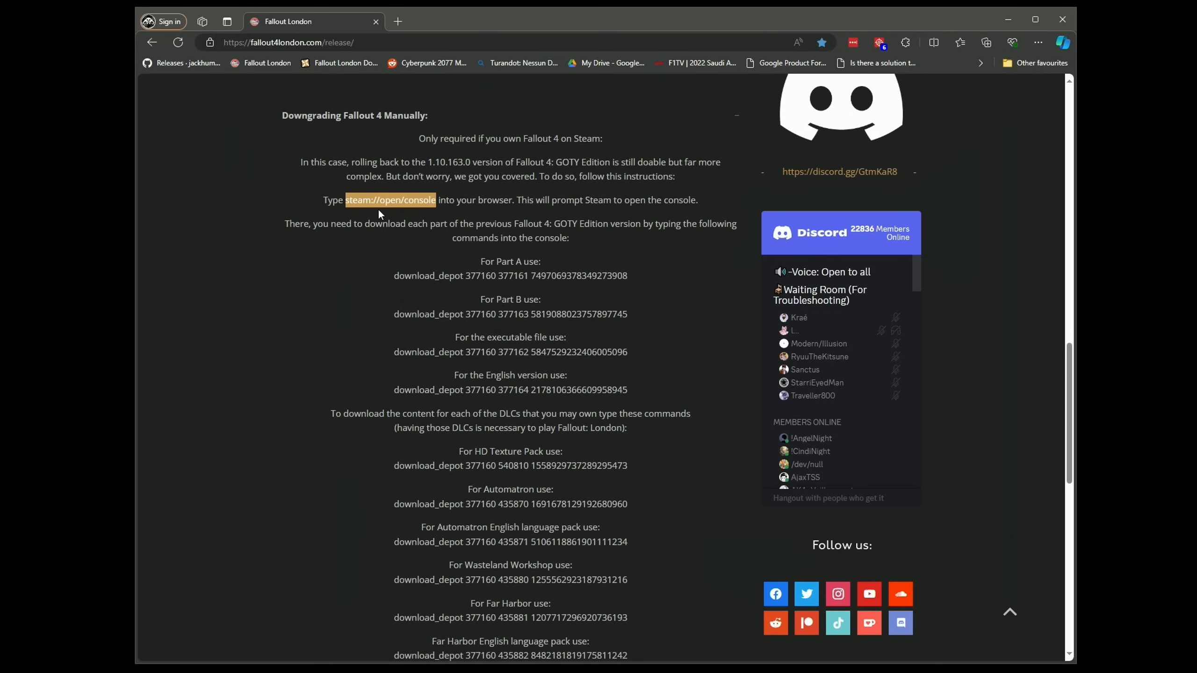
mouse_move(403, 215)
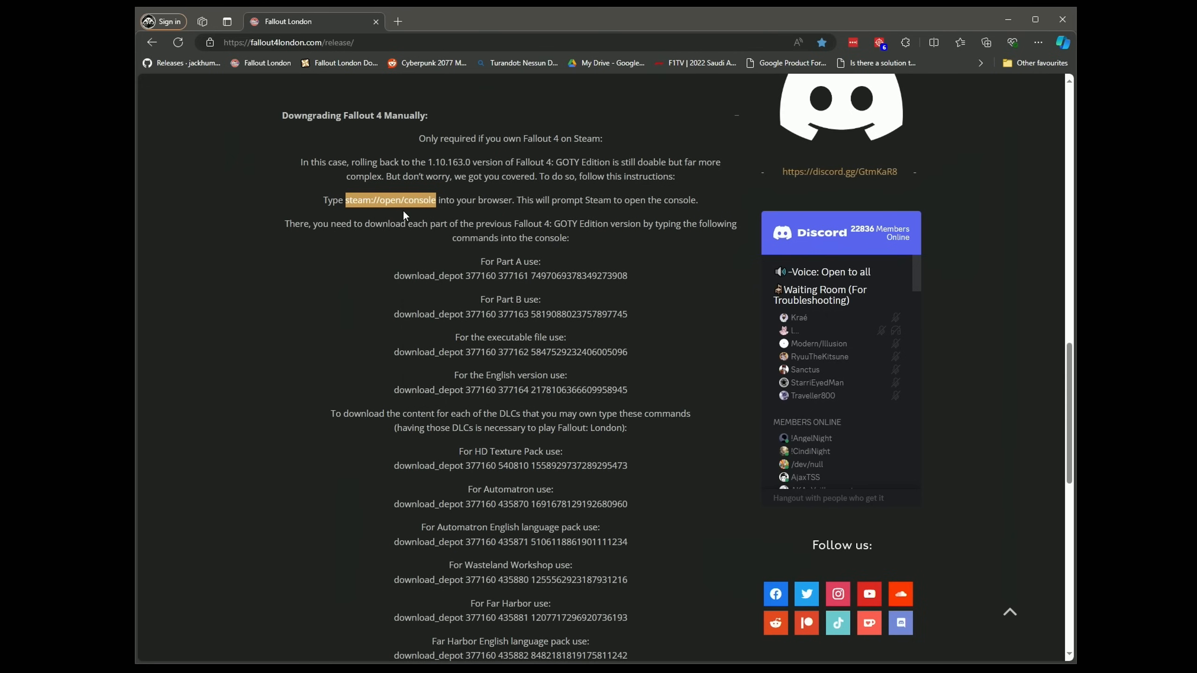
mouse_move(418, 215)
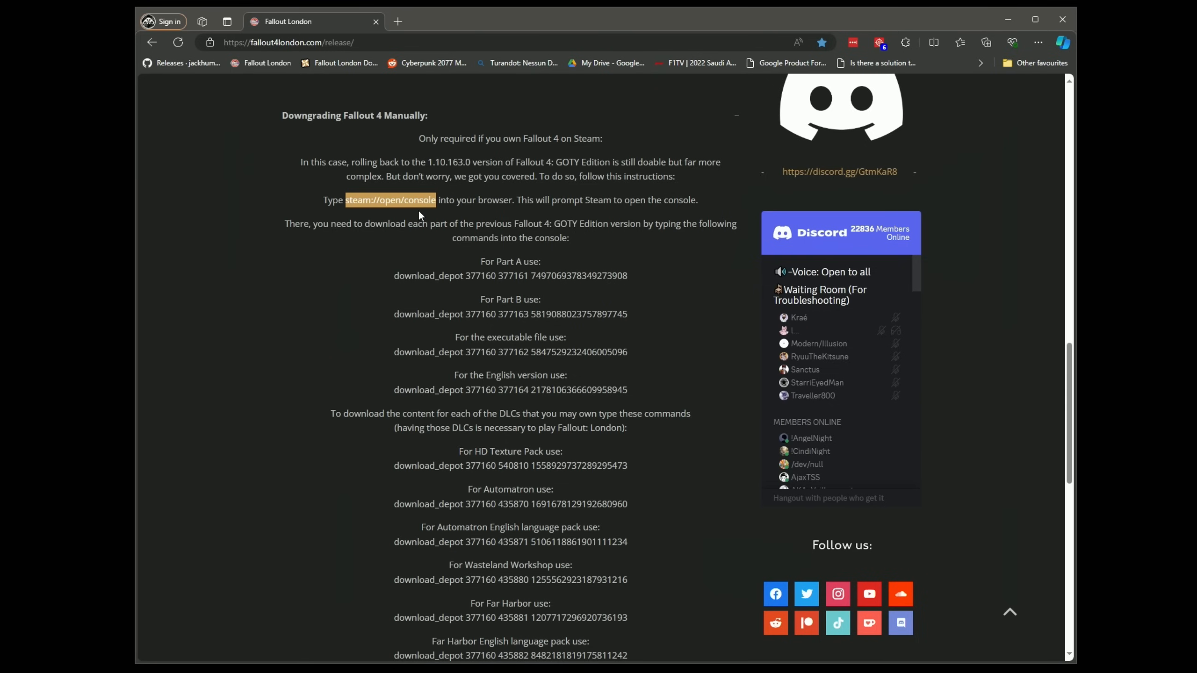
key("Win+r")
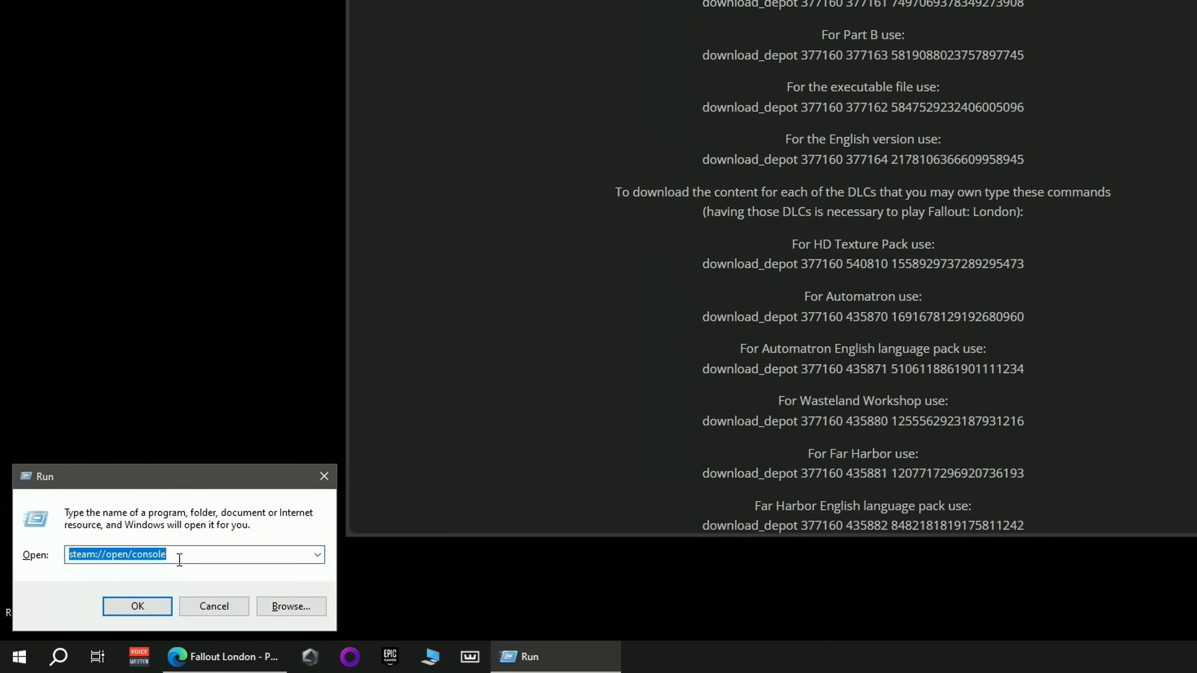
- Run steam://open/console from the Run dialog and Edge's address bar, allowing the browser to open Steam
left_click_drag(172, 476, 280, 373)
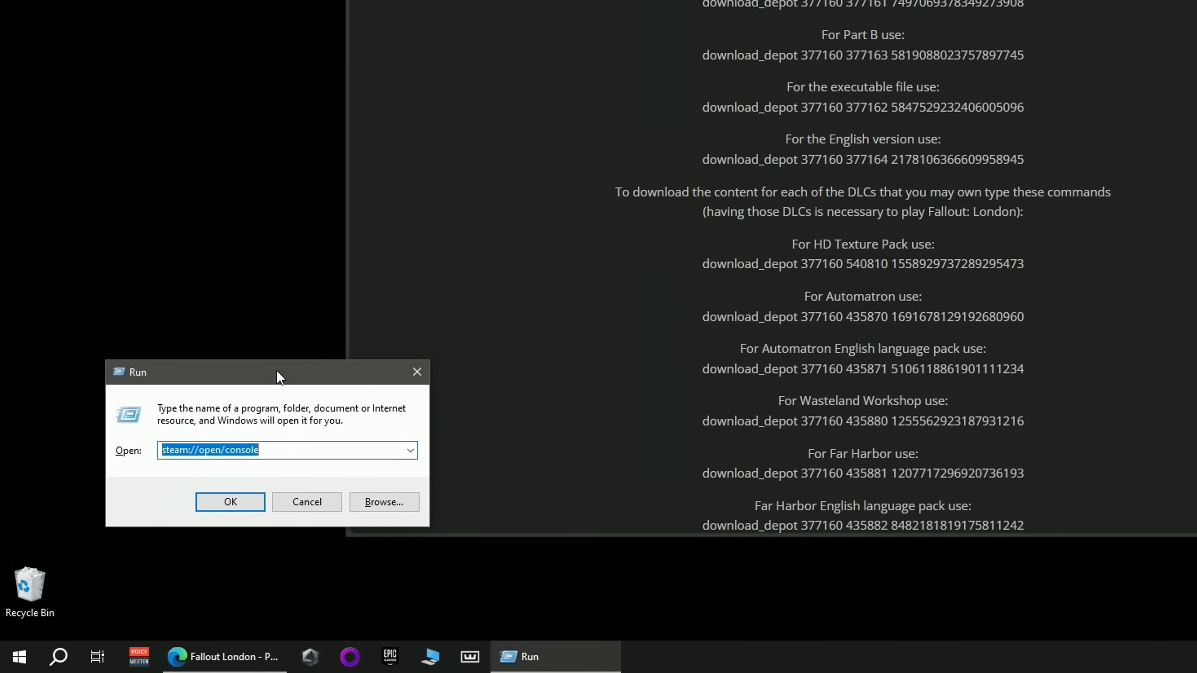
left_click(230, 502)
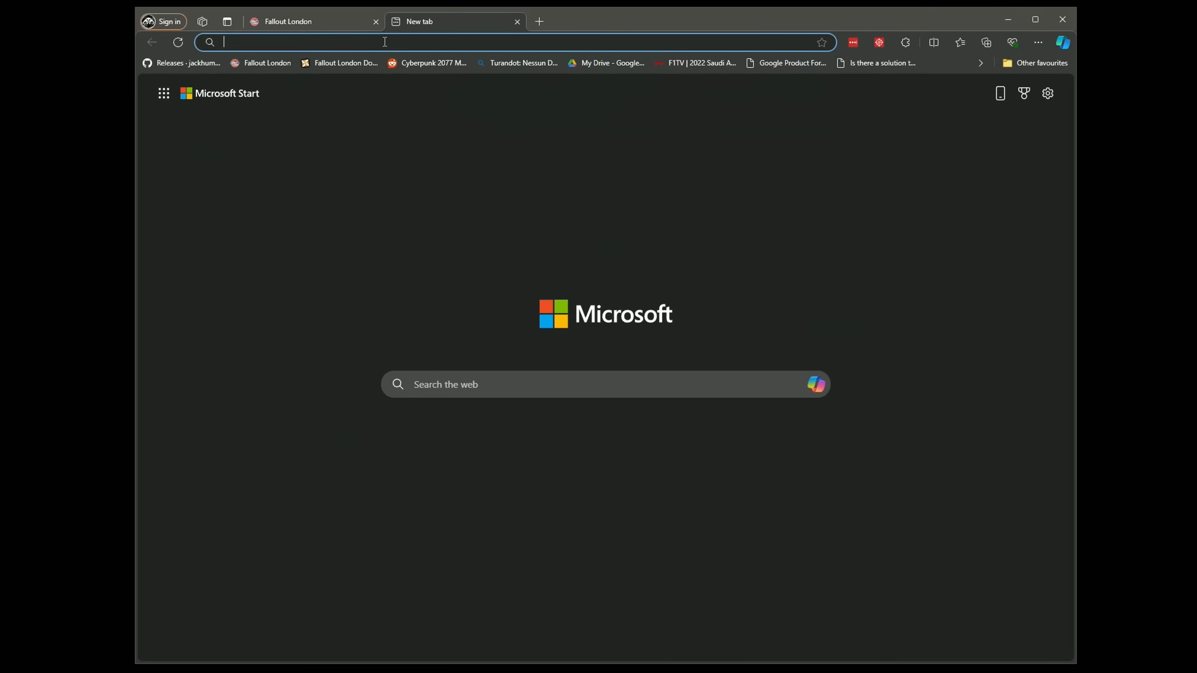
type("steam://open/console")
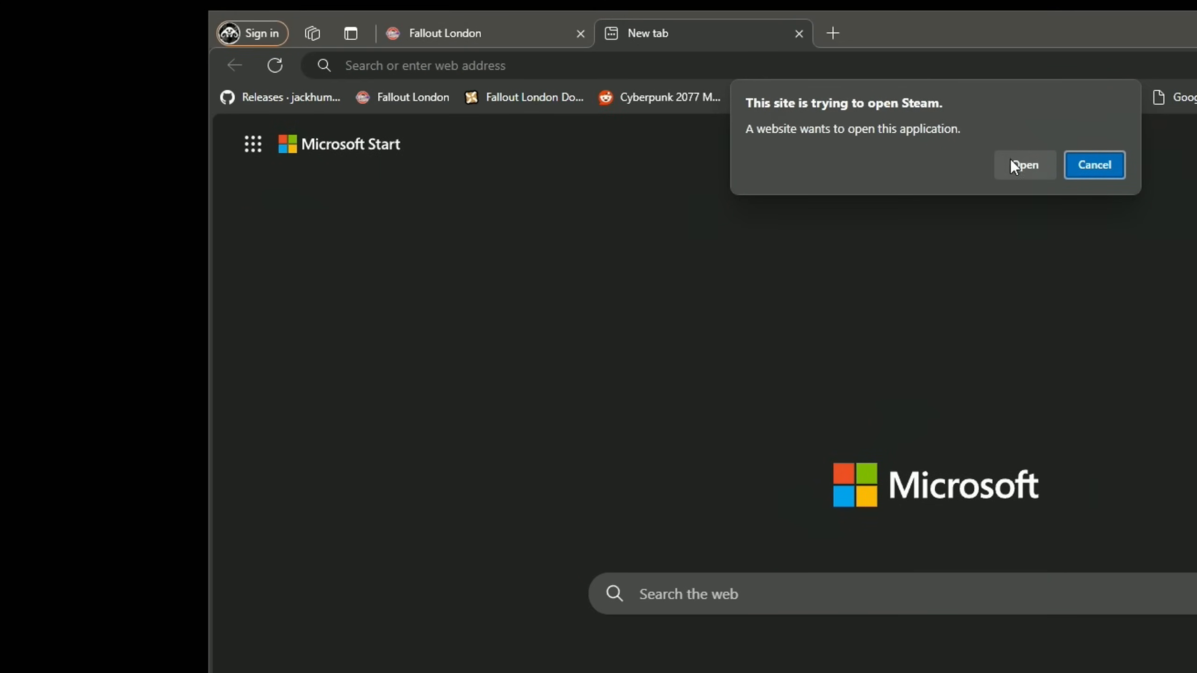
left_click(1024, 165)
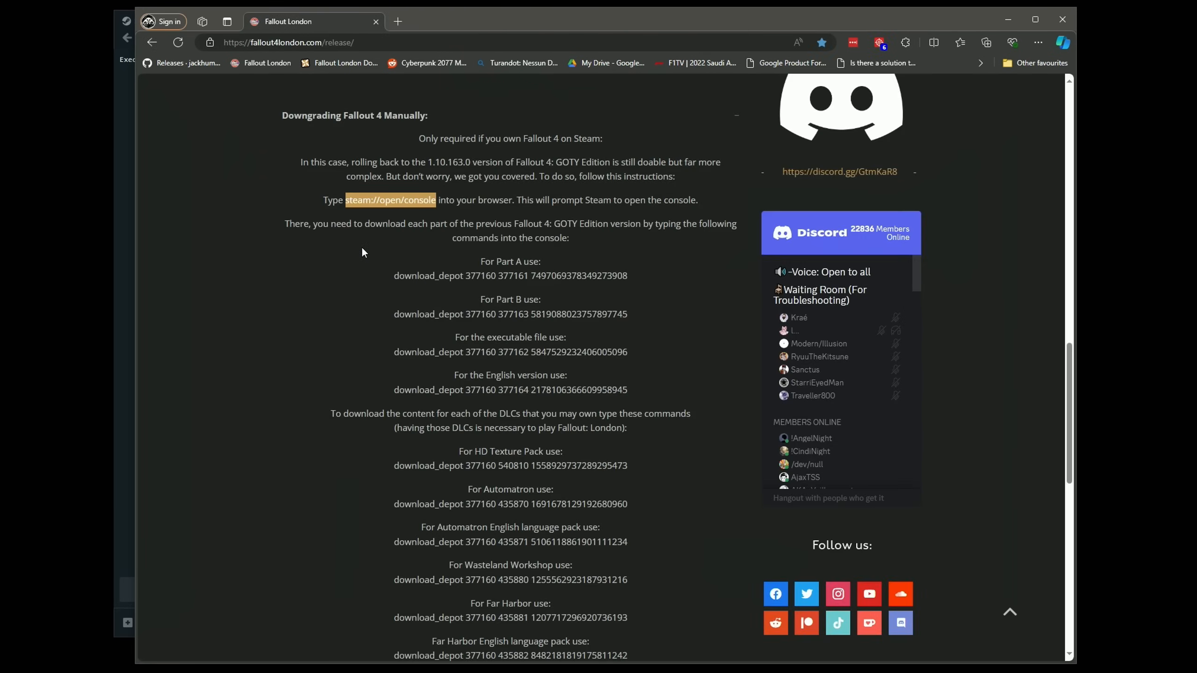
scroll("down", 3)
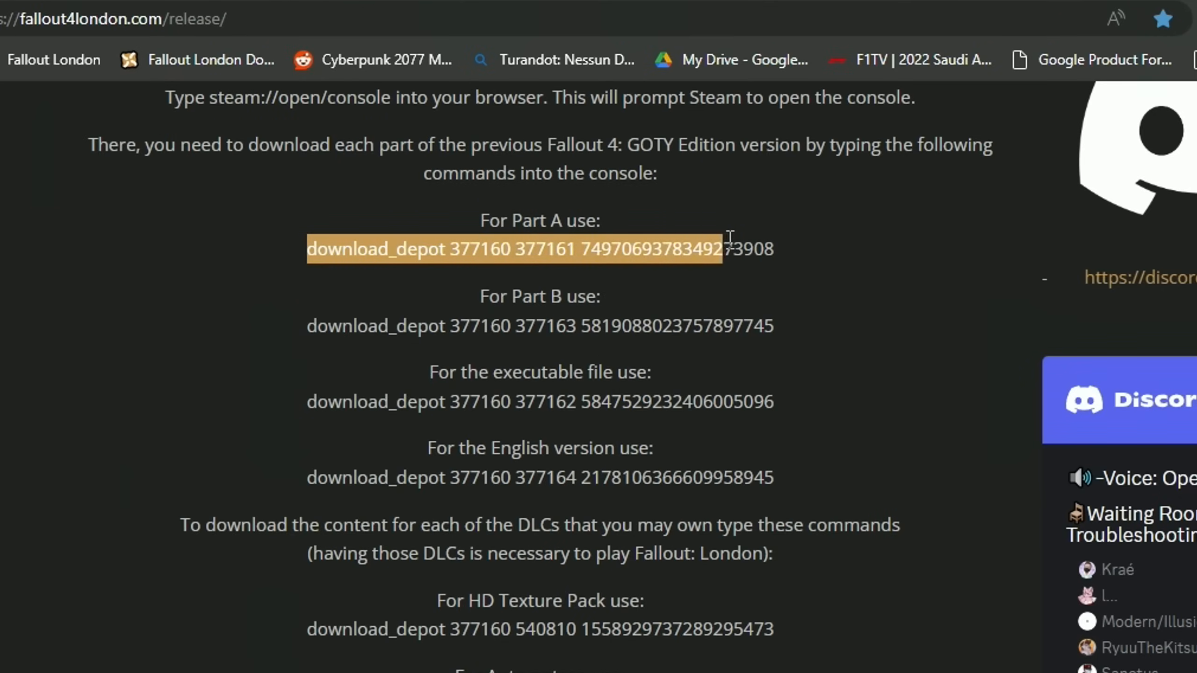
right_click(511, 252)
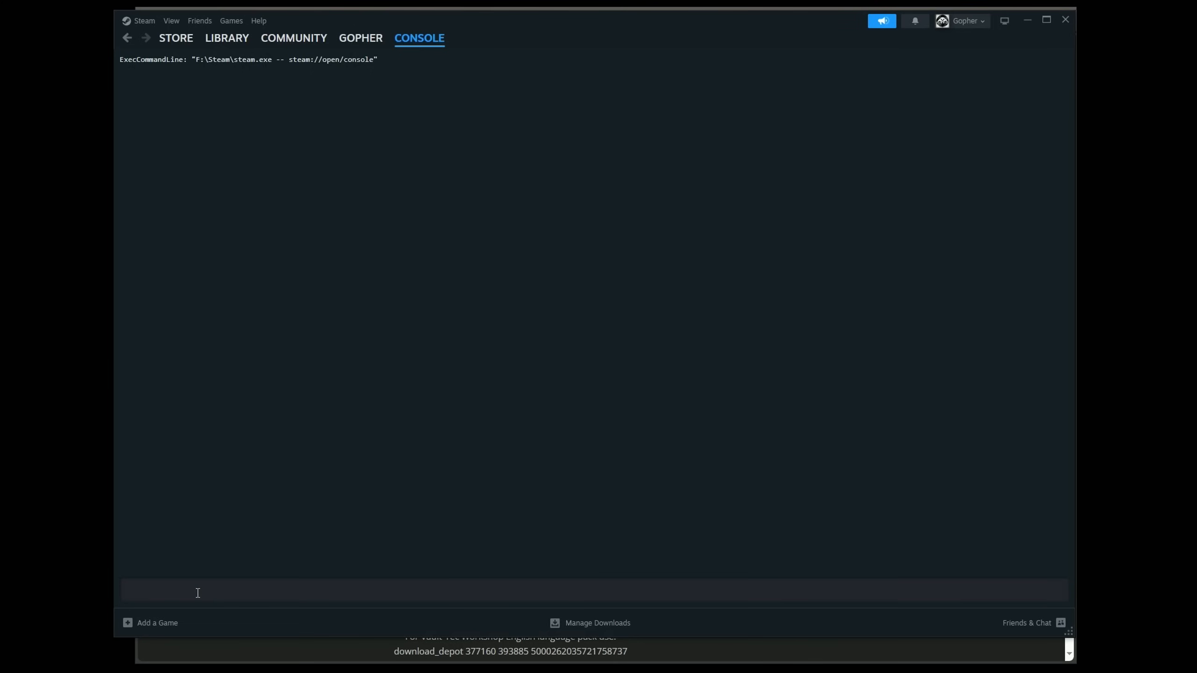
type("download_depot 377160 377161 7497069378349273908")
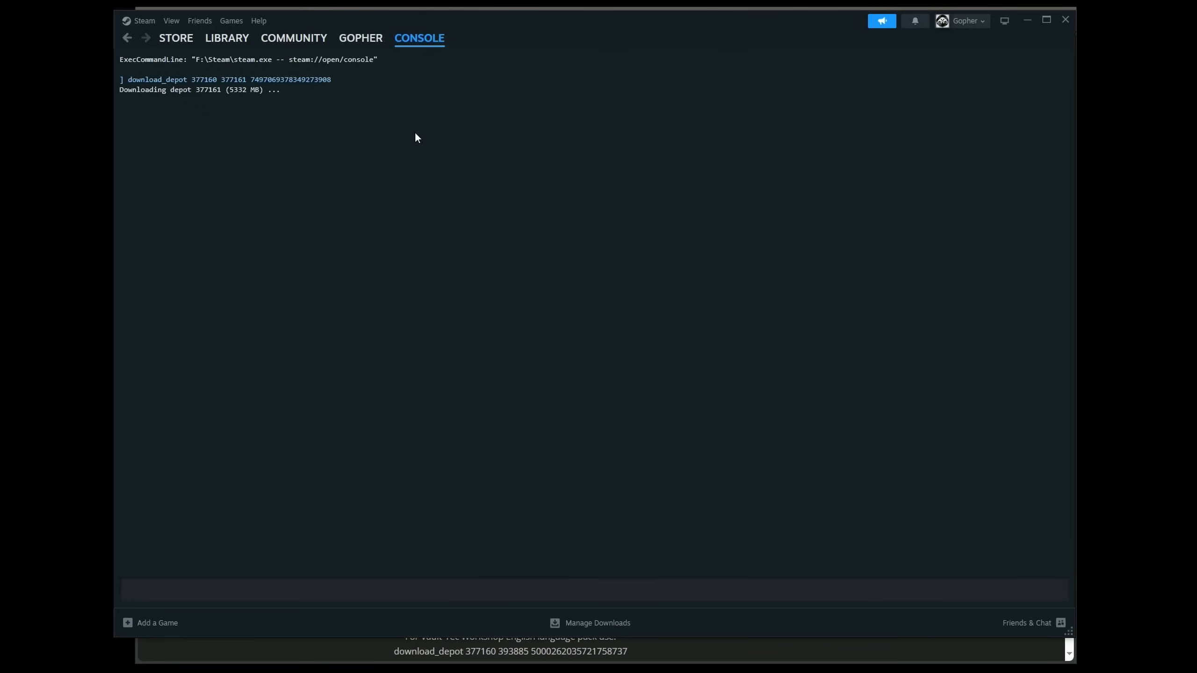
mouse_move(431, 146)
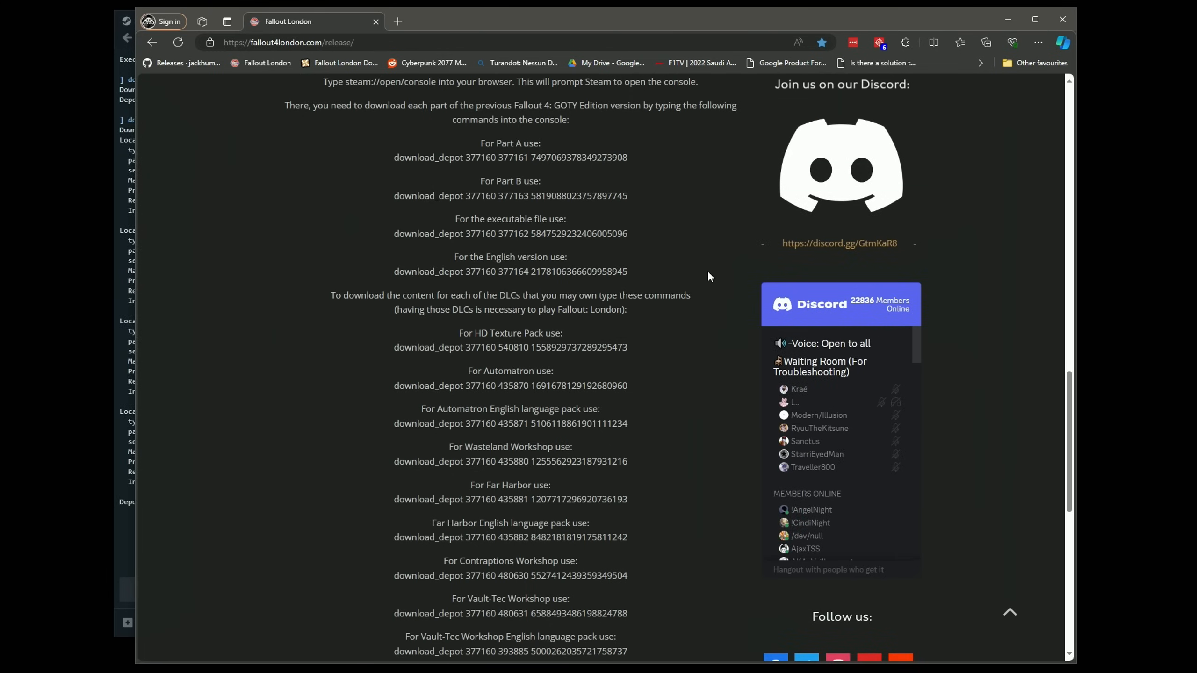
scroll("down", 3)
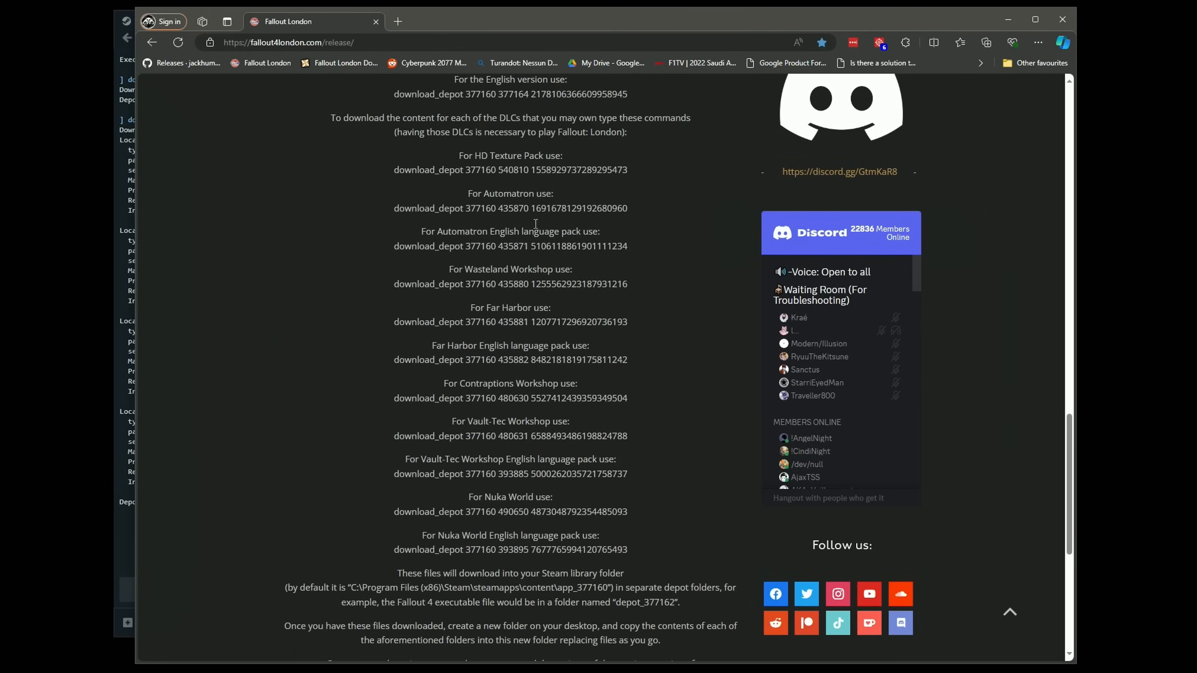
mouse_move(488, 231)
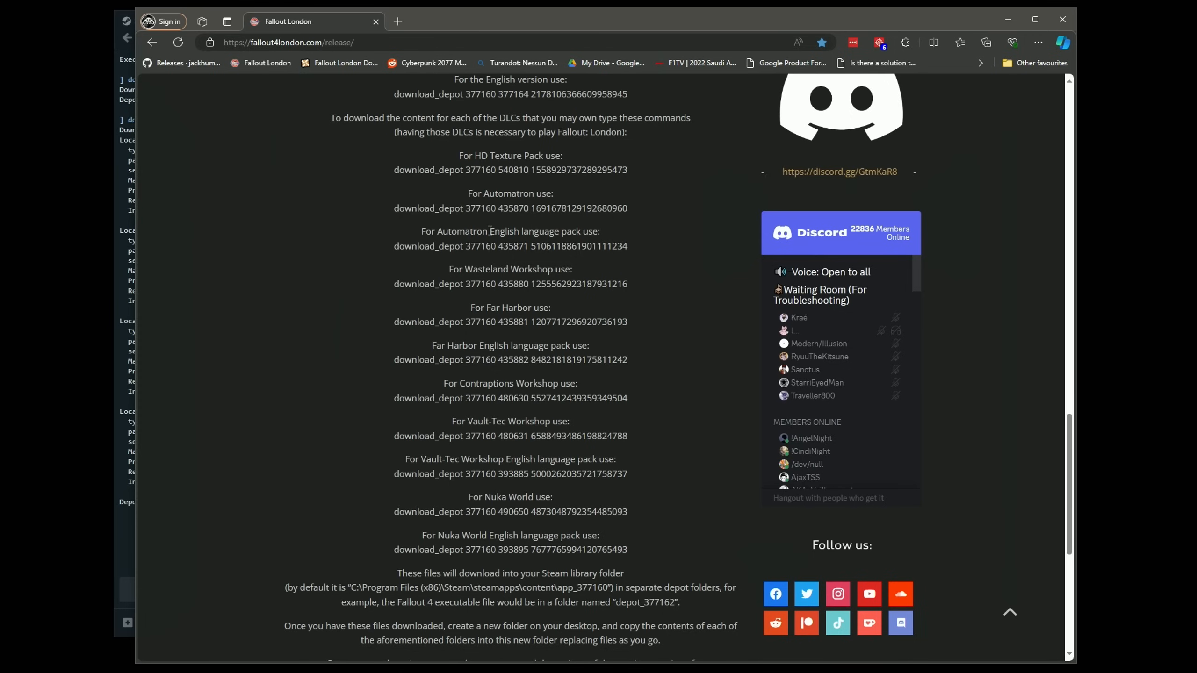
mouse_move(494, 280)
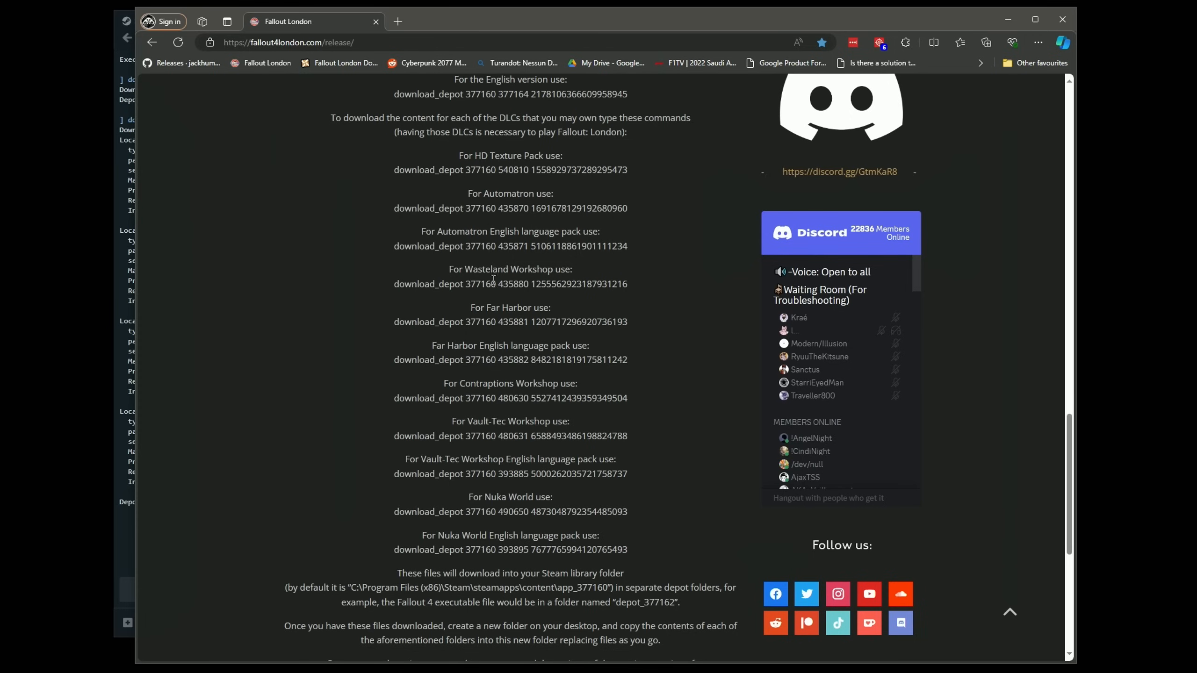
left_click_drag(395, 131, 582, 131)
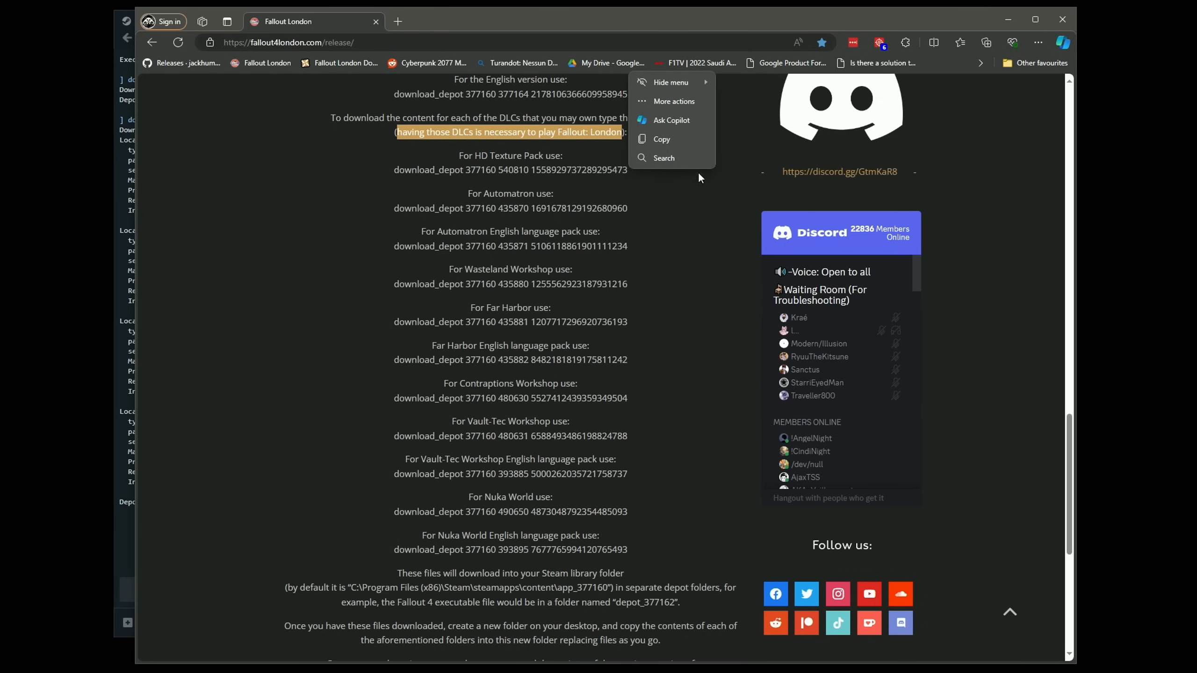
left_click(376, 189)
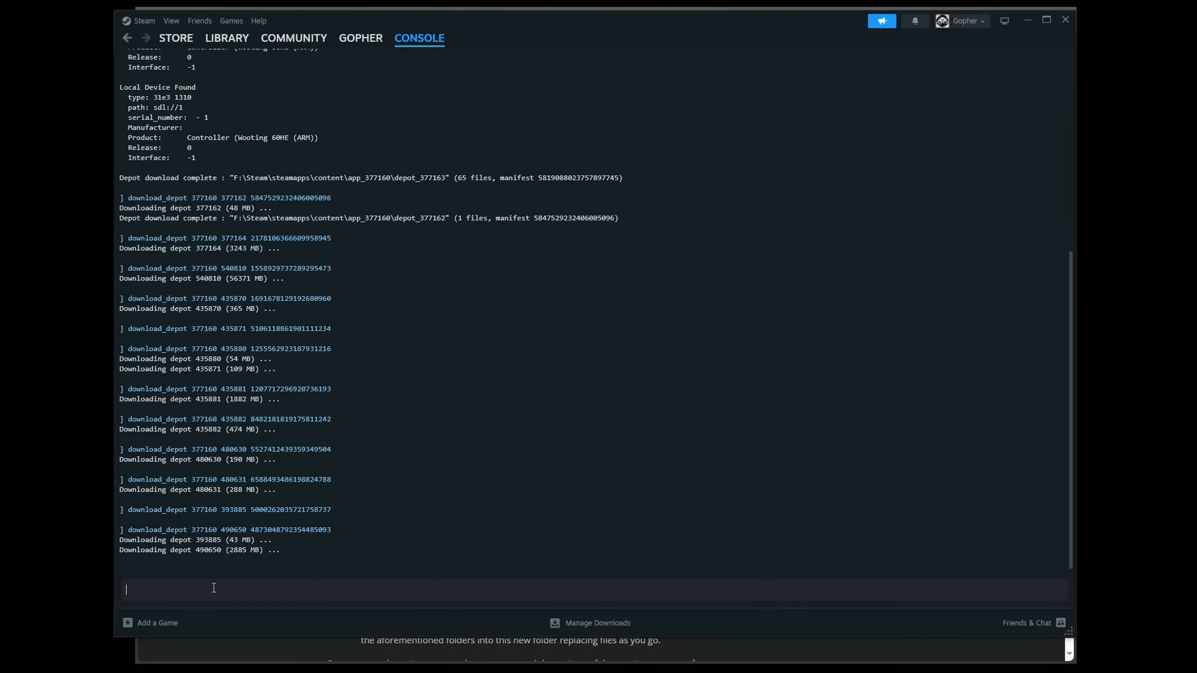
type("download_depot 377160 393895 7677765994120765493")
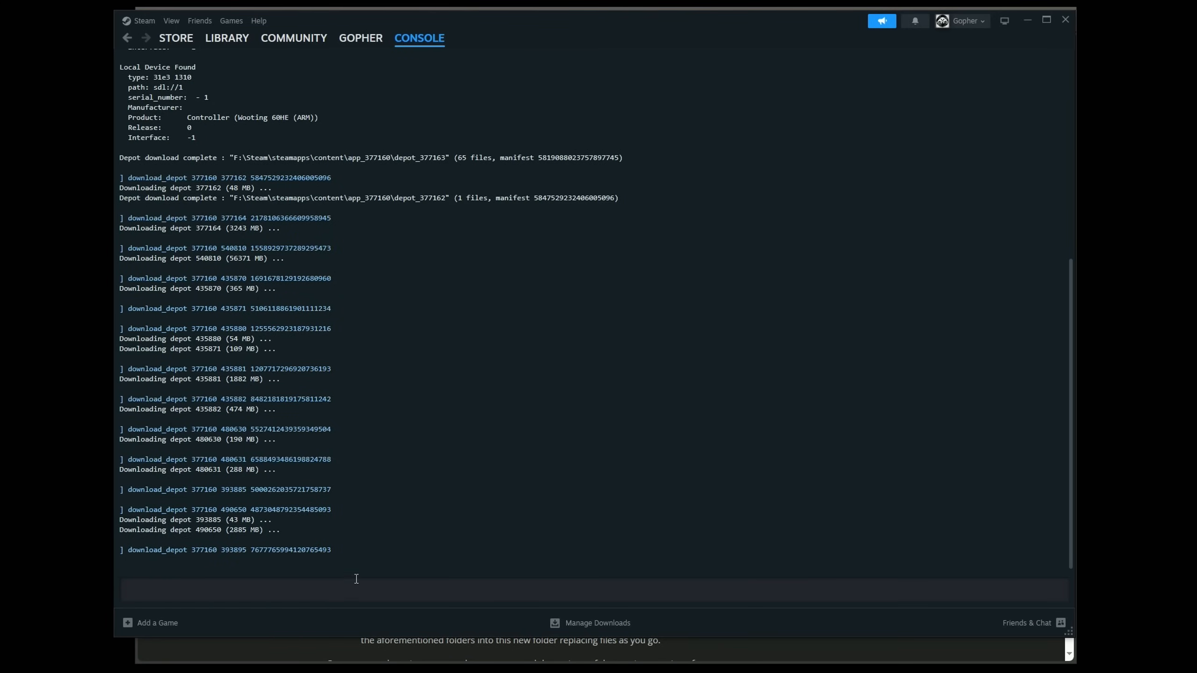
mouse_move(372, 420)
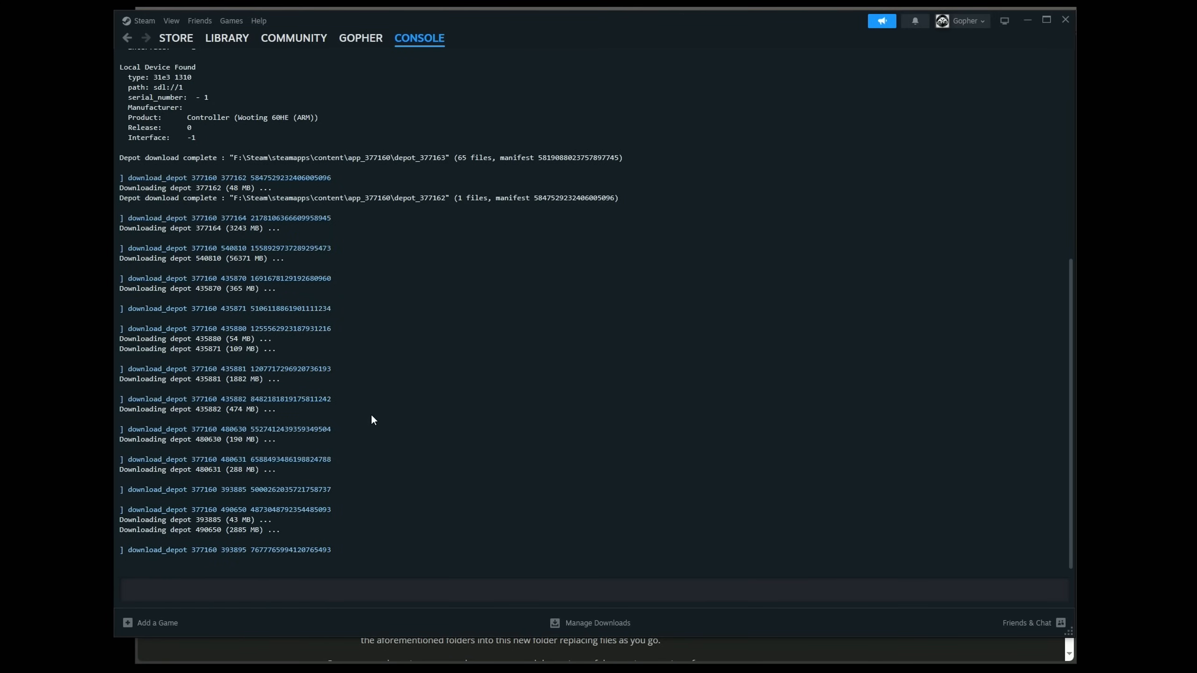
mouse_move(366, 547)
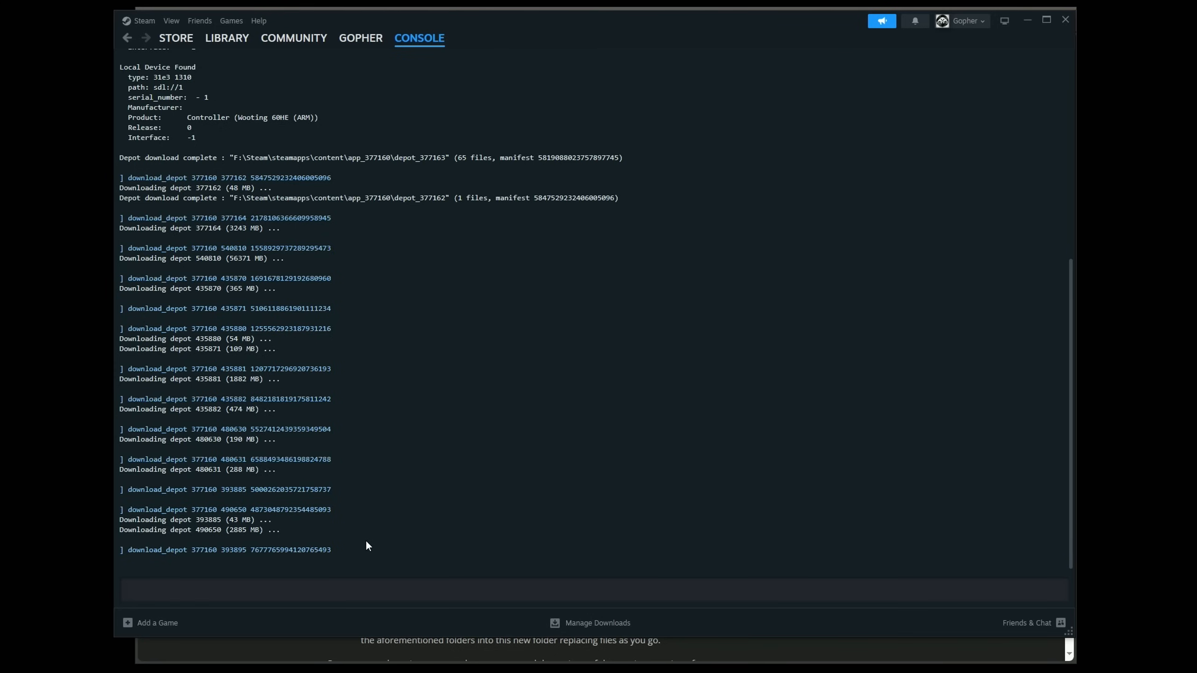
left_click(306, 589)
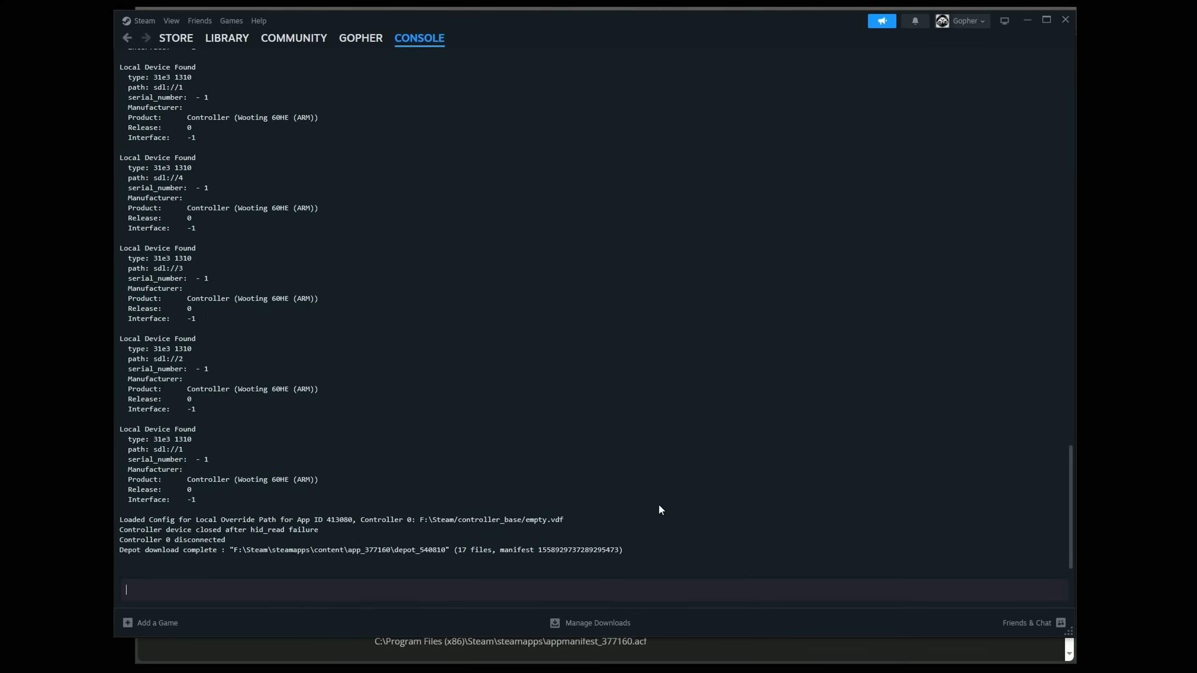
mouse_move(142, 578)
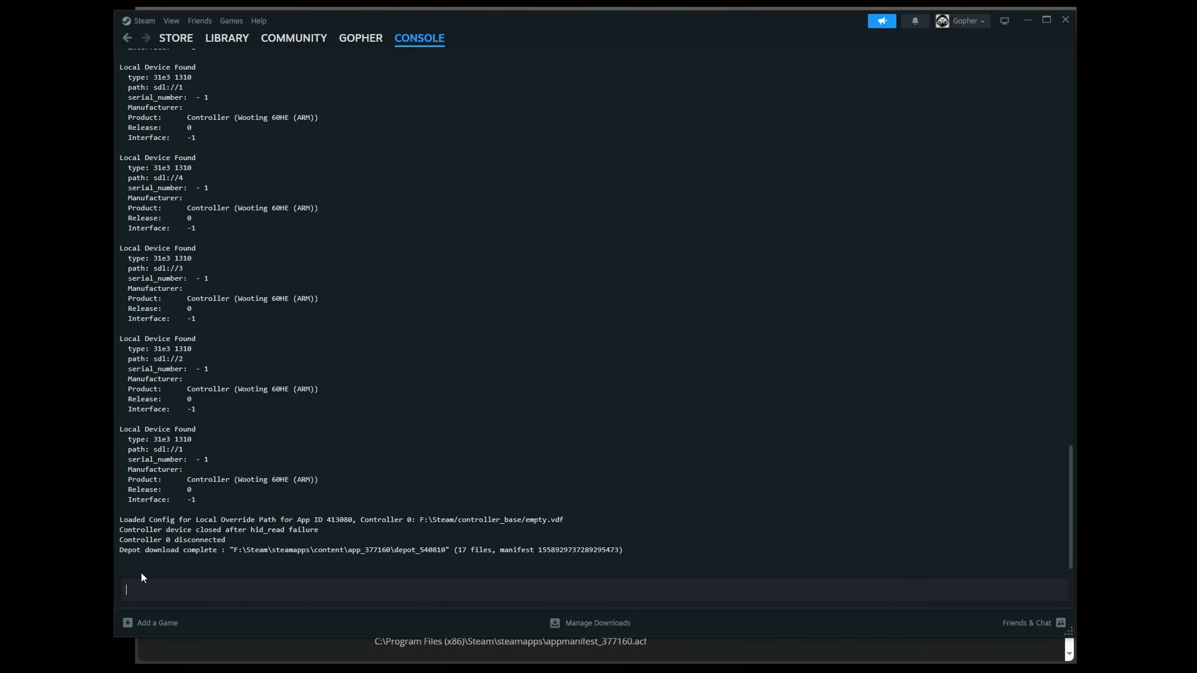
mouse_move(587, 426)
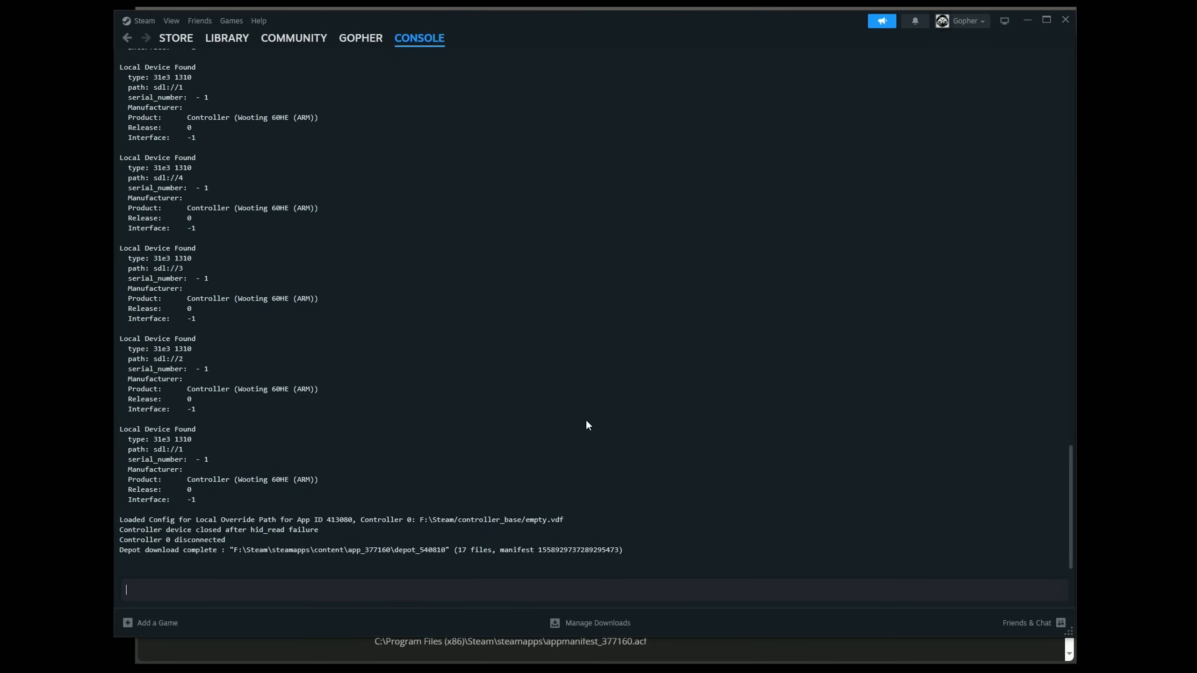
mouse_move(159, 563)
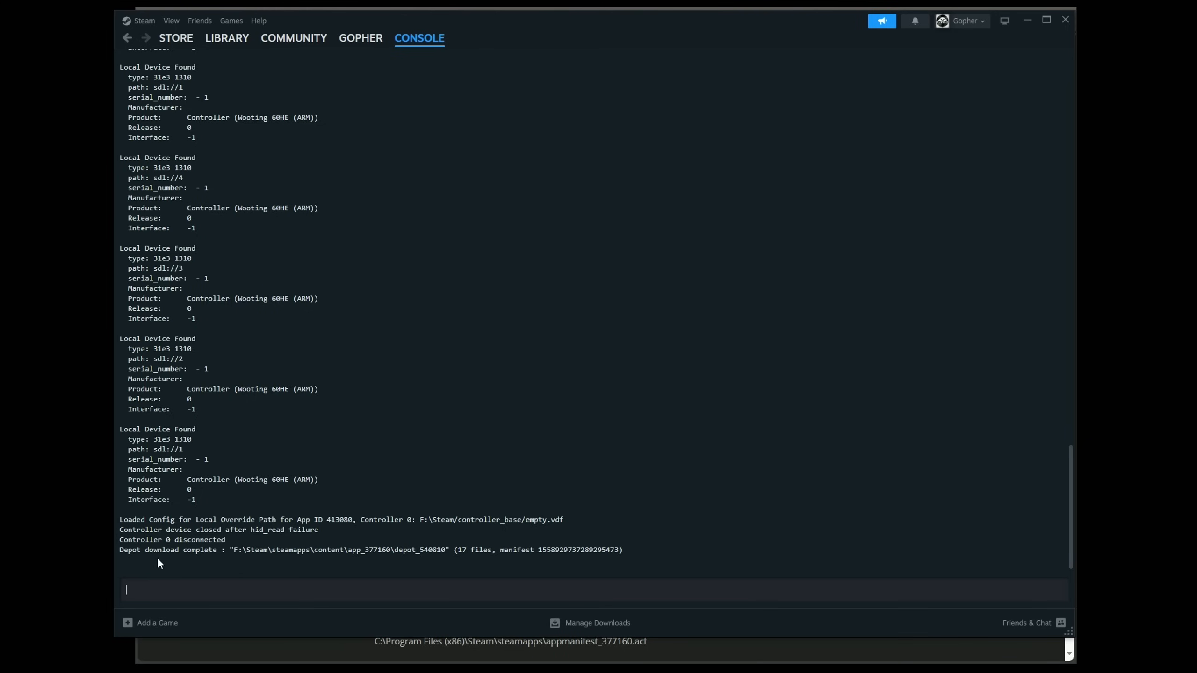
mouse_move(126, 563)
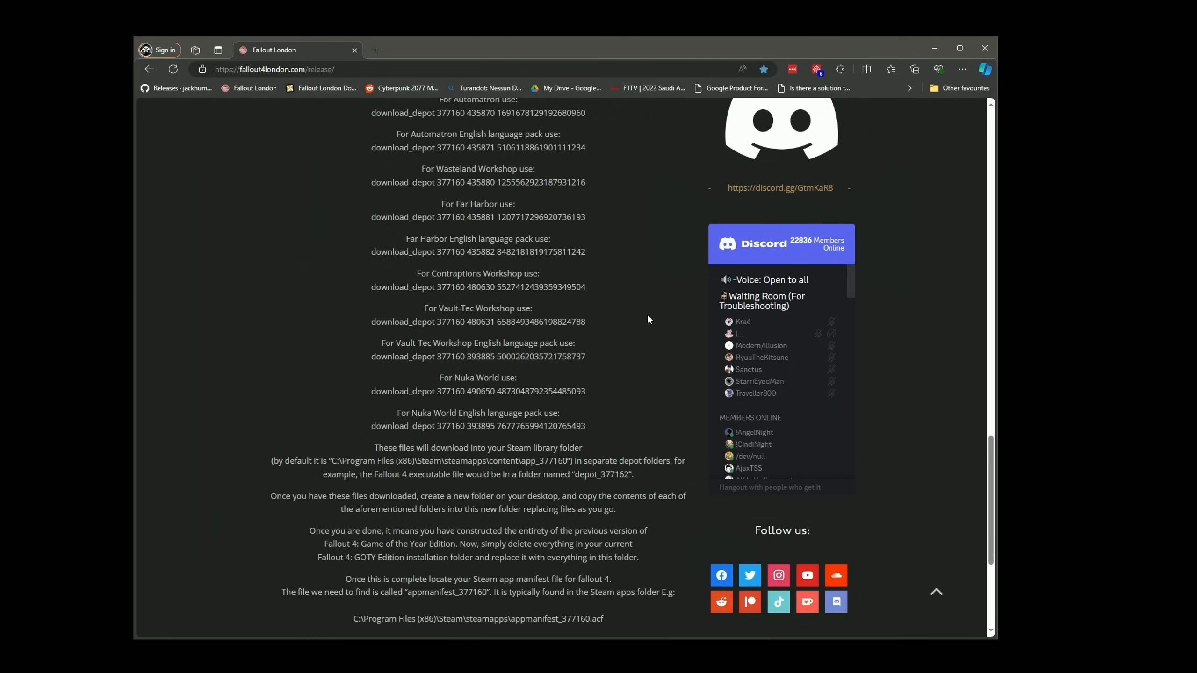
mouse_move(629, 327)
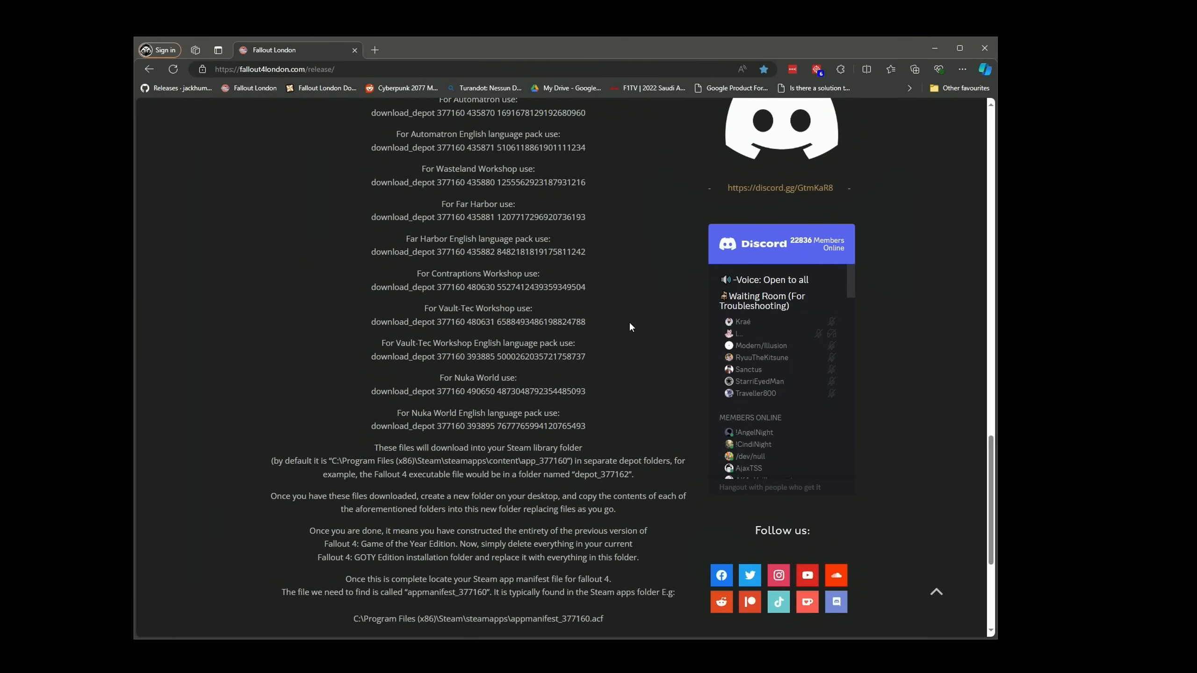
mouse_move(1072, 209)
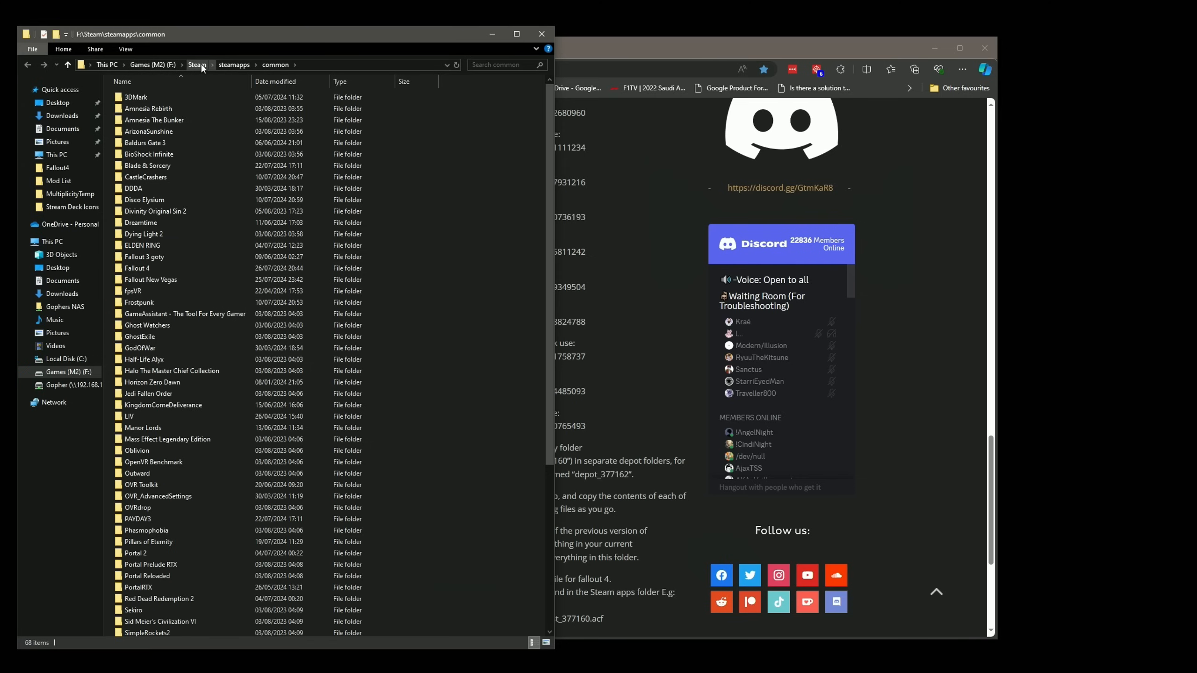
mouse_move(285, 77)
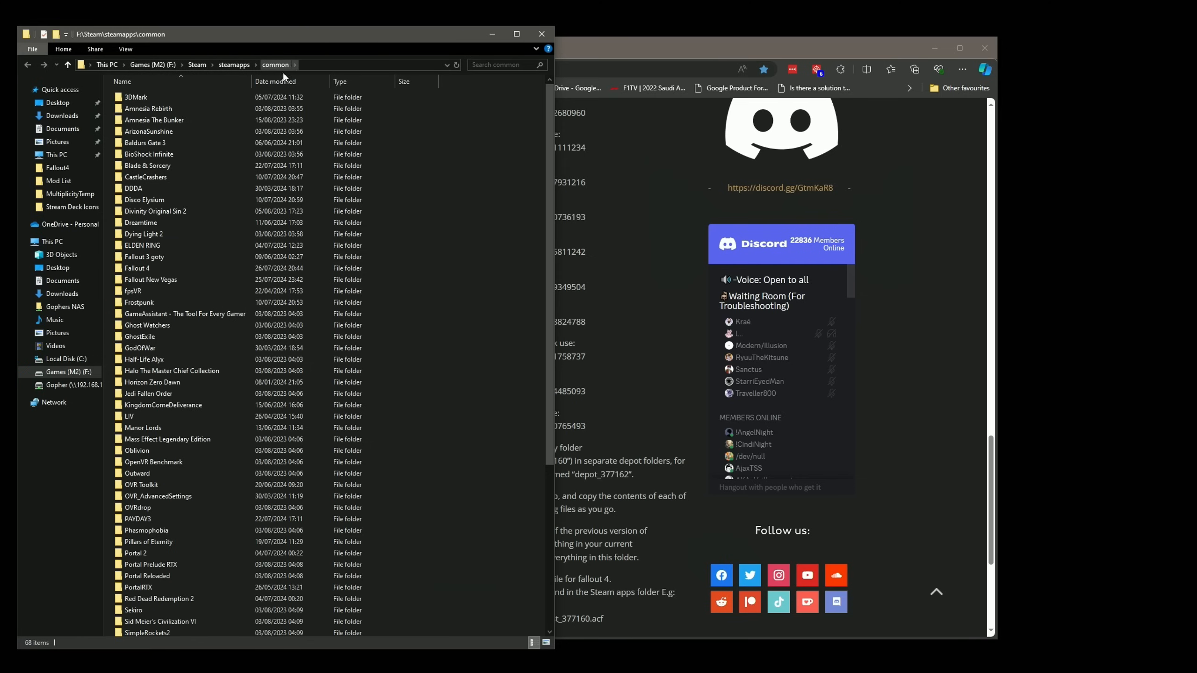
- Open the Fallout 4 installation folder inside F:\Steam\steamapps\common
double_click(136, 268)
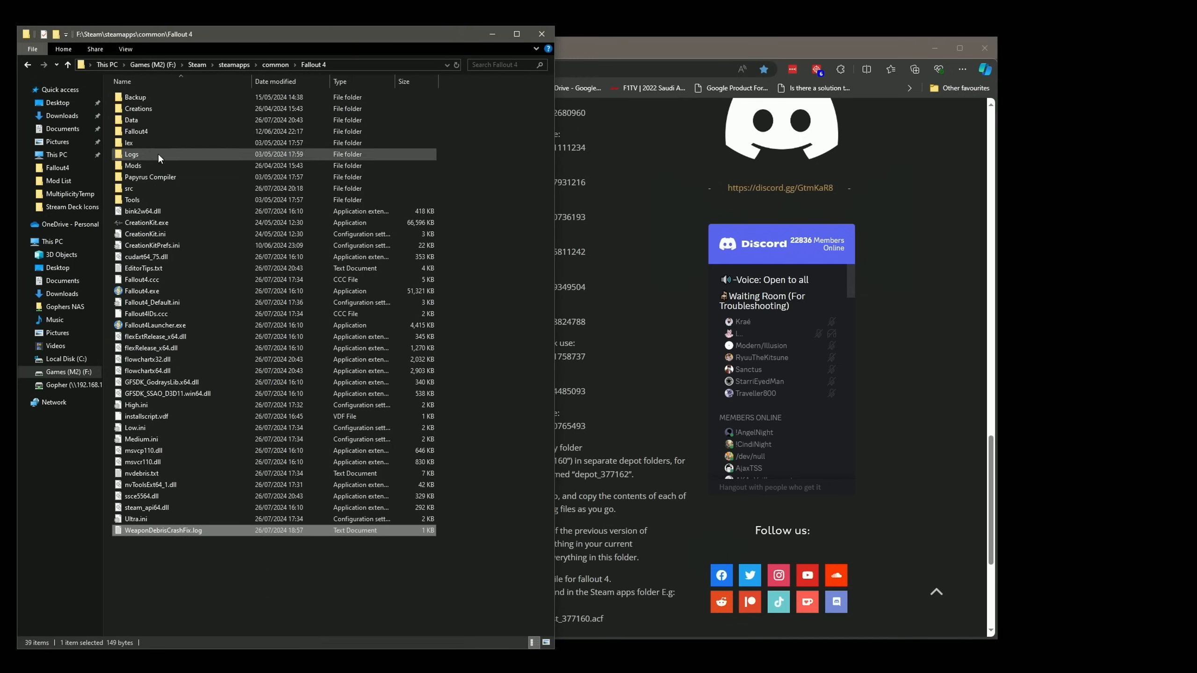
- Rename the Fallout 4 folder in the common directory to 'Fallout 4 NEXT-GEN'
key("ctrl+a")
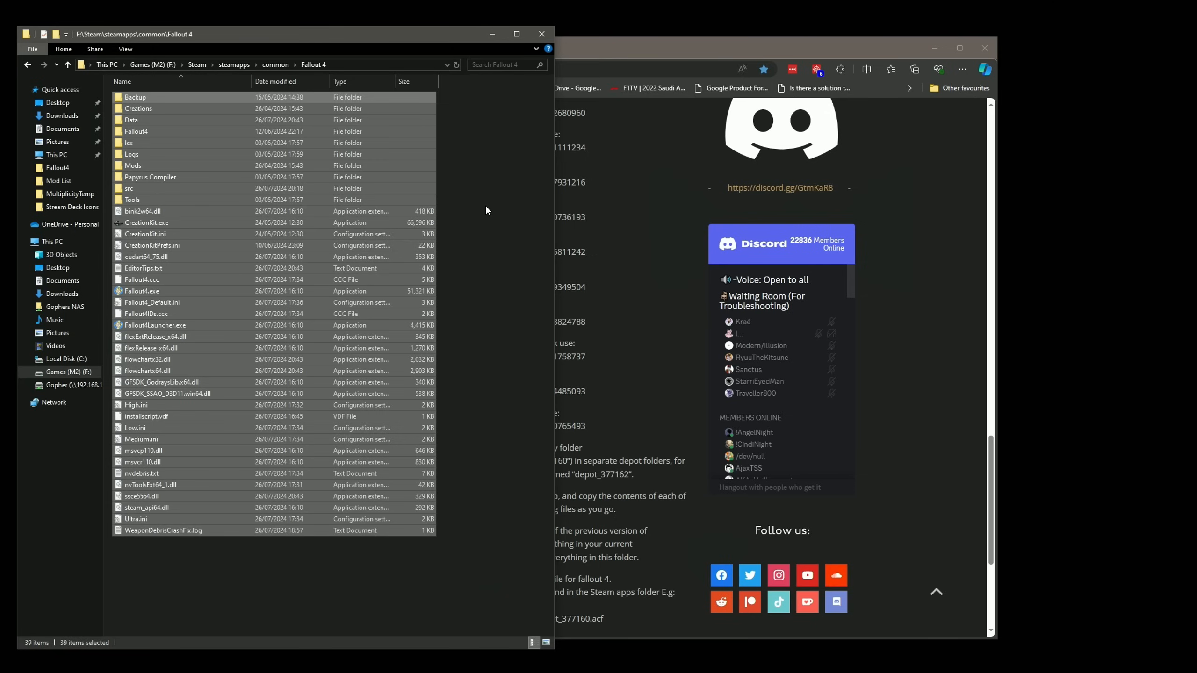
mouse_move(487, 195)
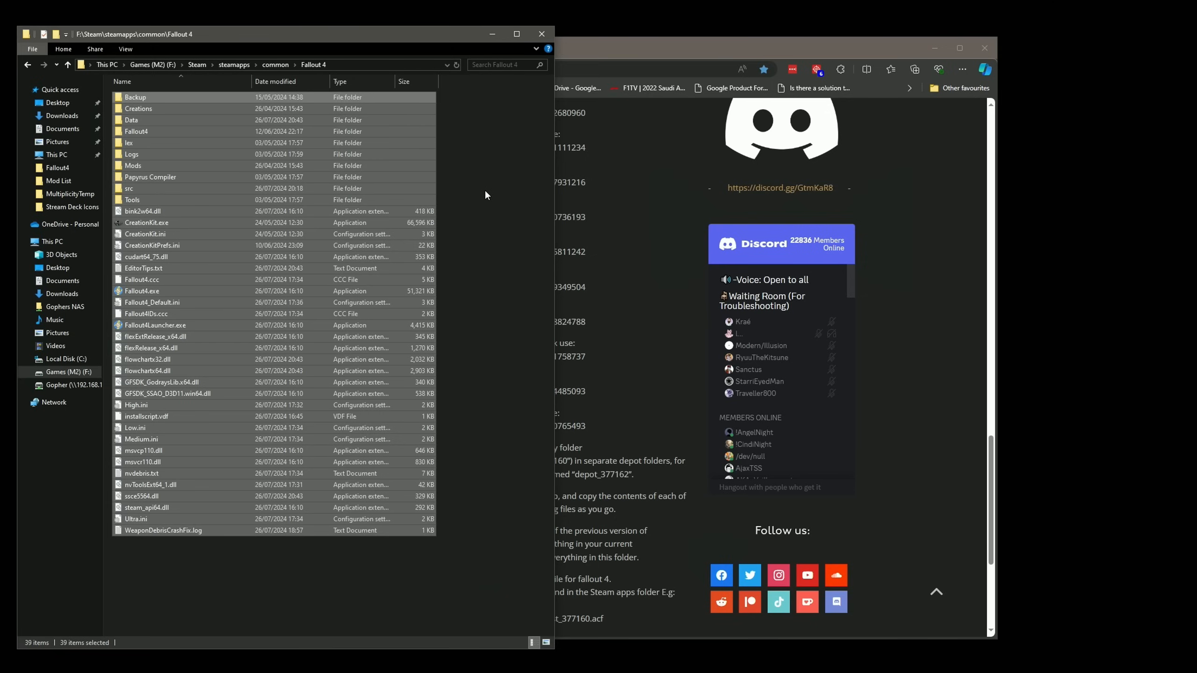
mouse_move(493, 163)
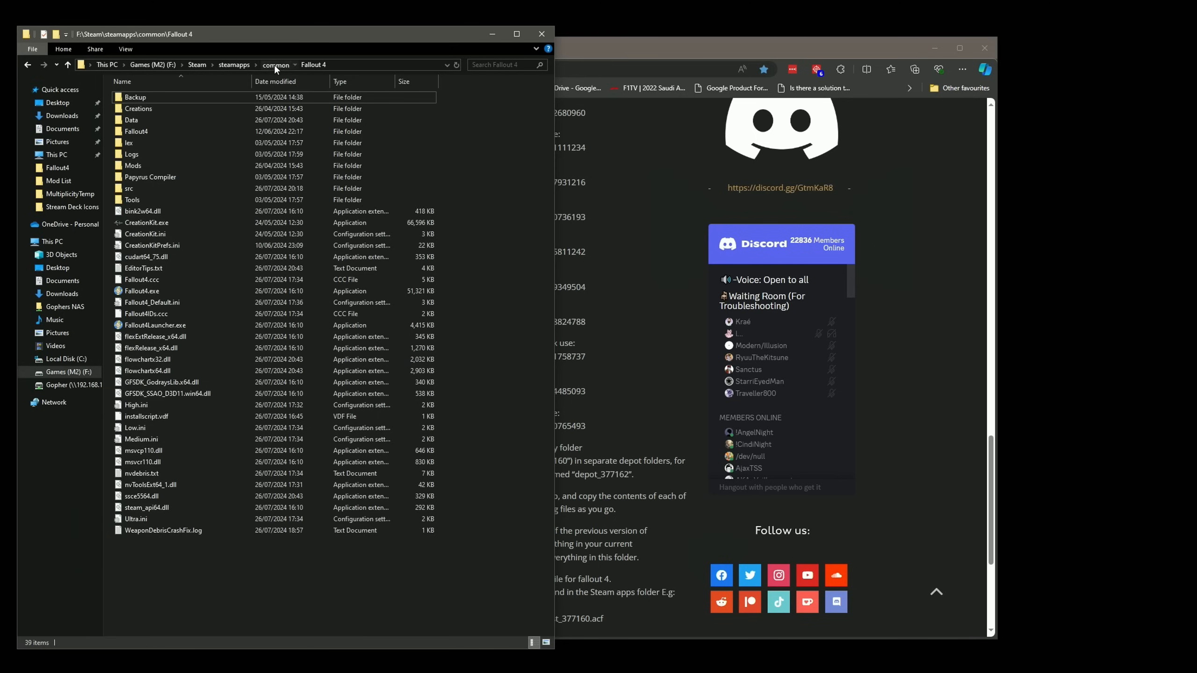
left_click(275, 65)
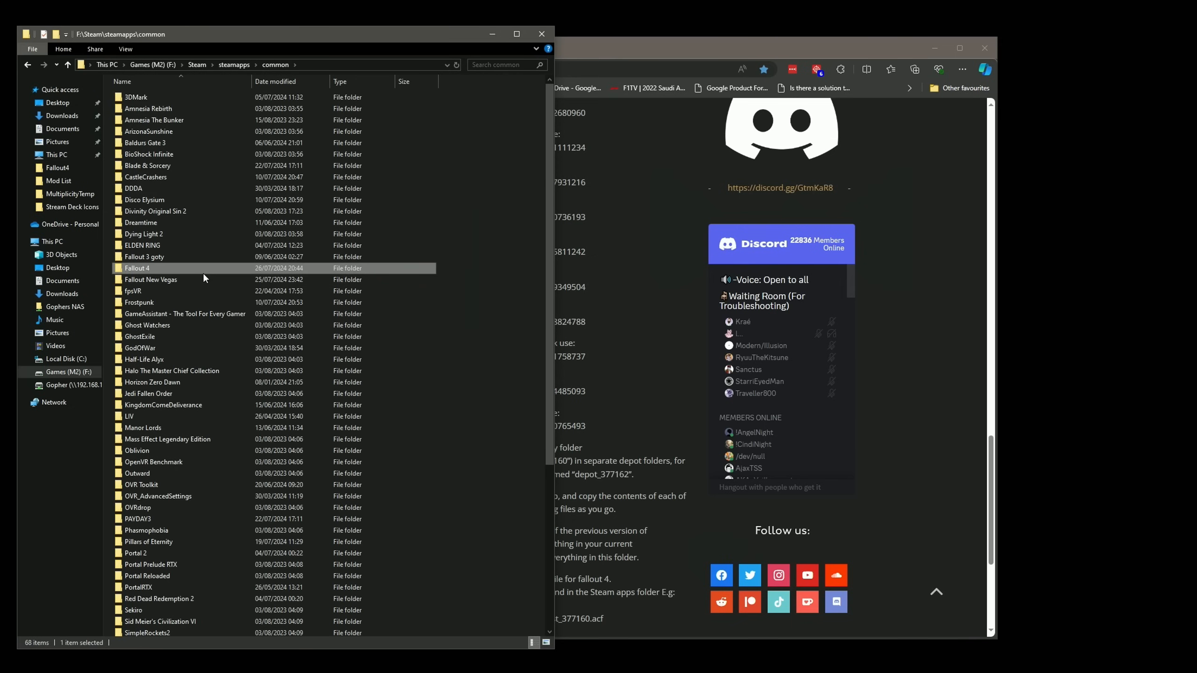
mouse_move(197, 272)
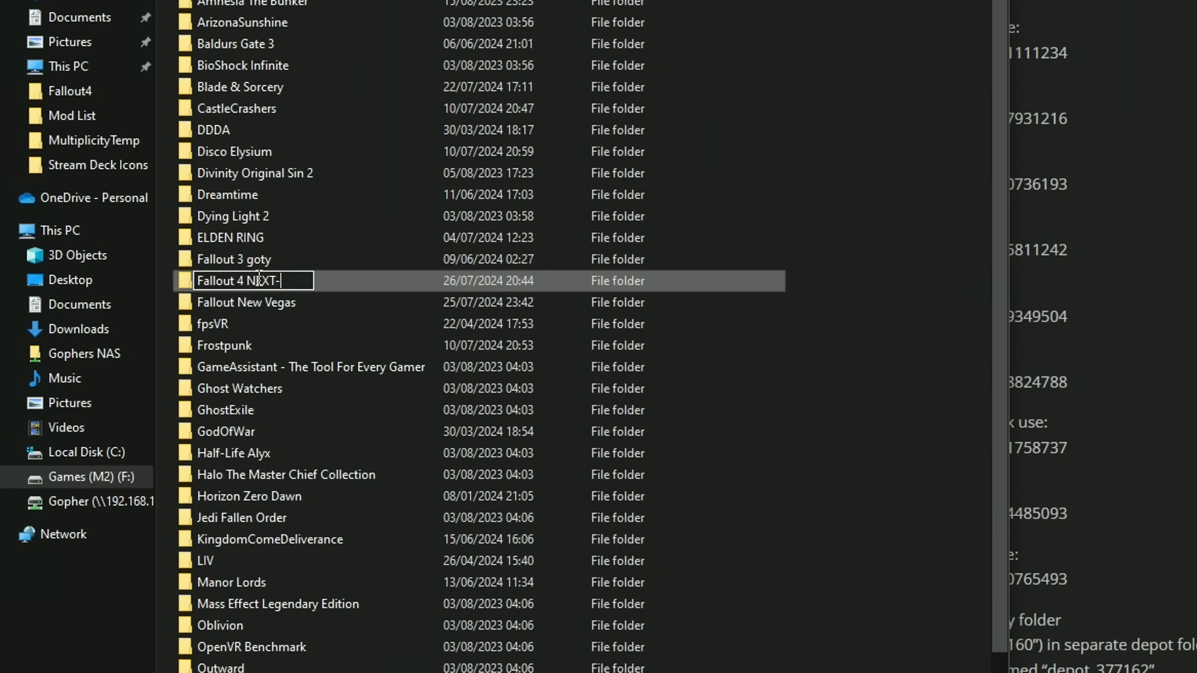
type("GEN")
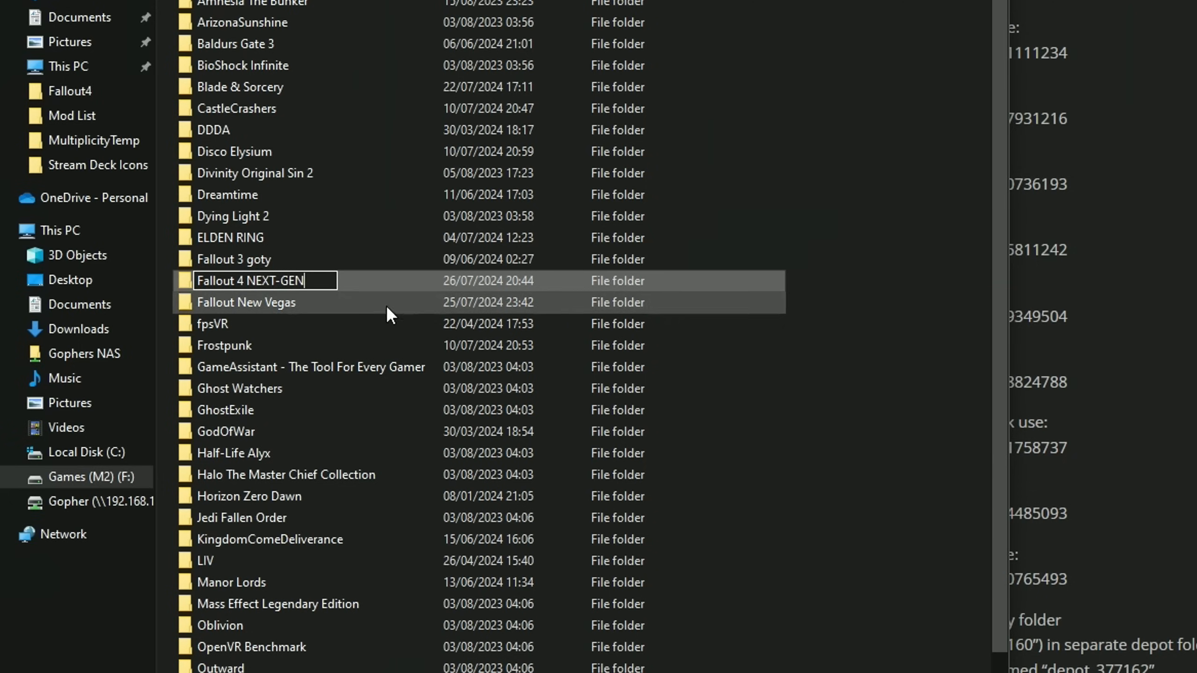
left_click(802, 356)
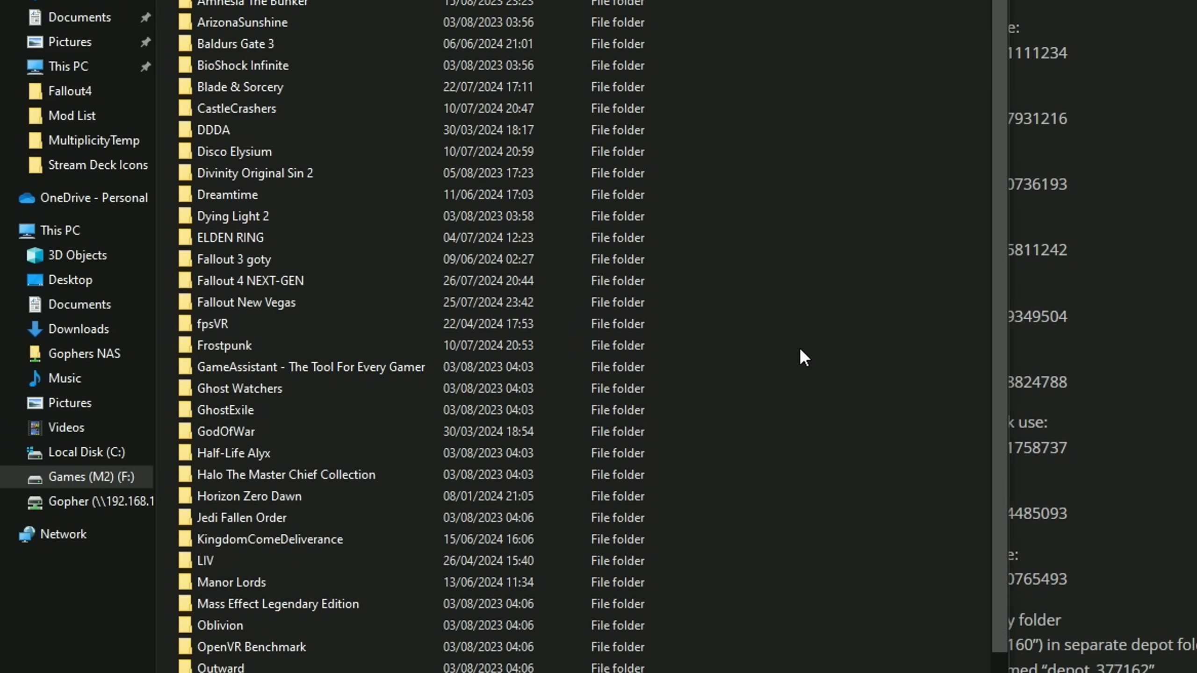
mouse_move(868, 313)
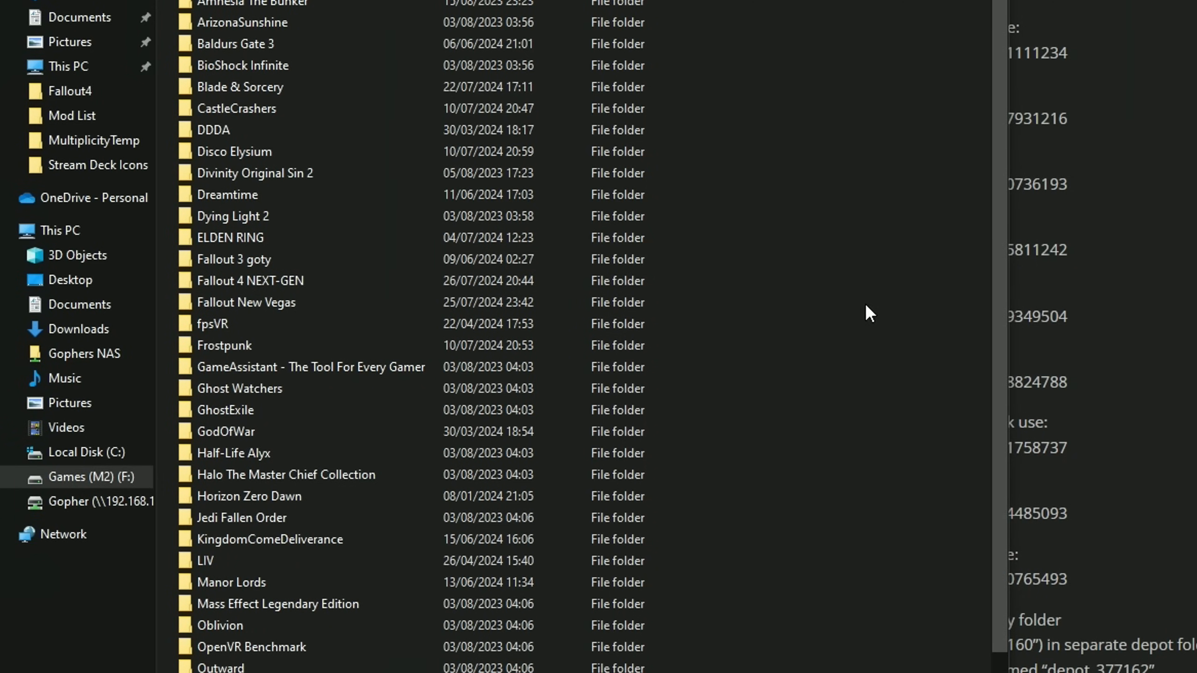
mouse_move(872, 407)
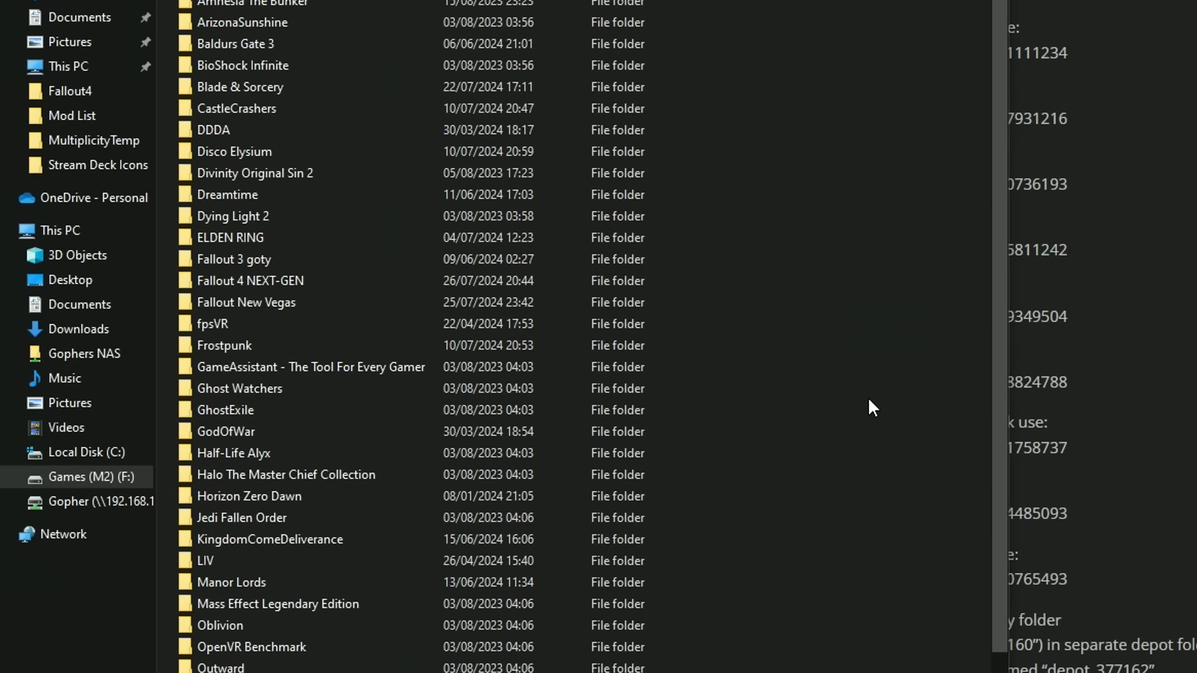
- Create a new empty folder named 'Fallout 4' in steamapps\common
right_click(873, 407)
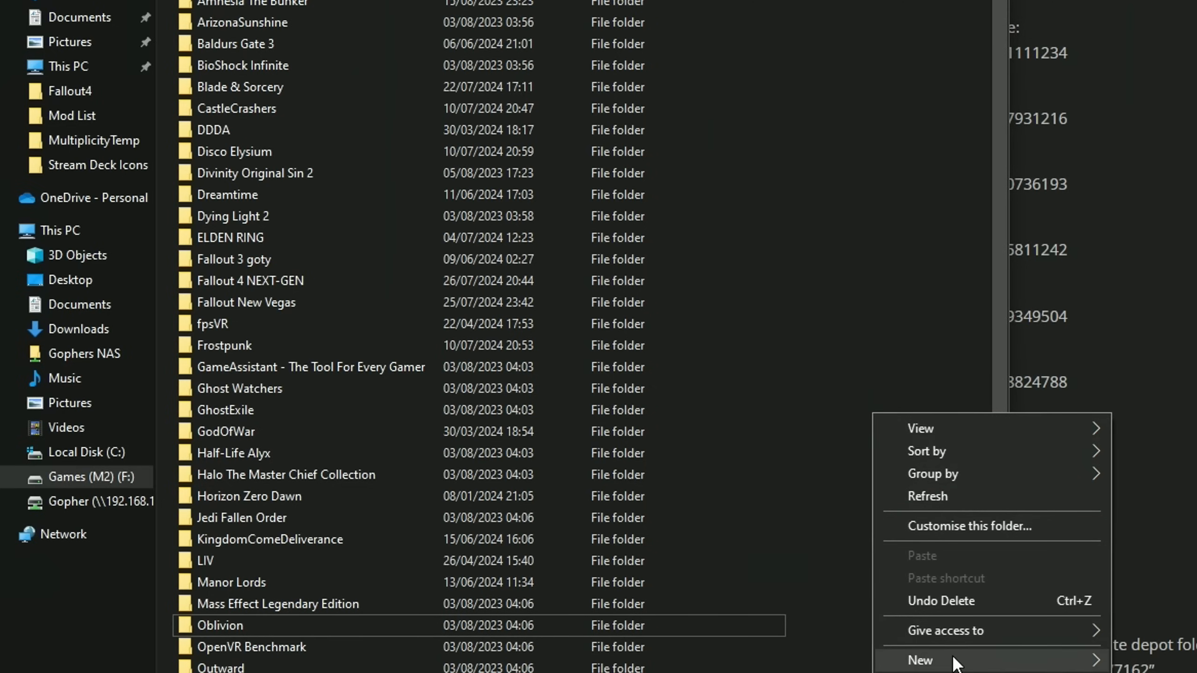
left_click(920, 659)
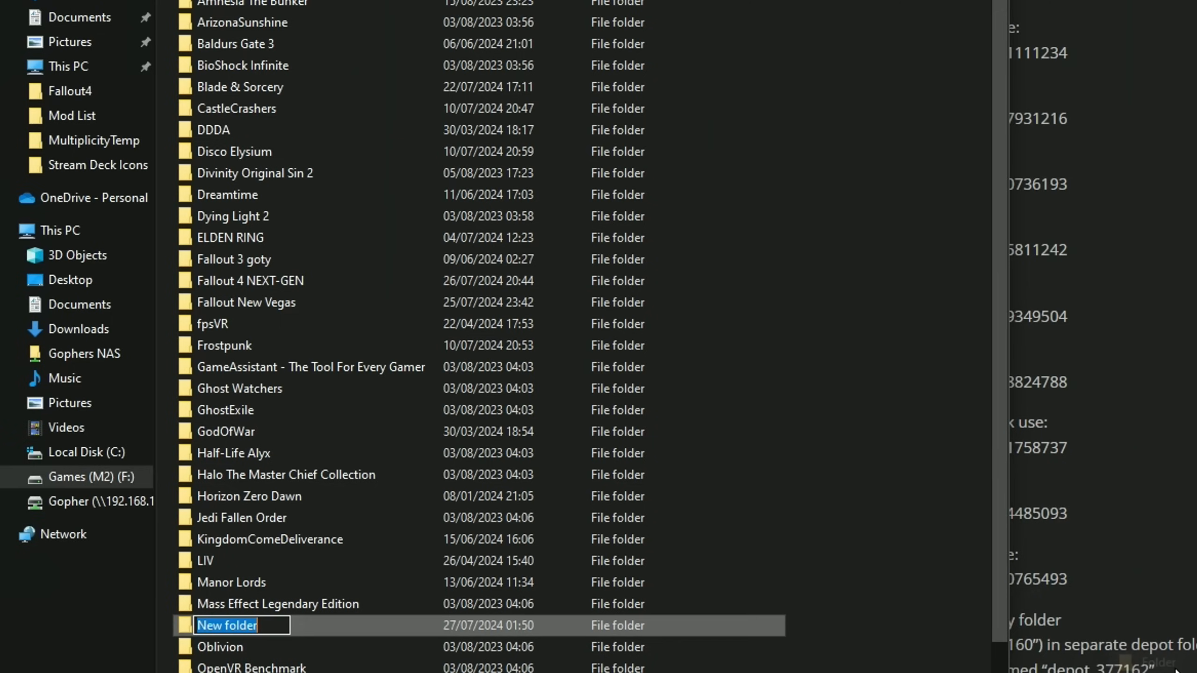
type("Fal")
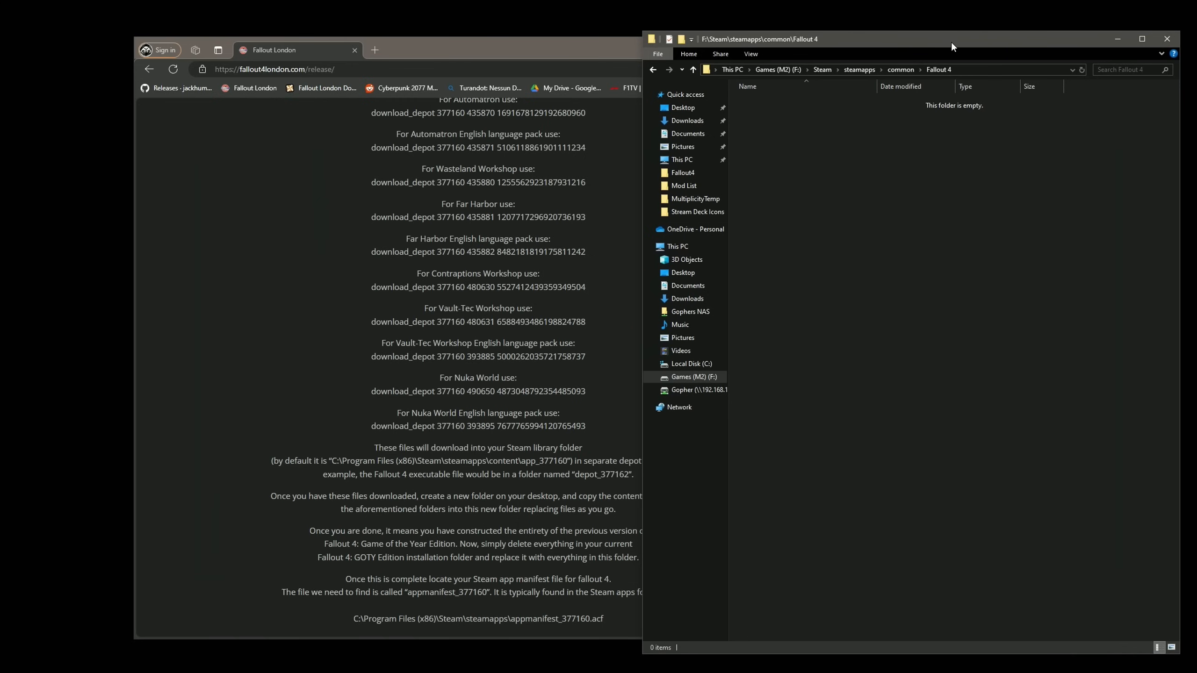
mouse_move(845, 239)
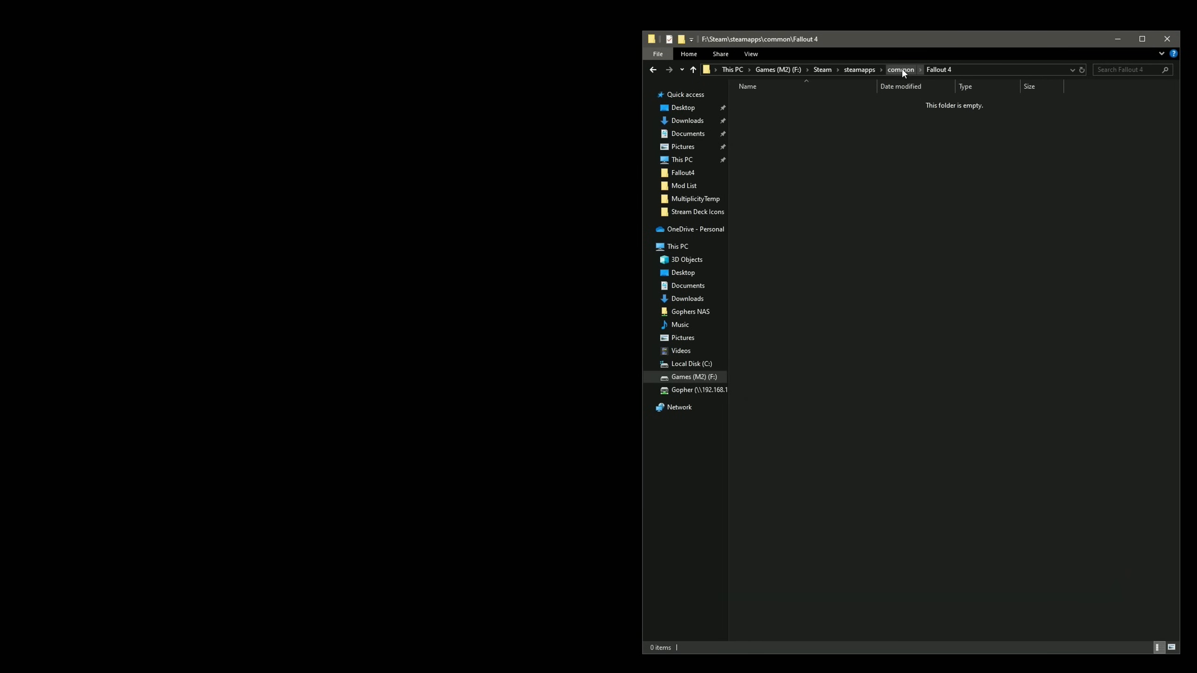
- Show the common folder and the empty Fallout 4 folder in two side-by-side windows
left_click(899, 70)
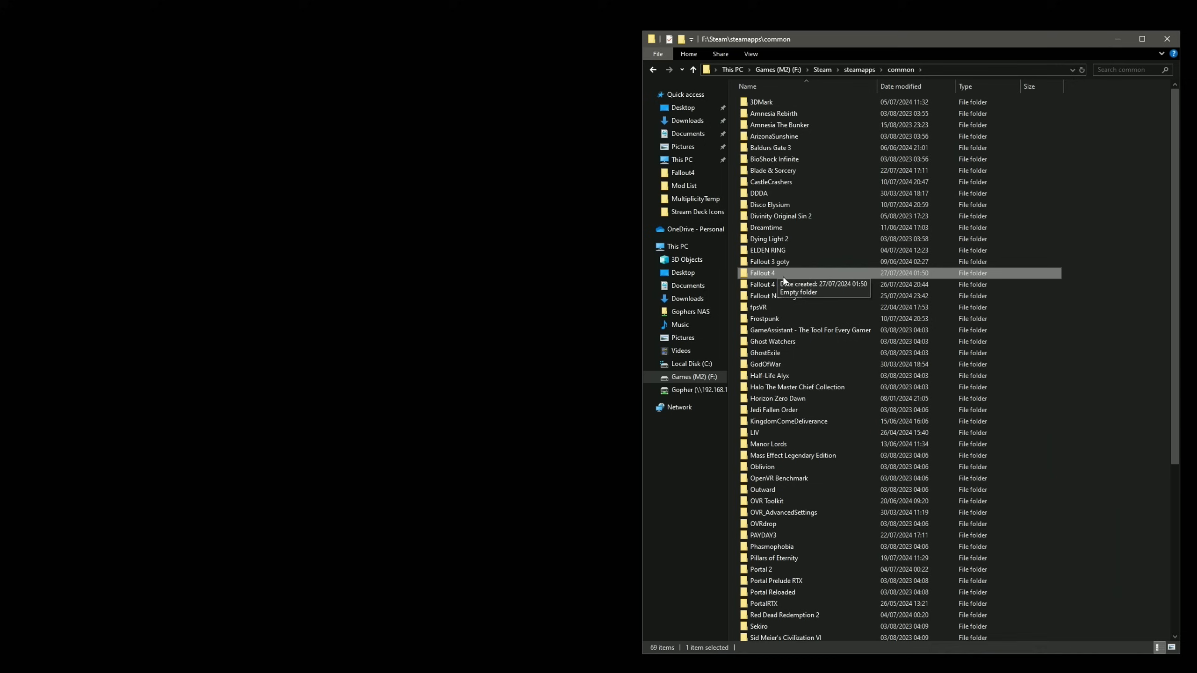
right_click(762, 272)
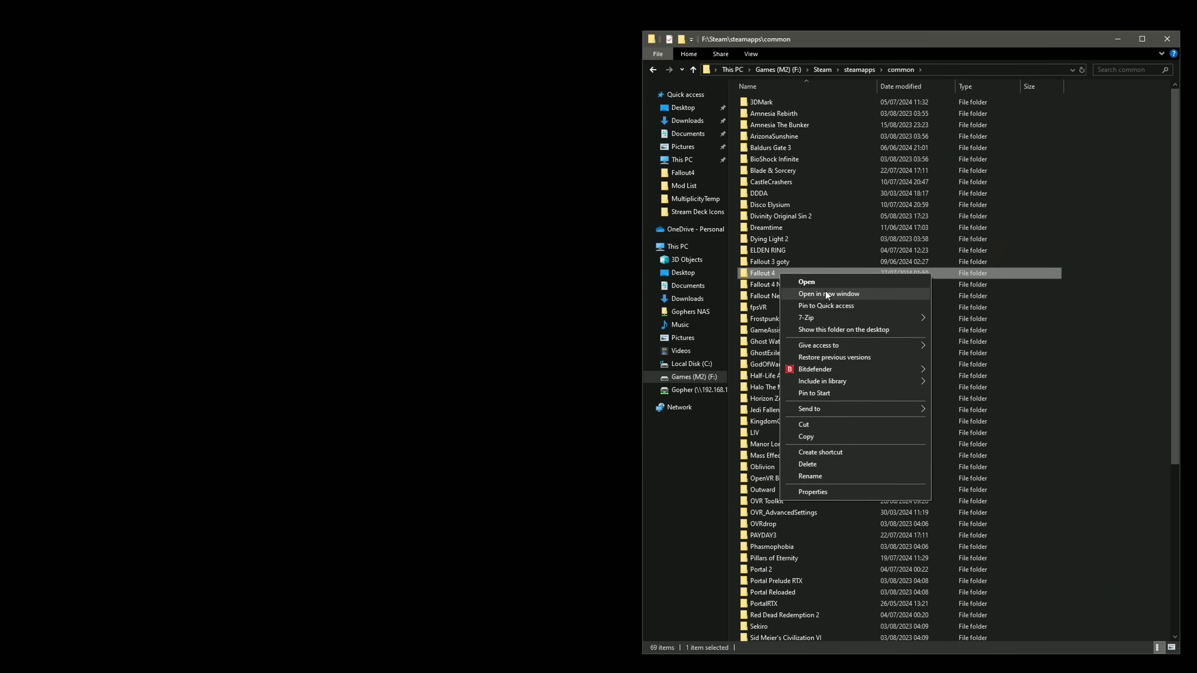
left_click(829, 293)
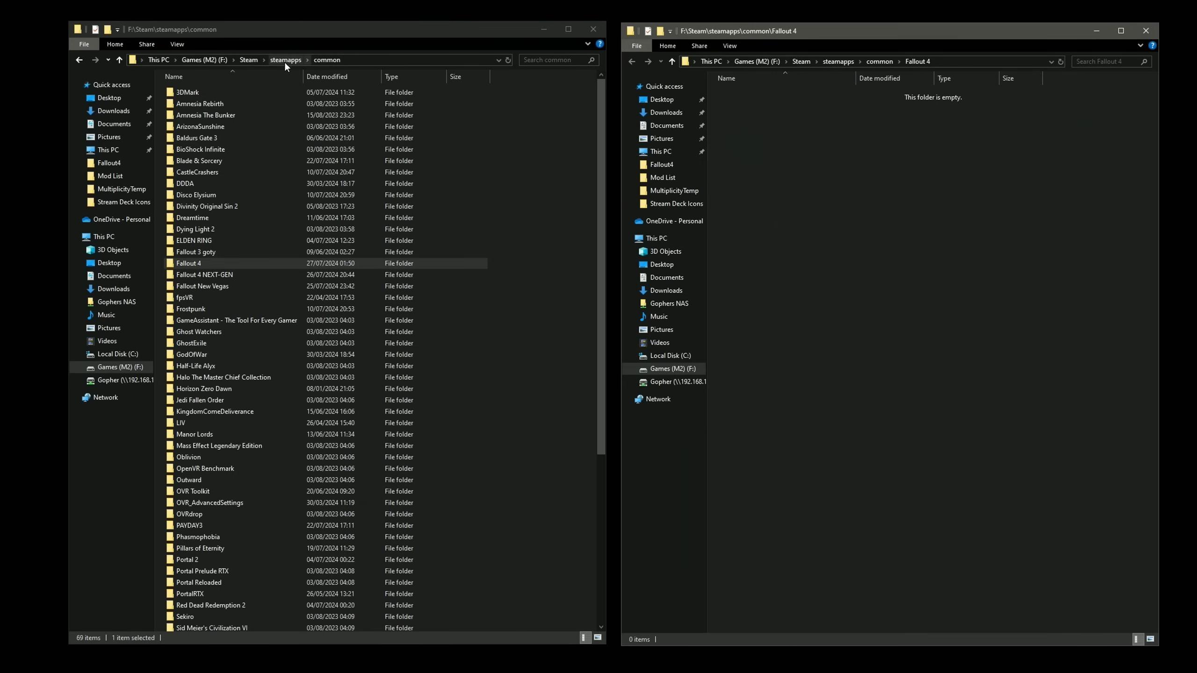
- Navigate the left window to steamapps/content/app_377160 with its fifteen depot folders
left_click(286, 59)
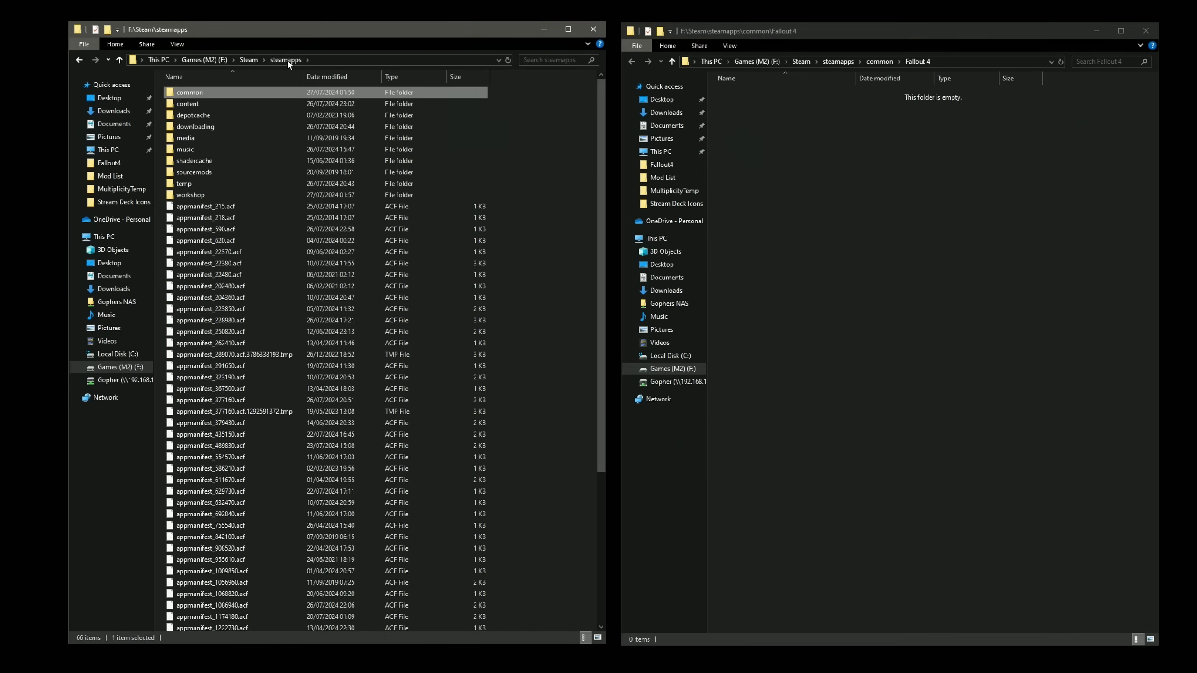
left_click(188, 103)
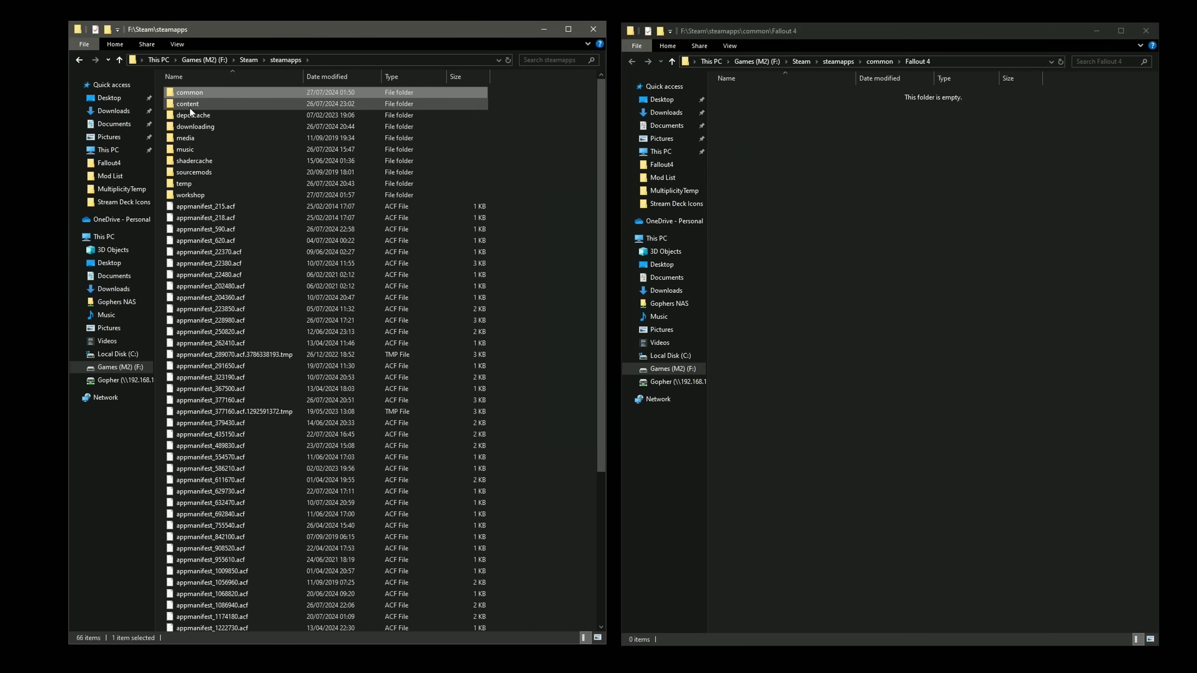
double_click(188, 103)
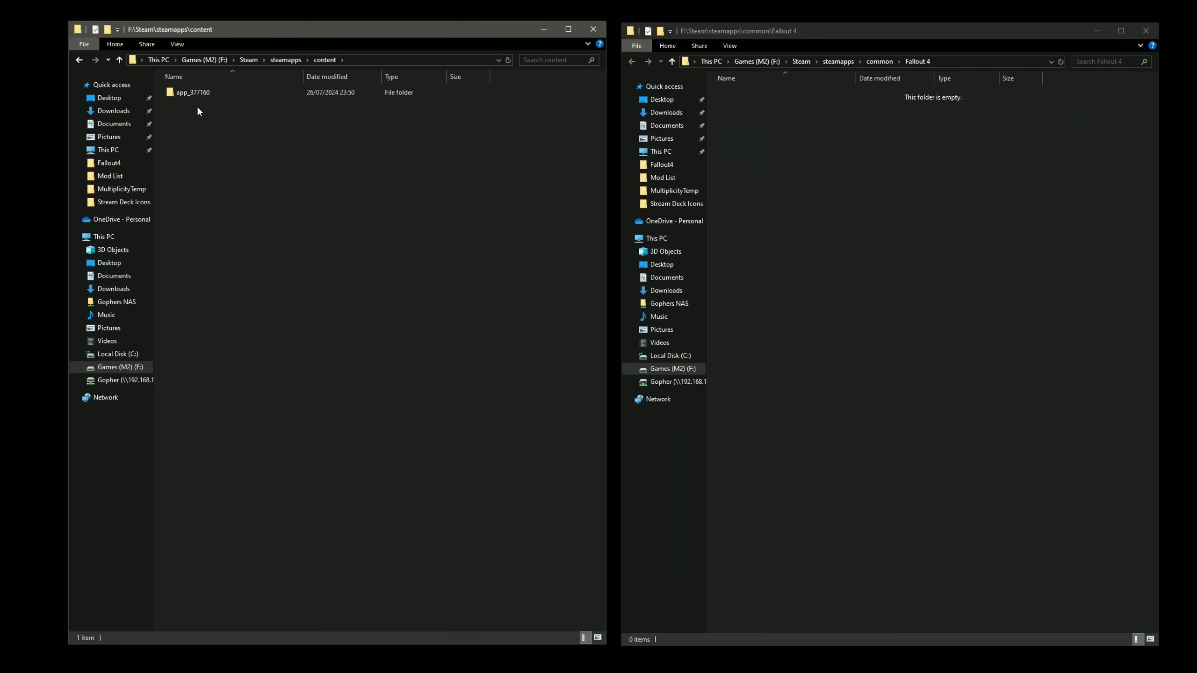
left_click(193, 91)
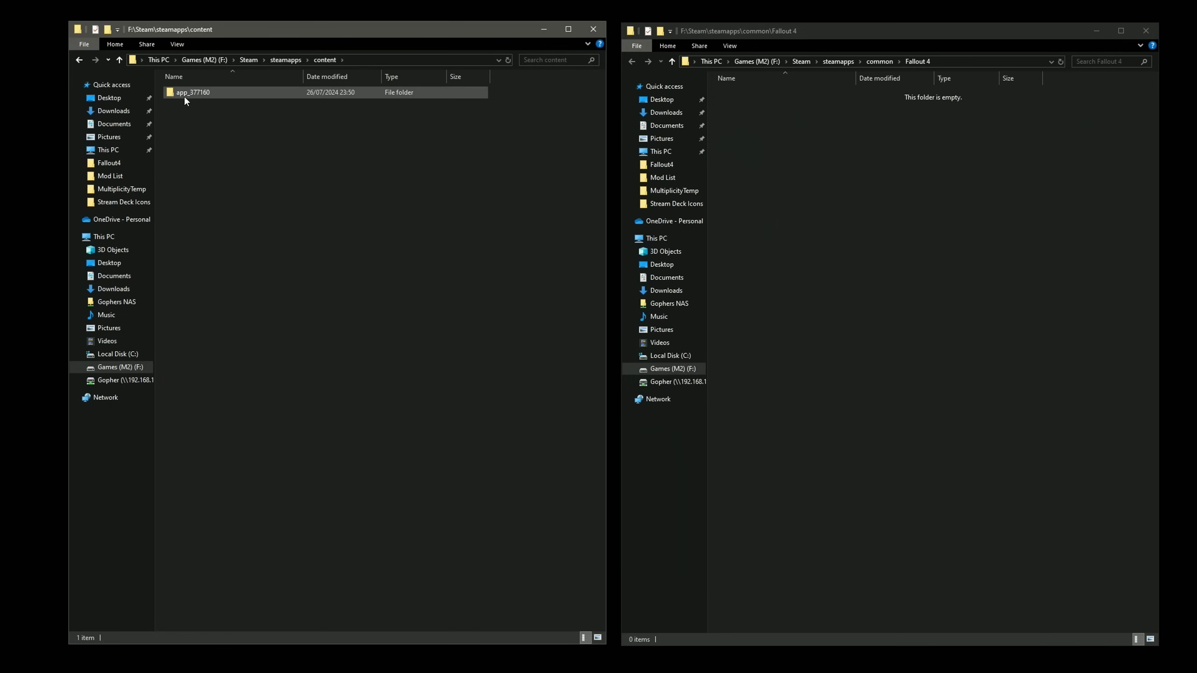
mouse_move(194, 92)
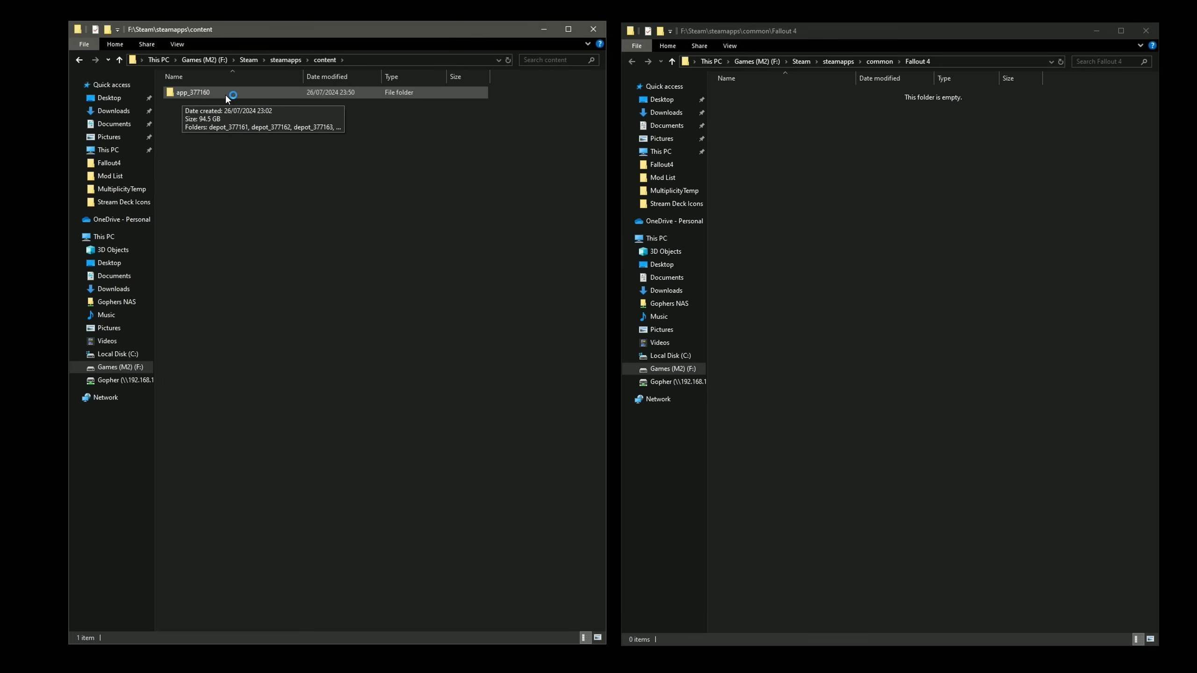
double_click(192, 92)
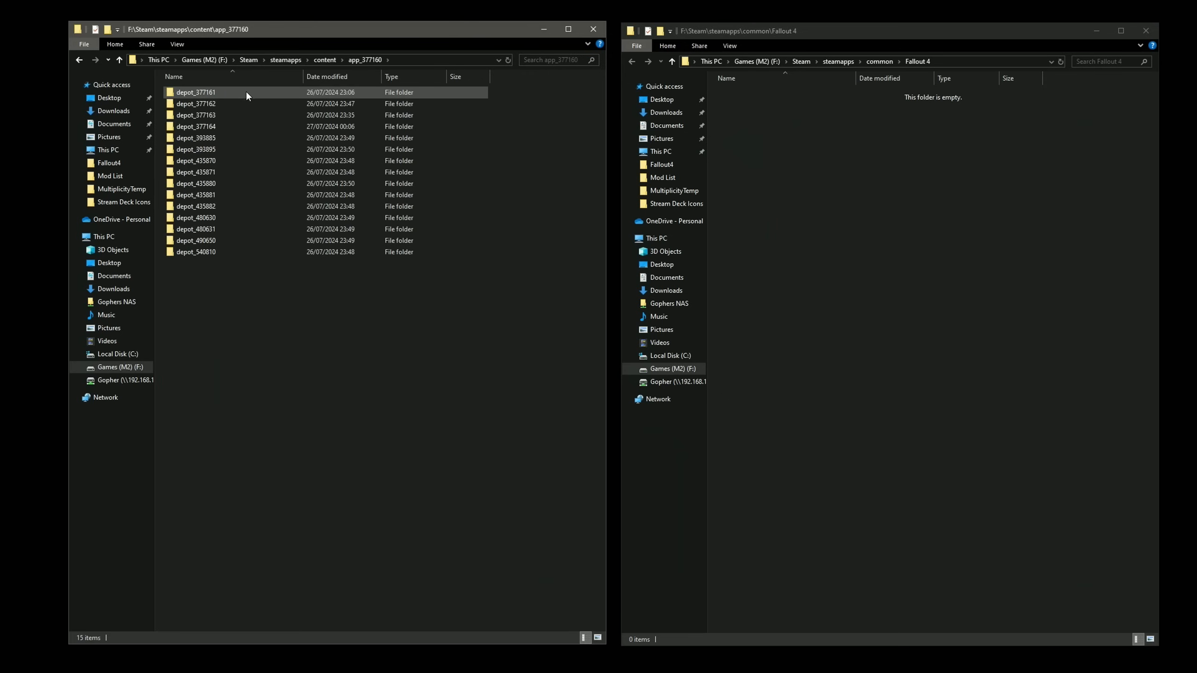
left_click(198, 148)
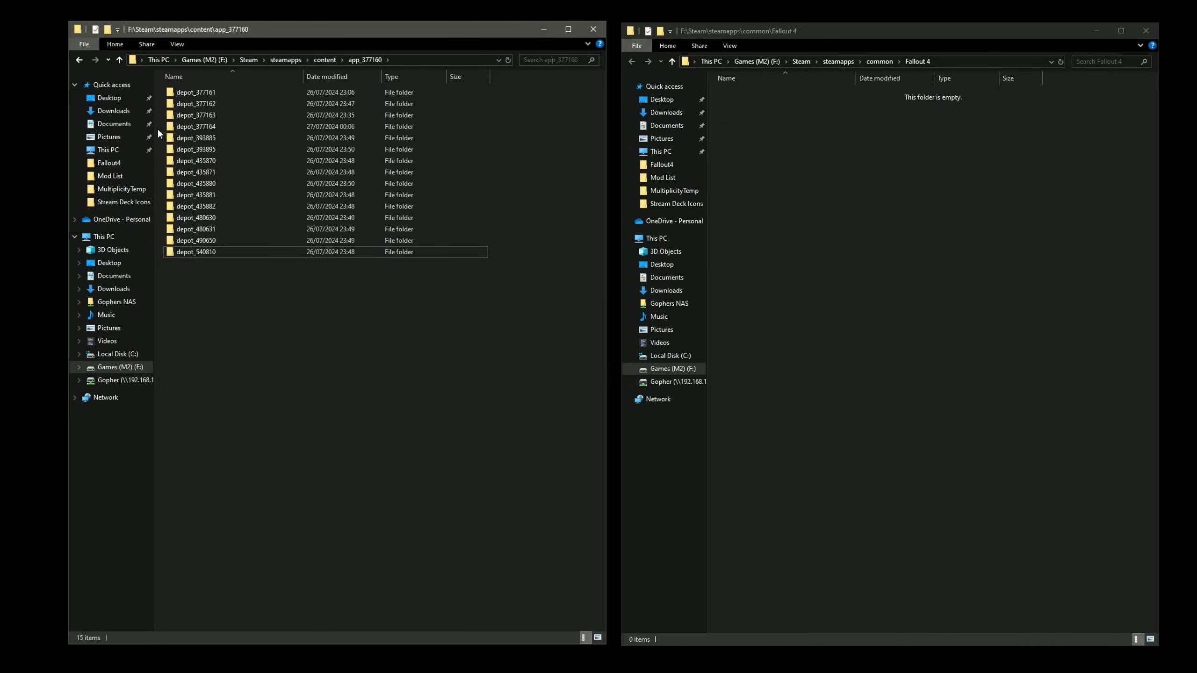
- Cut Data and installscript.vdf from depot_377161 for moving into the Fallout 4 folder
double_click(196, 91)
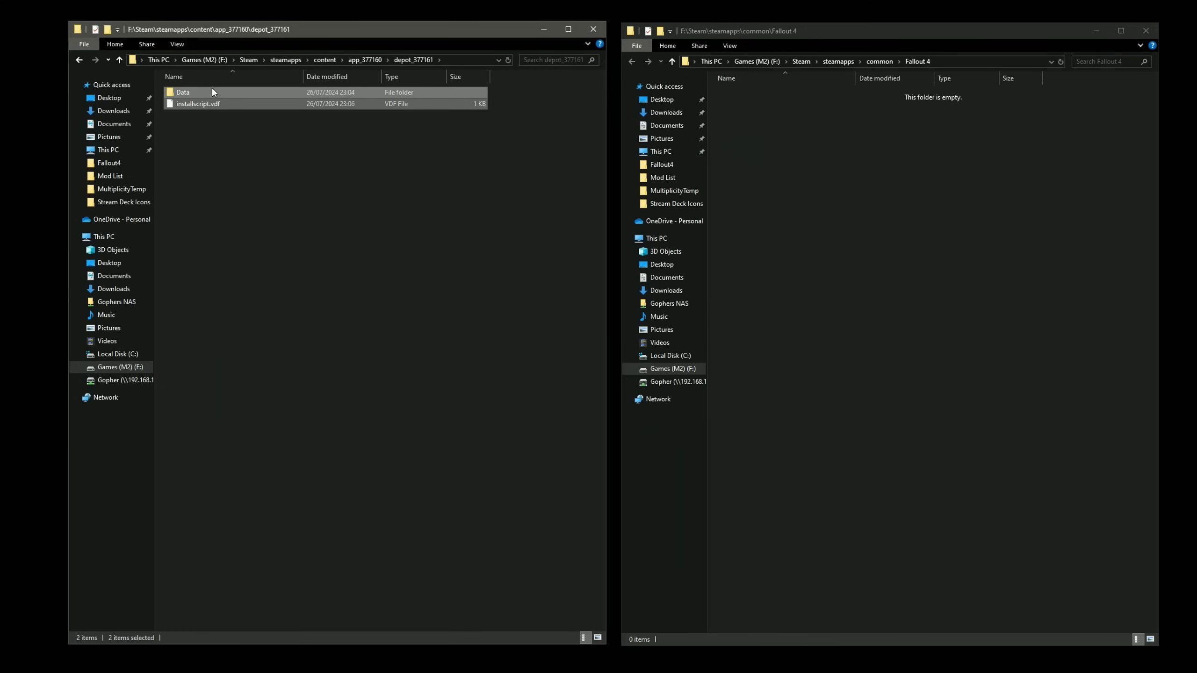
right_click(183, 92)
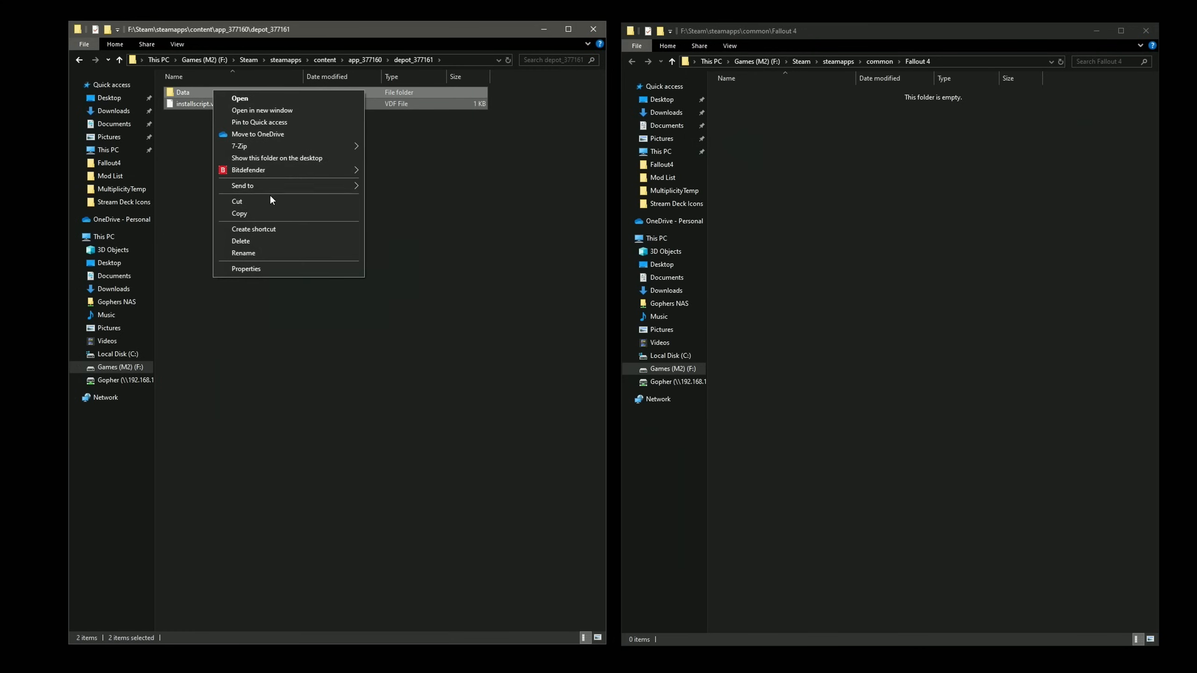
left_click(830, 214)
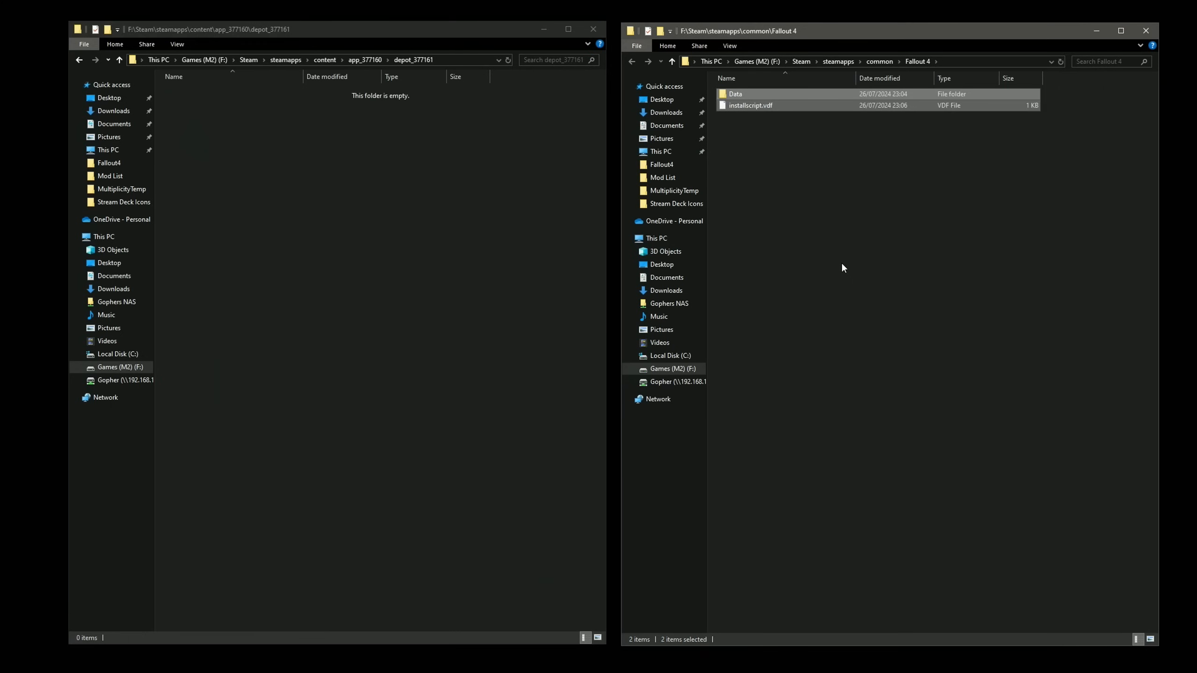
mouse_move(275, 162)
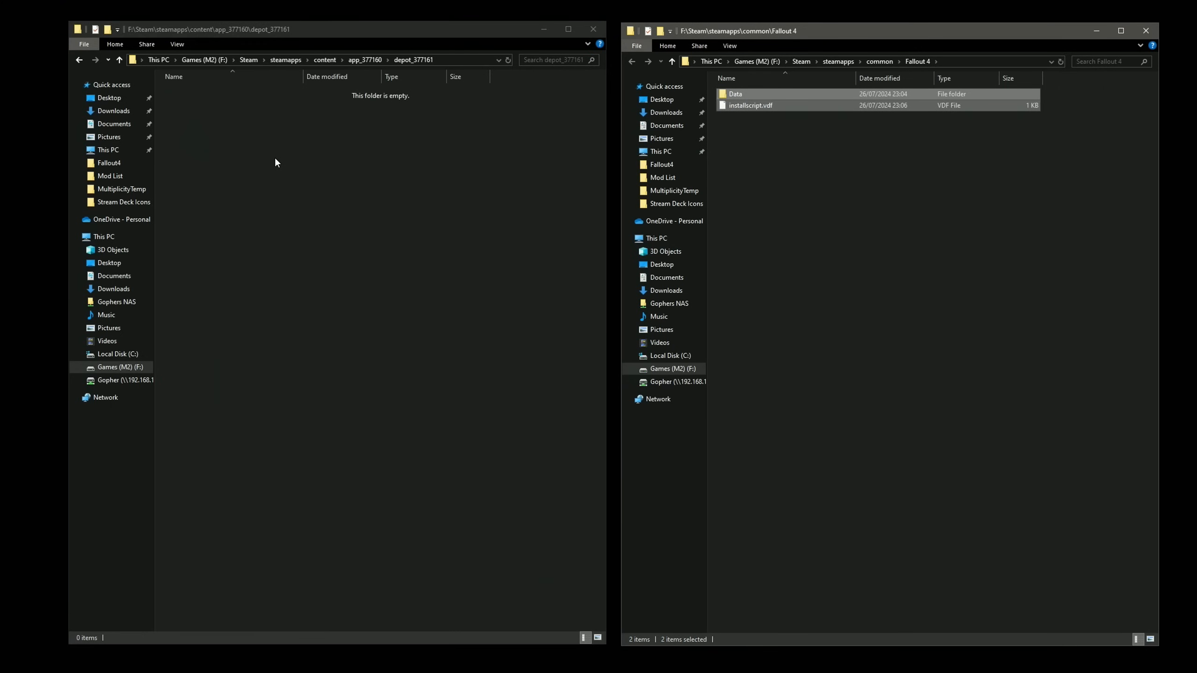
mouse_move(369, 167)
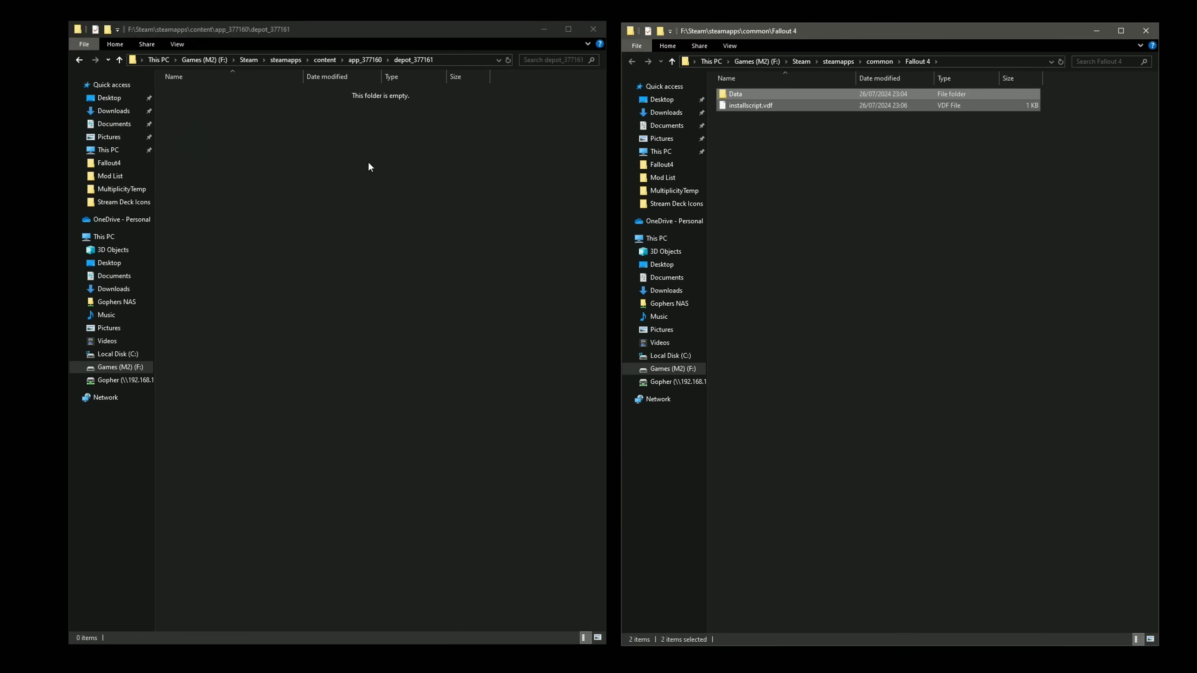
mouse_move(223, 258)
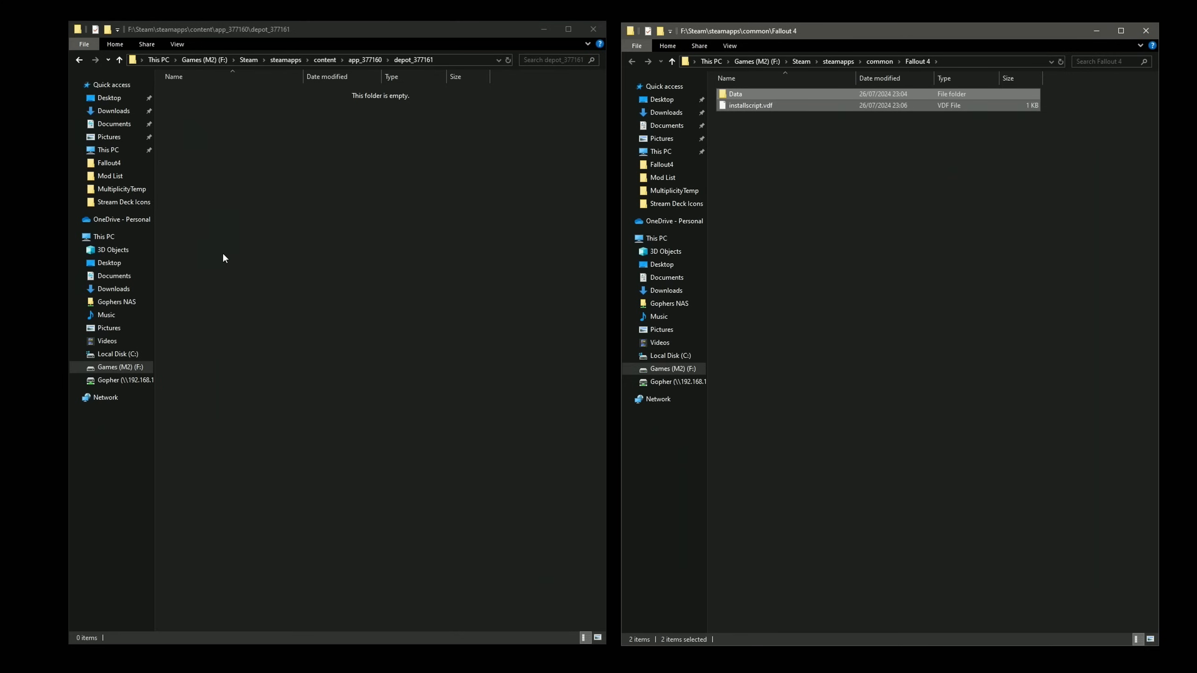
mouse_move(279, 333)
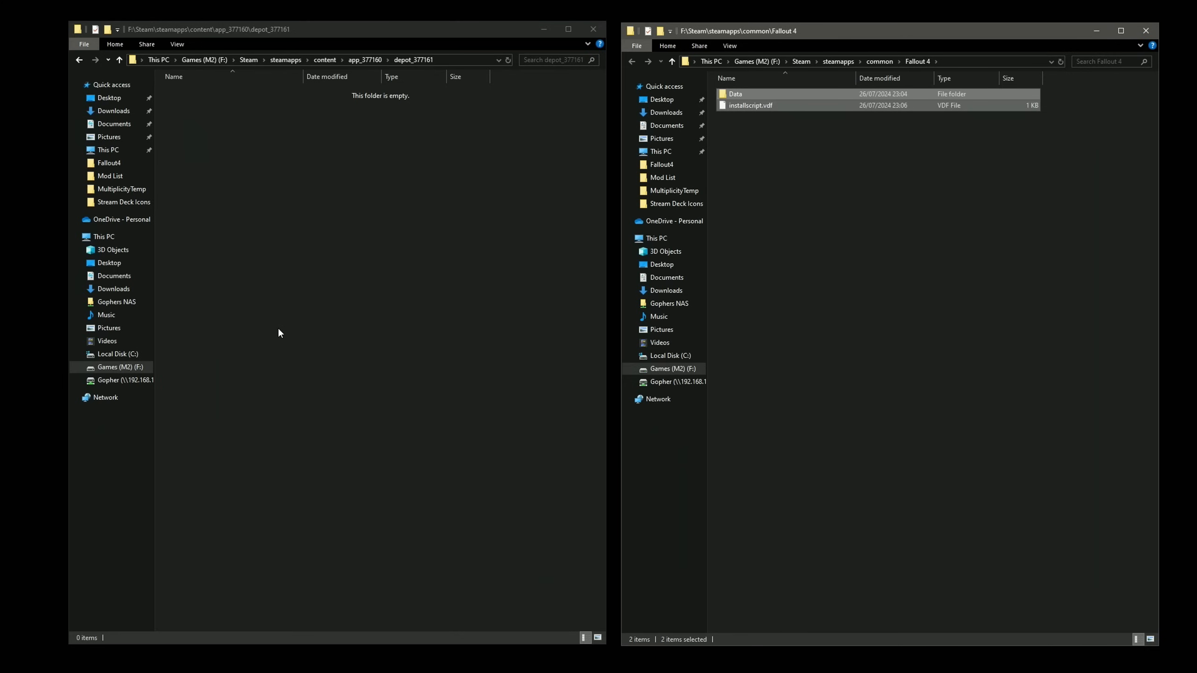
mouse_move(284, 312)
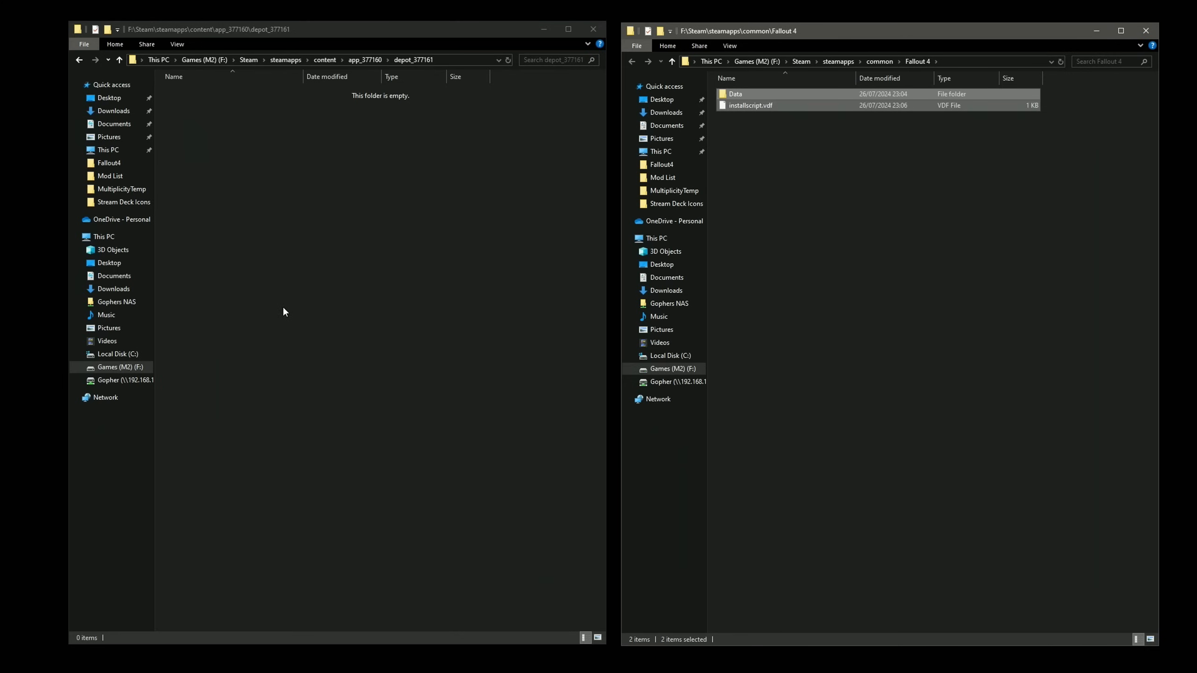
left_click(364, 60)
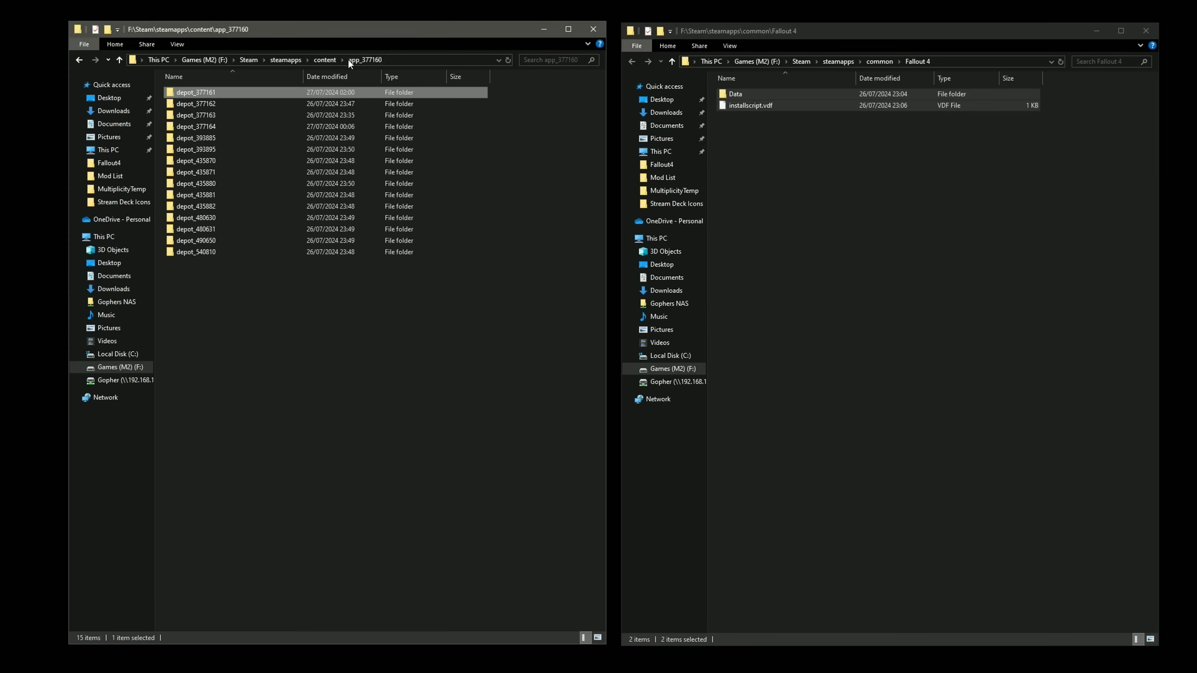
- Move Fallout4.exe and the remaining depot contents into Fallout 4, merging the Data folder
double_click(195, 103)
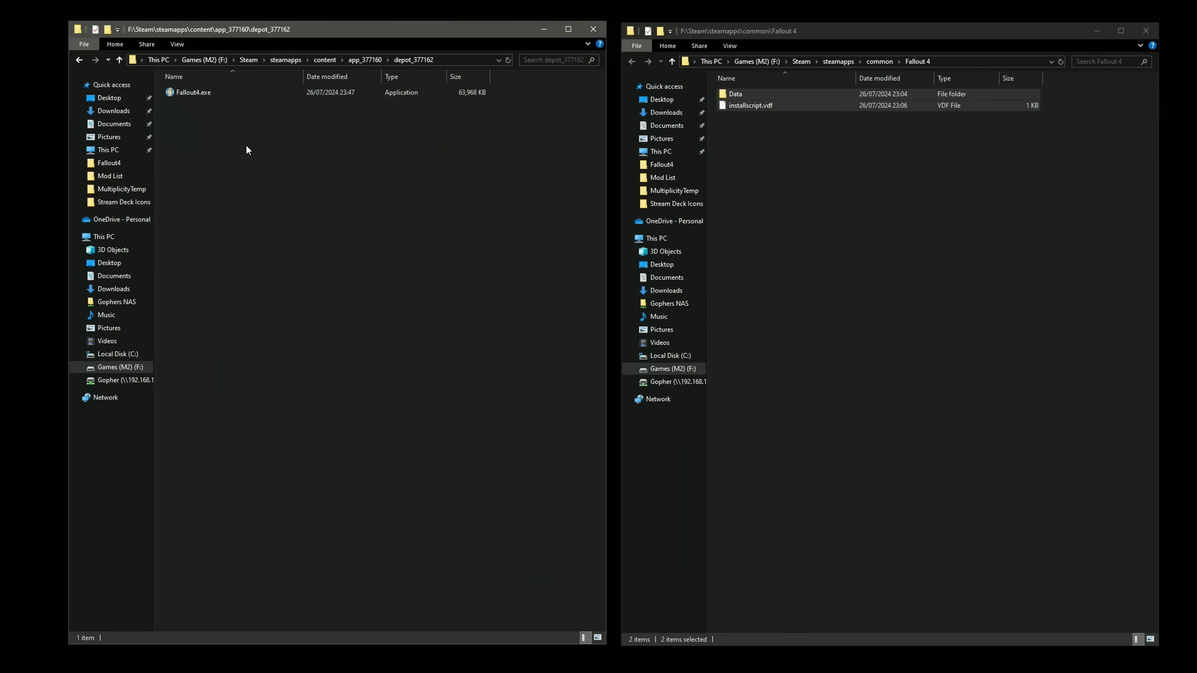
left_click(194, 91)
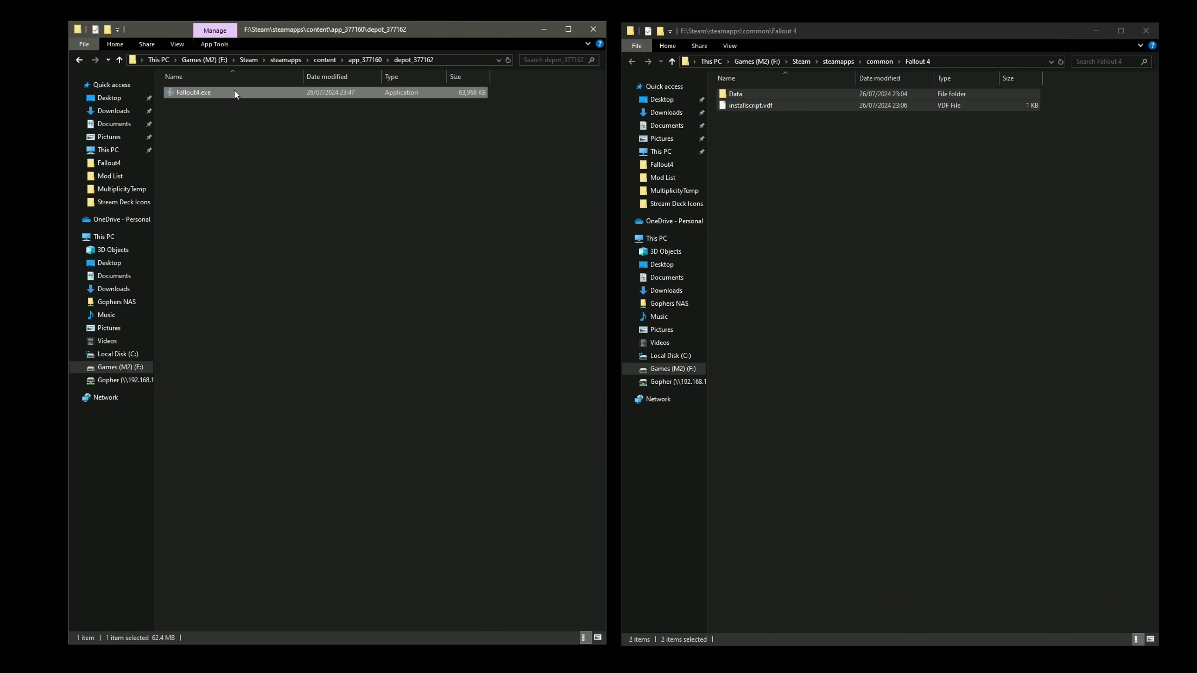
mouse_move(853, 230)
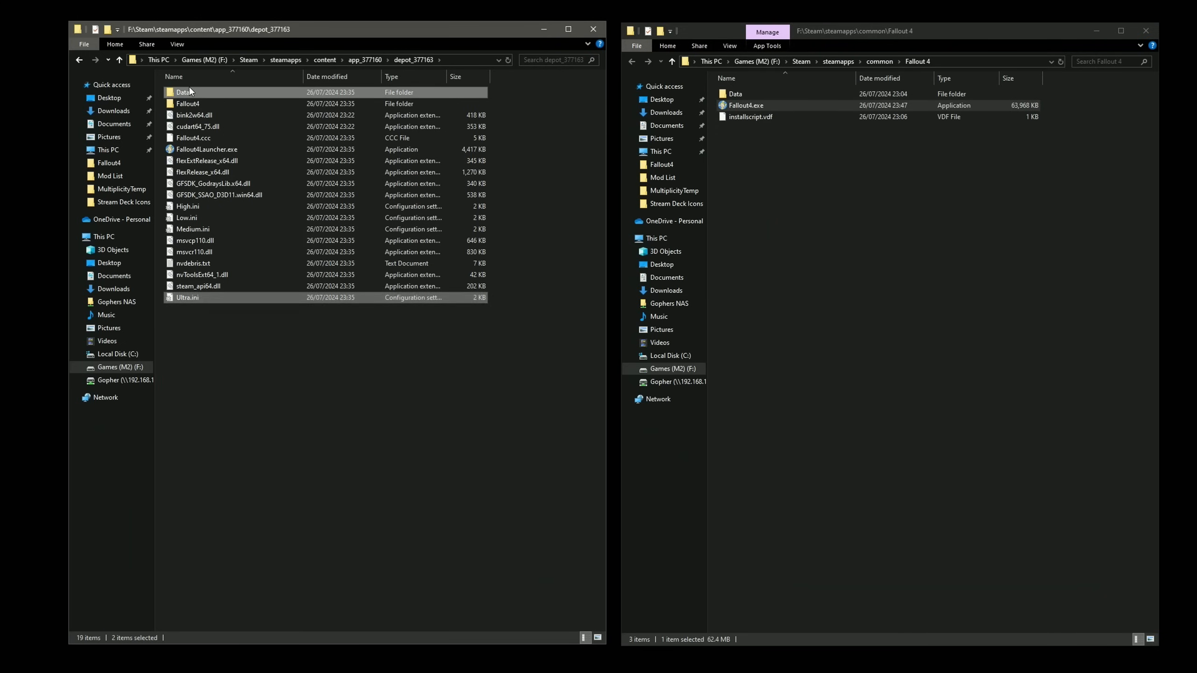
key("ctrl+a")
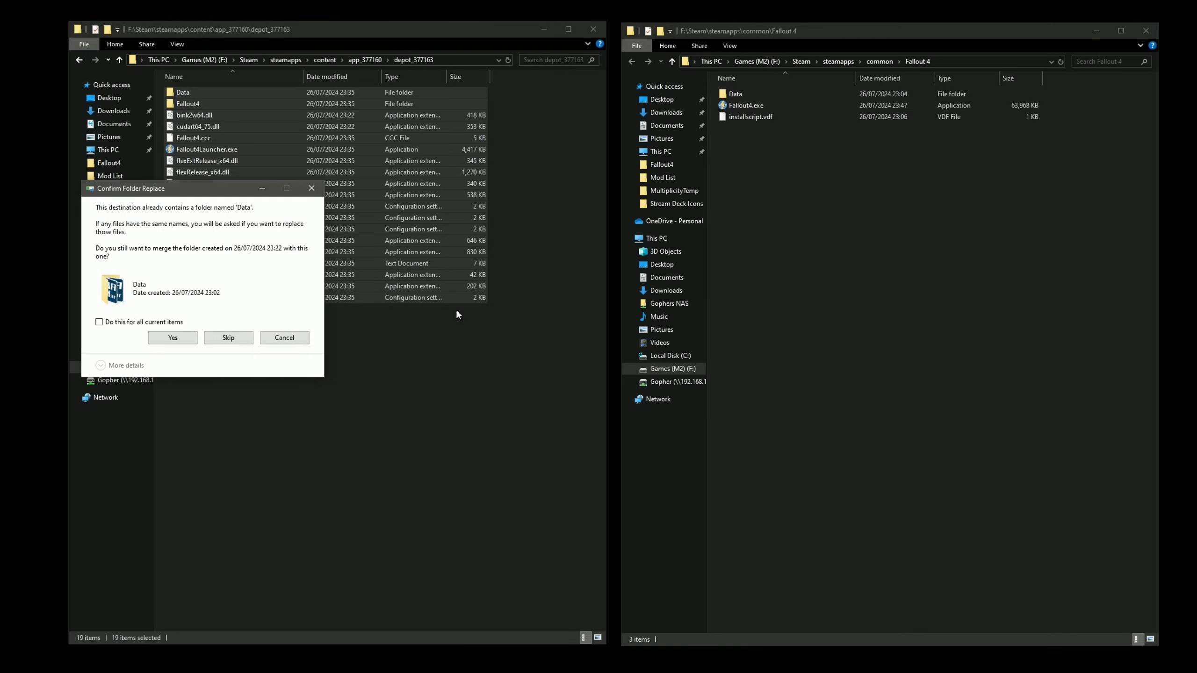
left_click(172, 338)
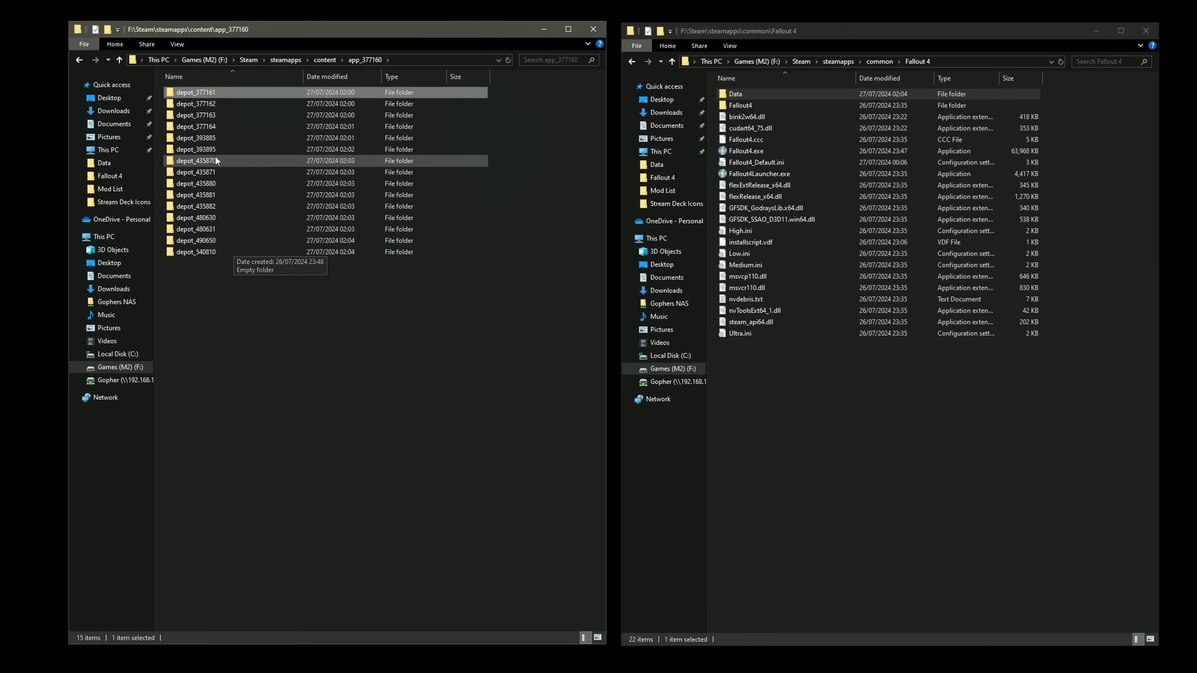
key("ctrl+a")
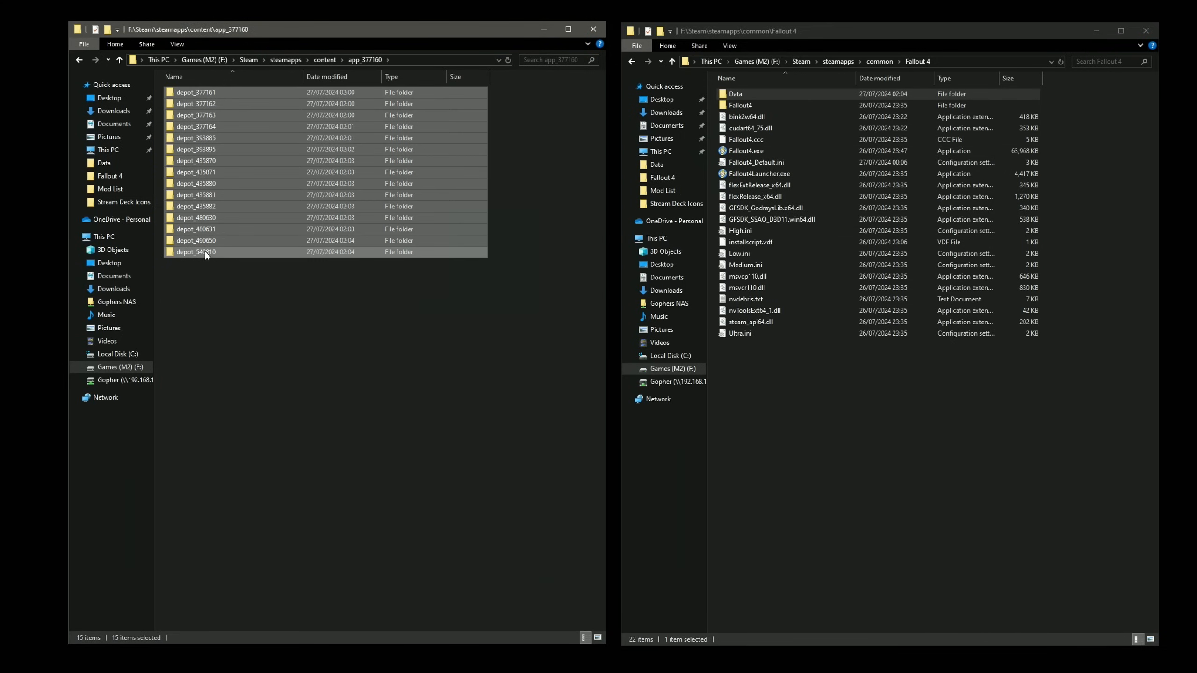
mouse_move(224, 168)
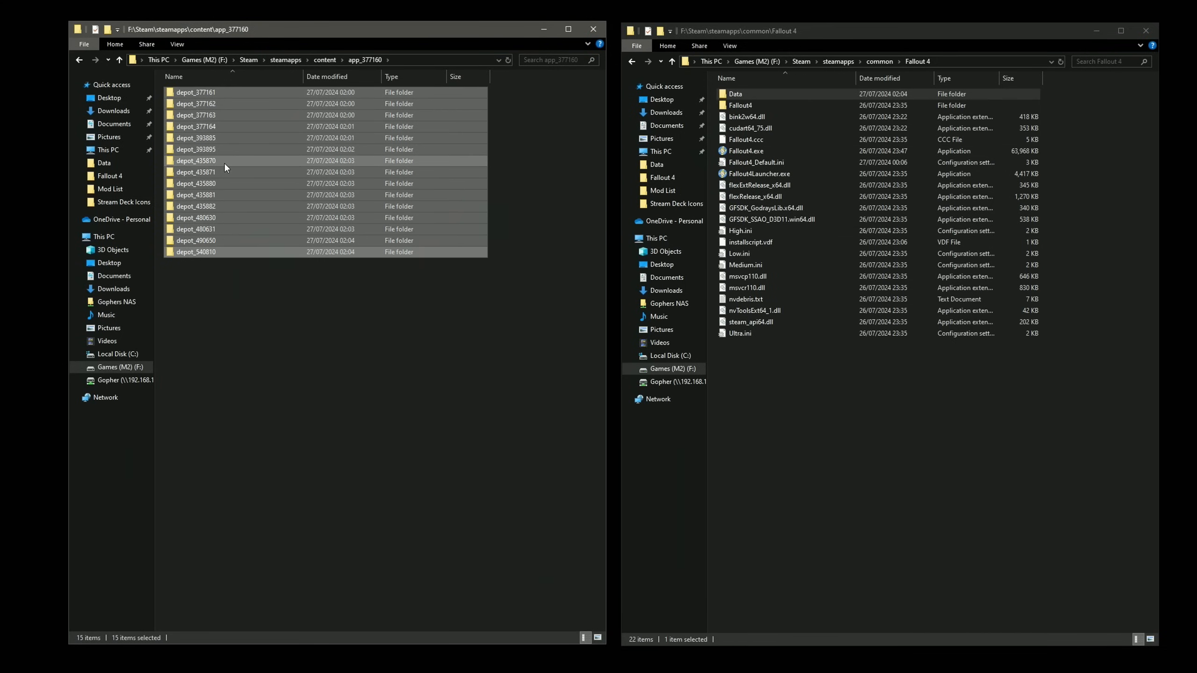
right_click(223, 161)
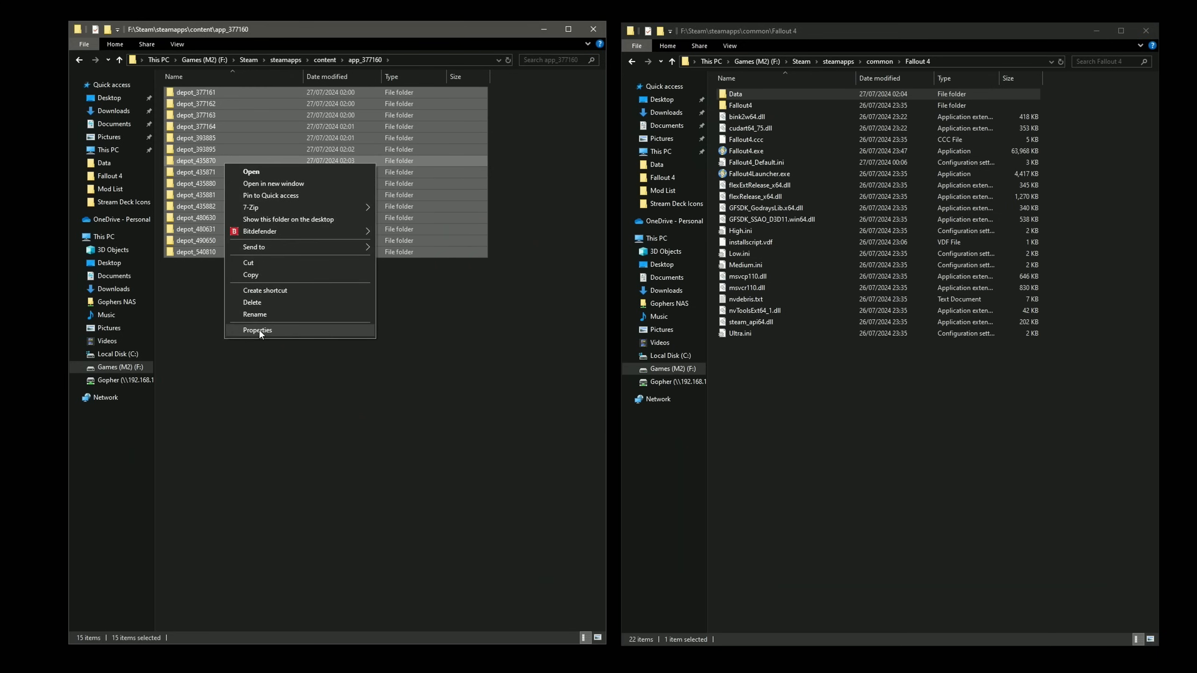
left_click(258, 330)
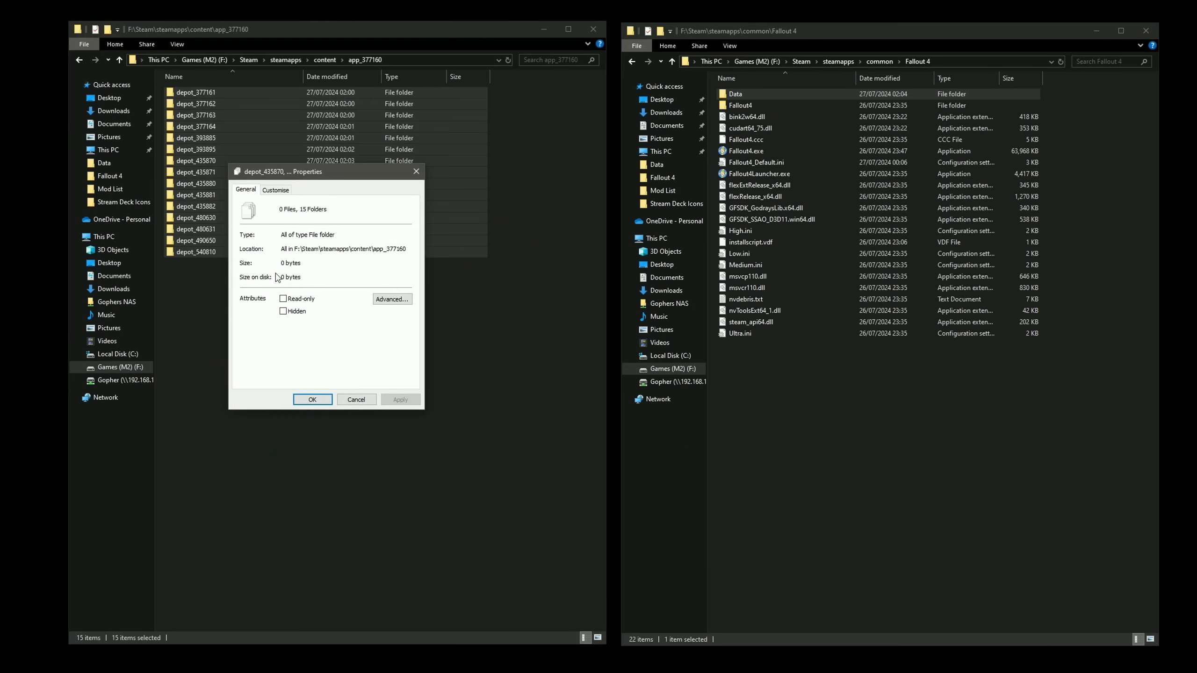
mouse_move(357, 400)
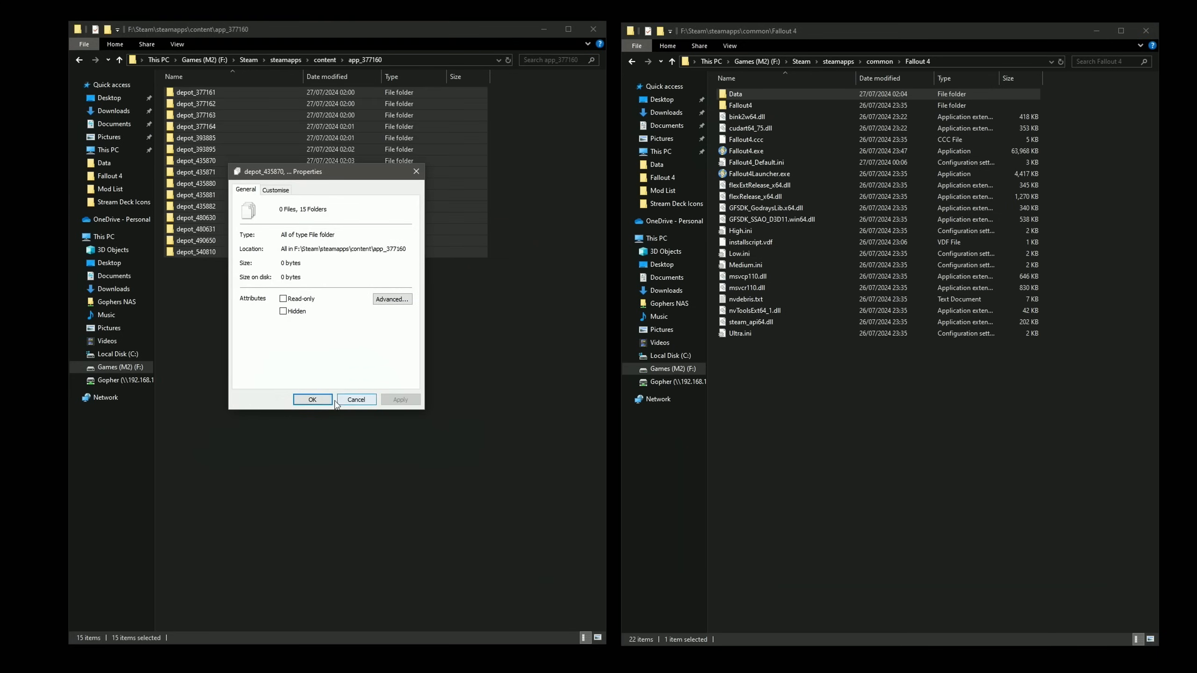
left_click(312, 399)
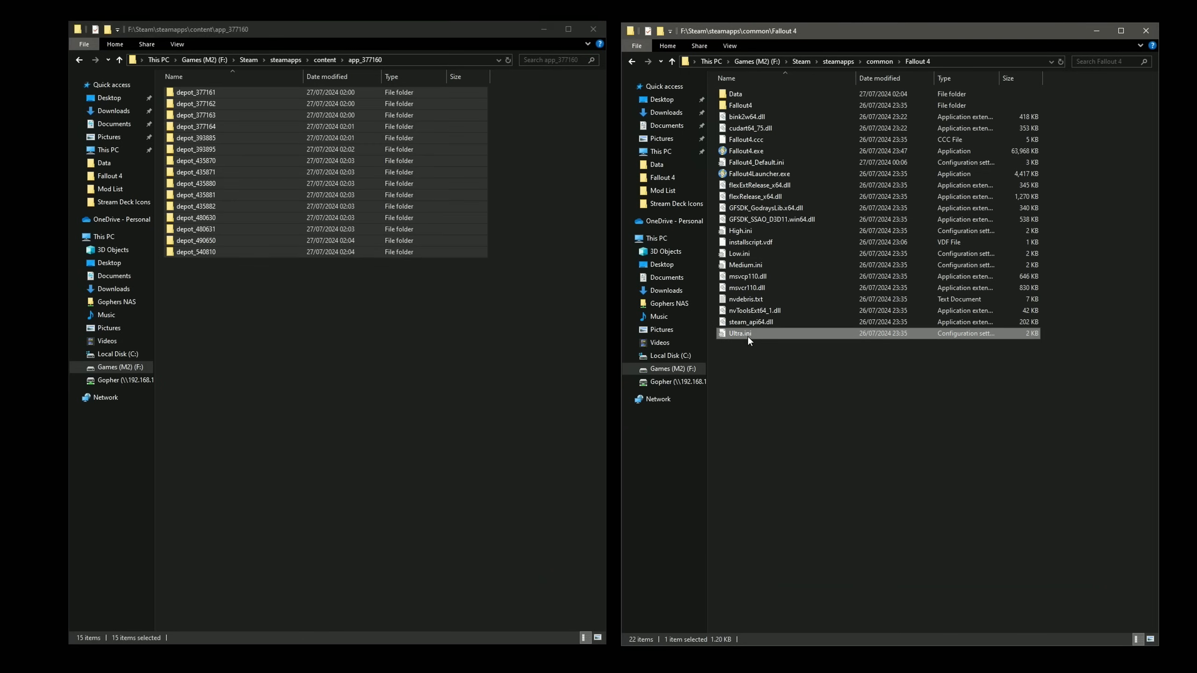
right_click(748, 336)
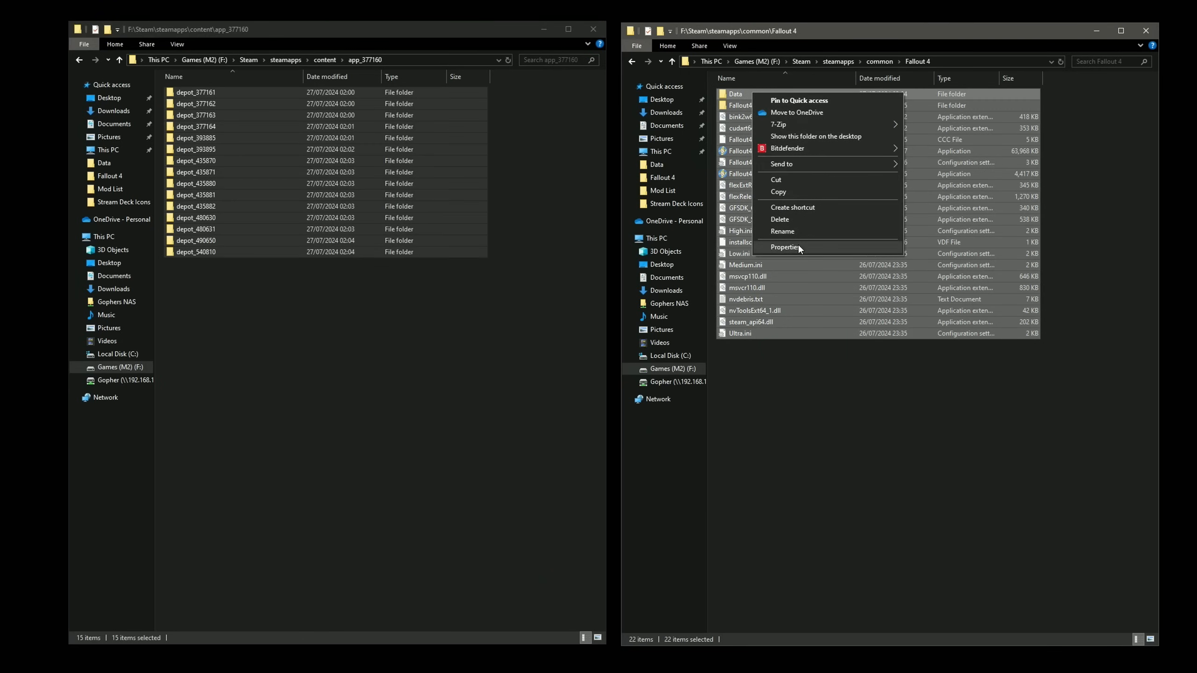
left_click(783, 246)
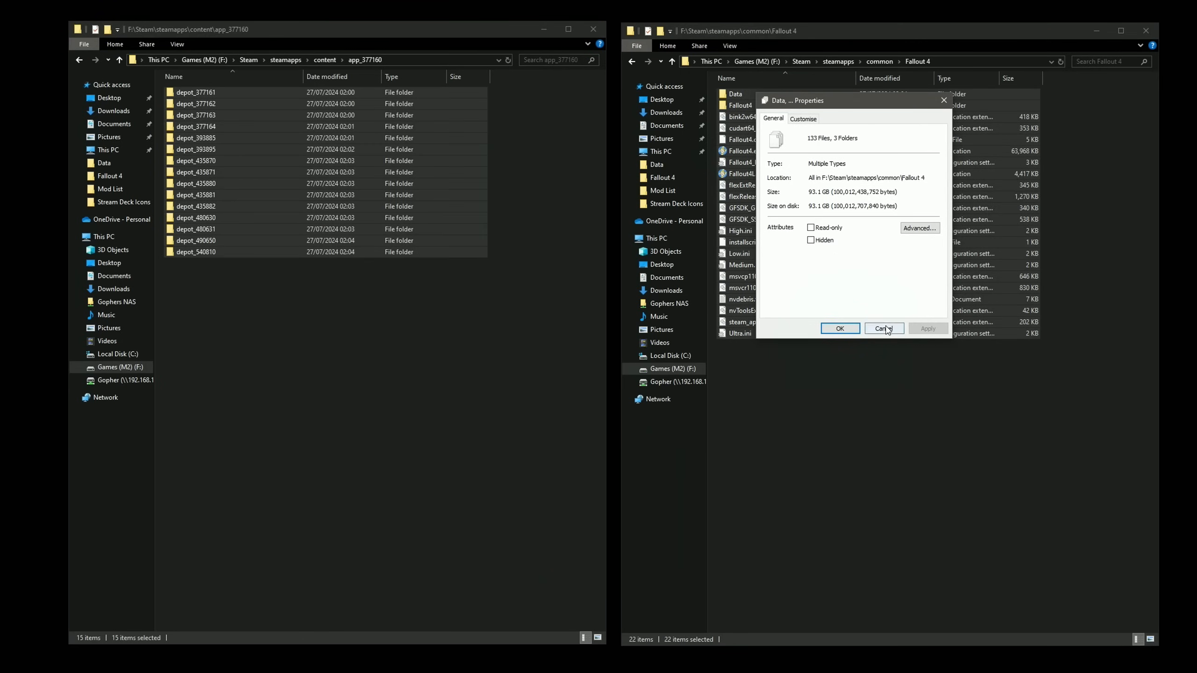
left_click(883, 328)
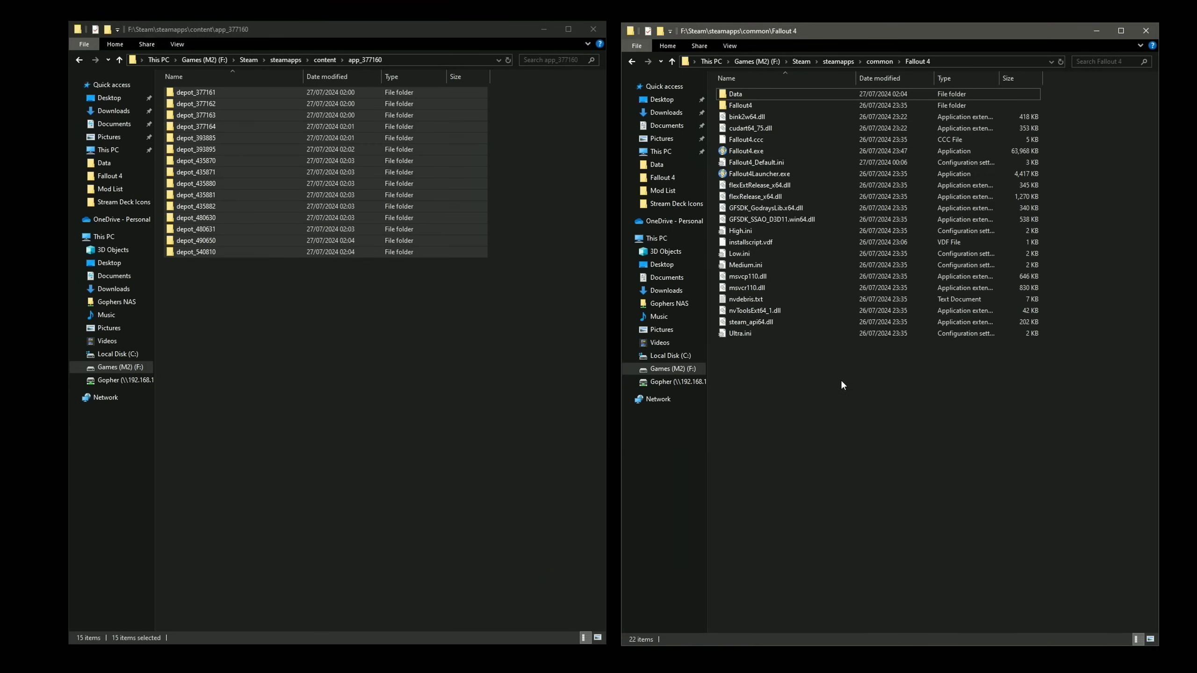
mouse_move(862, 386)
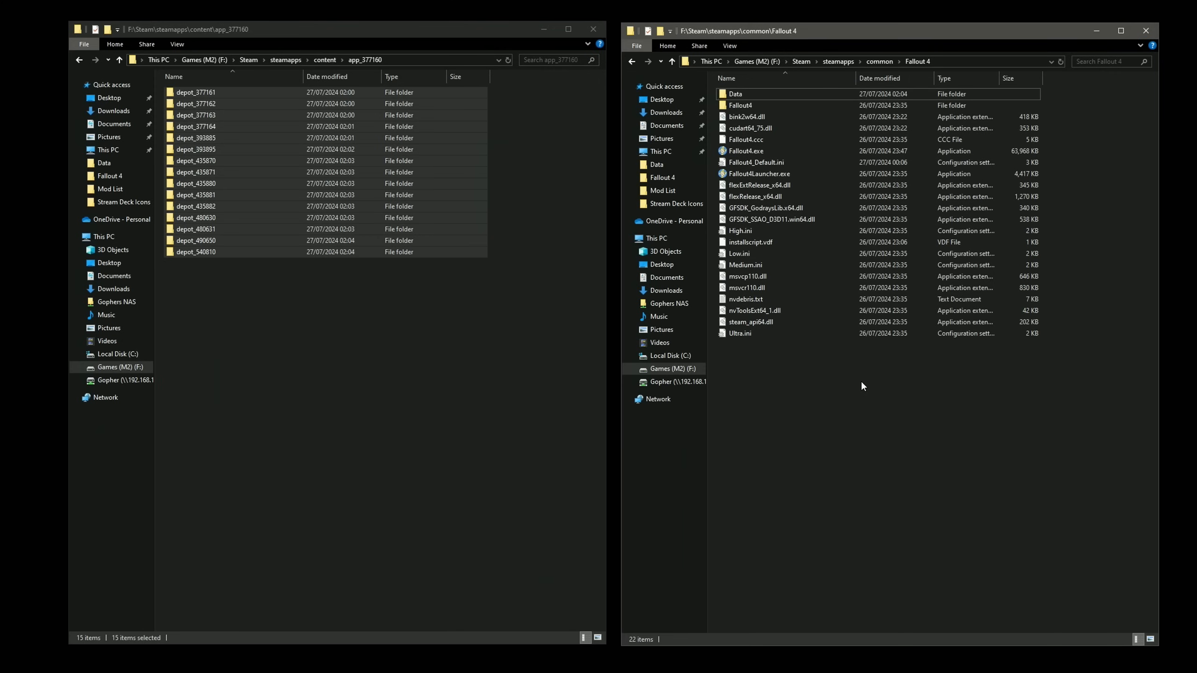
mouse_move(868, 398)
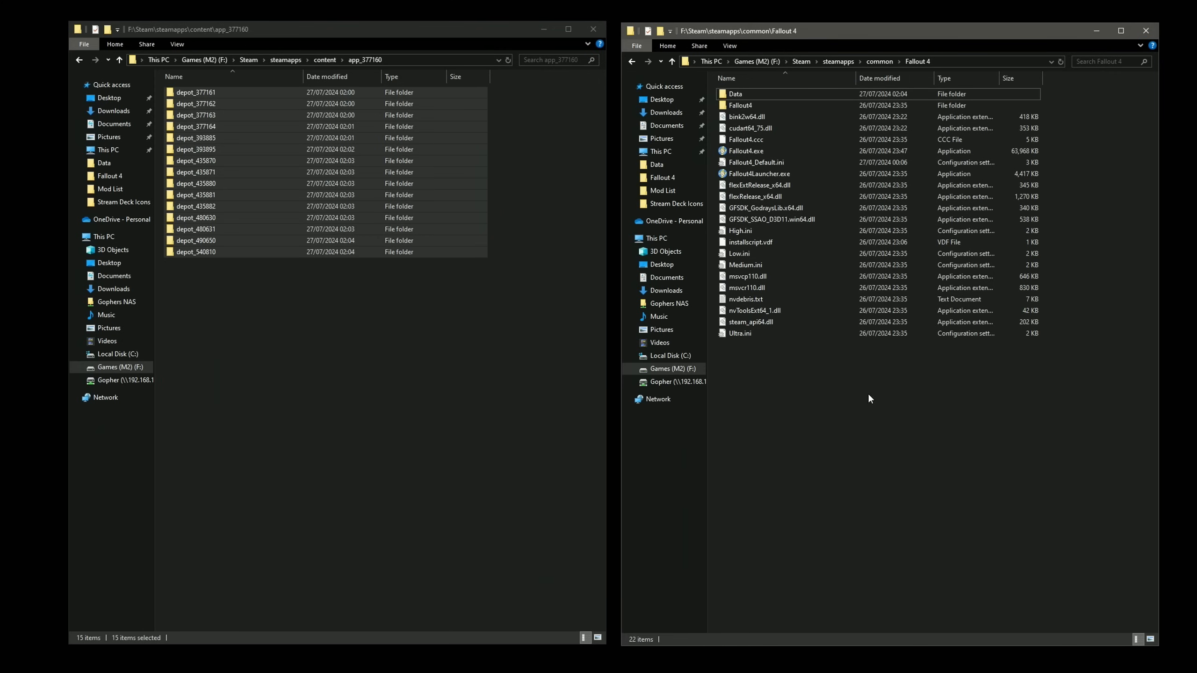
mouse_move(594, 29)
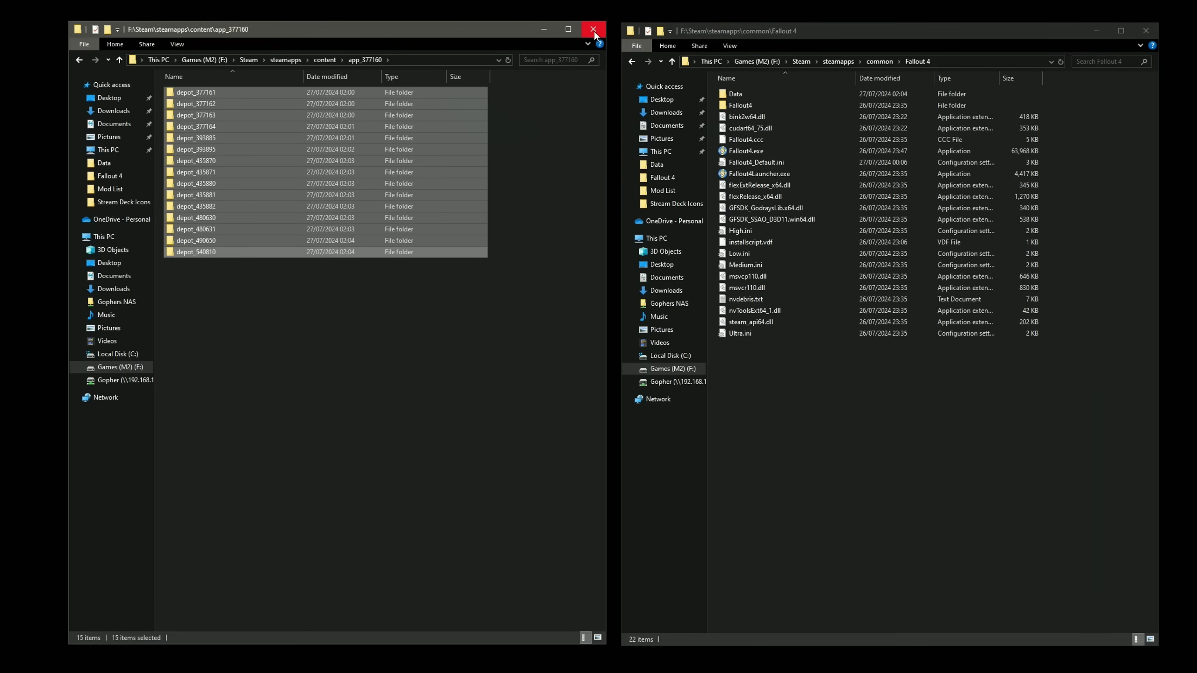
mouse_move(351, 36)
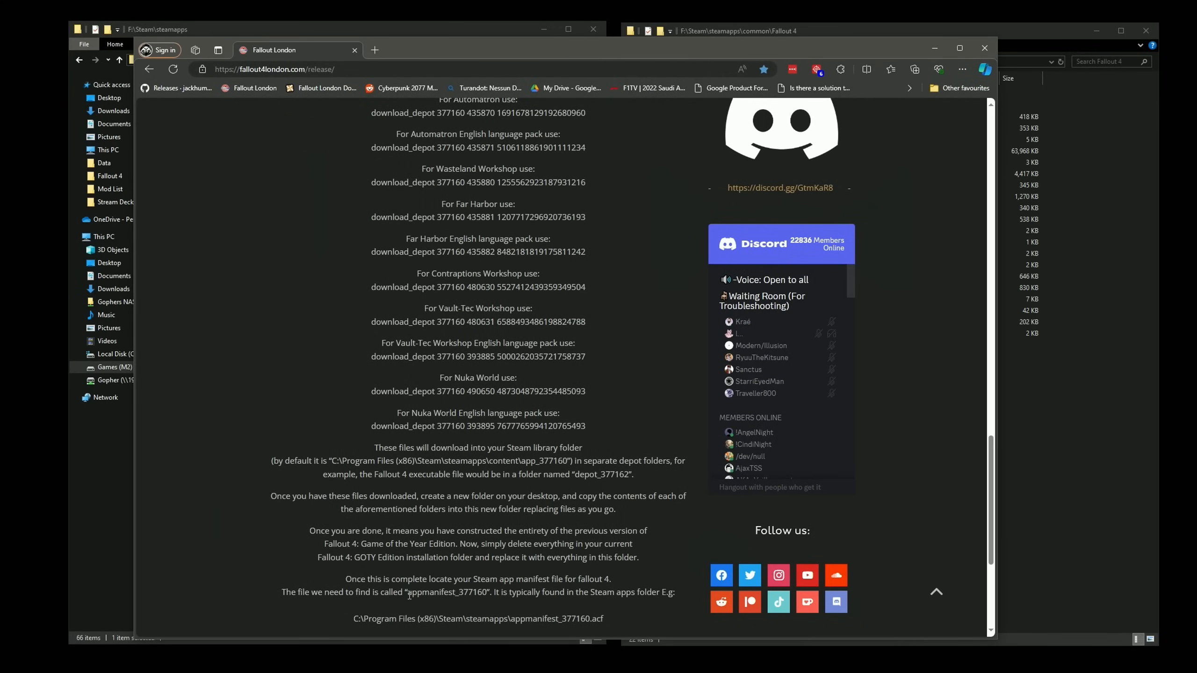
- Copy the manifest name appmanifest_377160 from the Fallout London release page
double_click(432, 592)
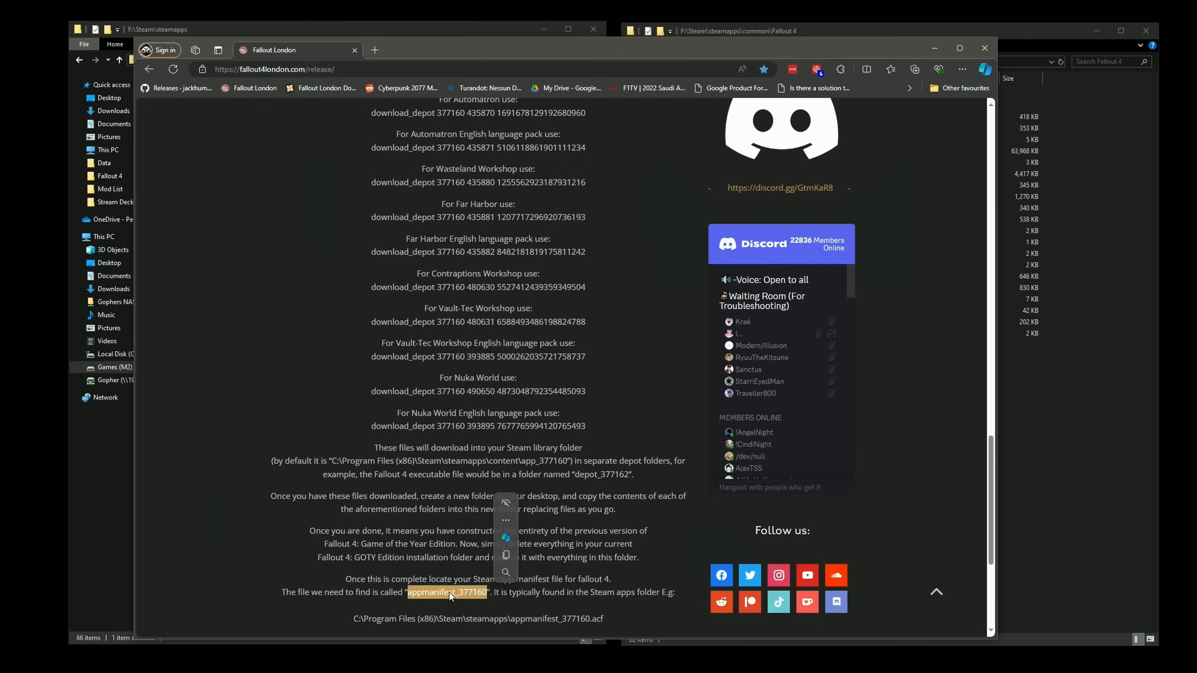
right_click(449, 592)
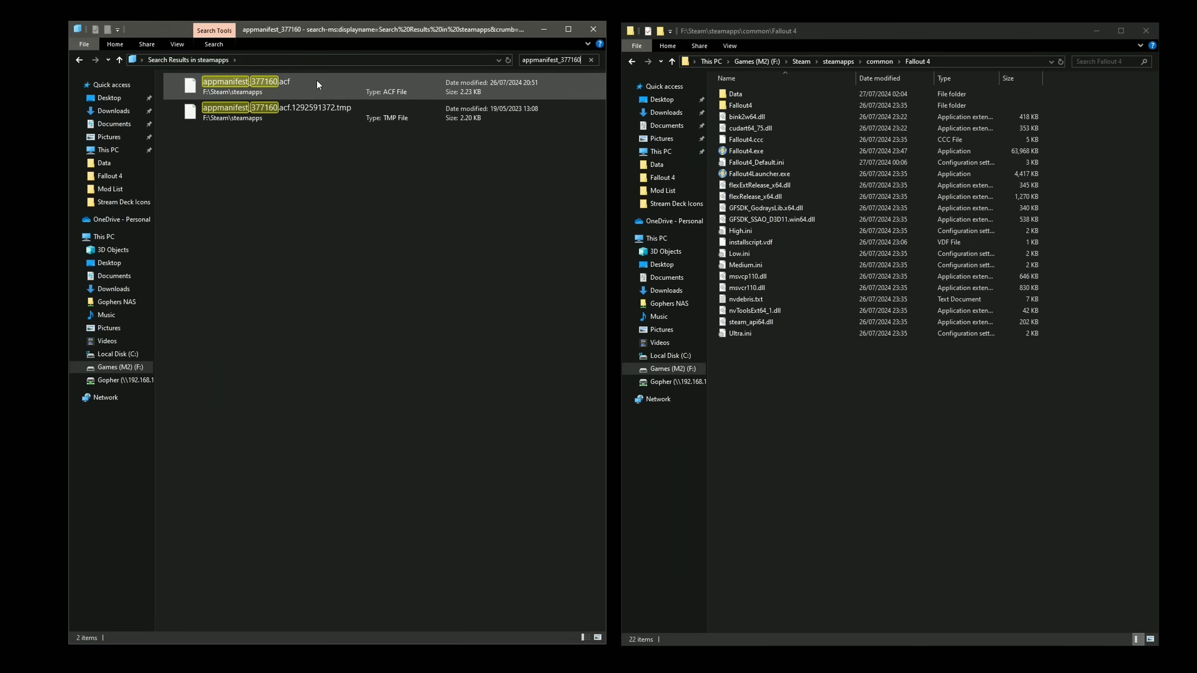
- Mark appmanifest_377160.acf in steamapps as read-only via its Properties
left_click(244, 84)
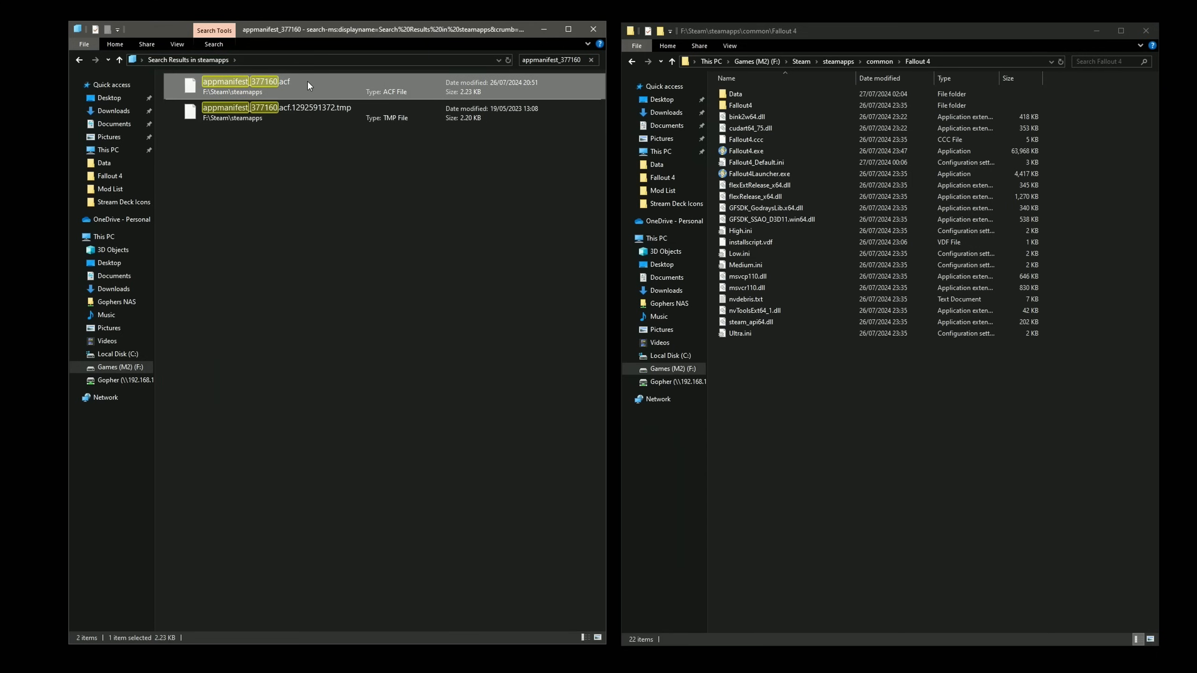
mouse_move(314, 86)
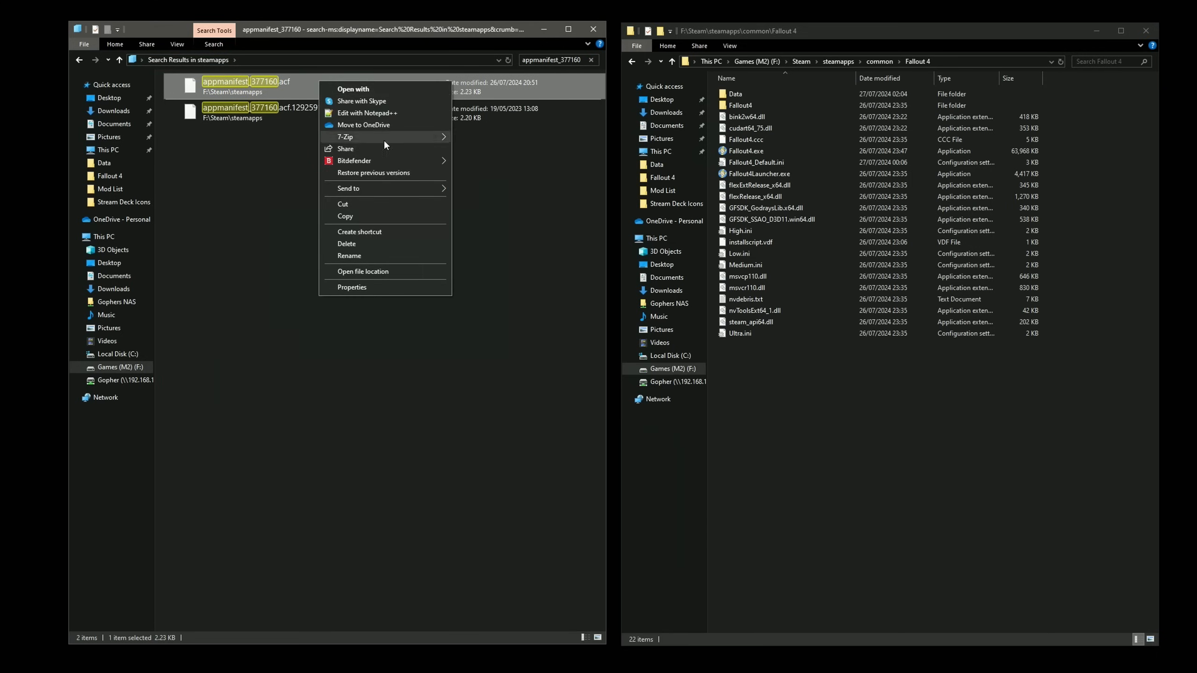
left_click(352, 287)
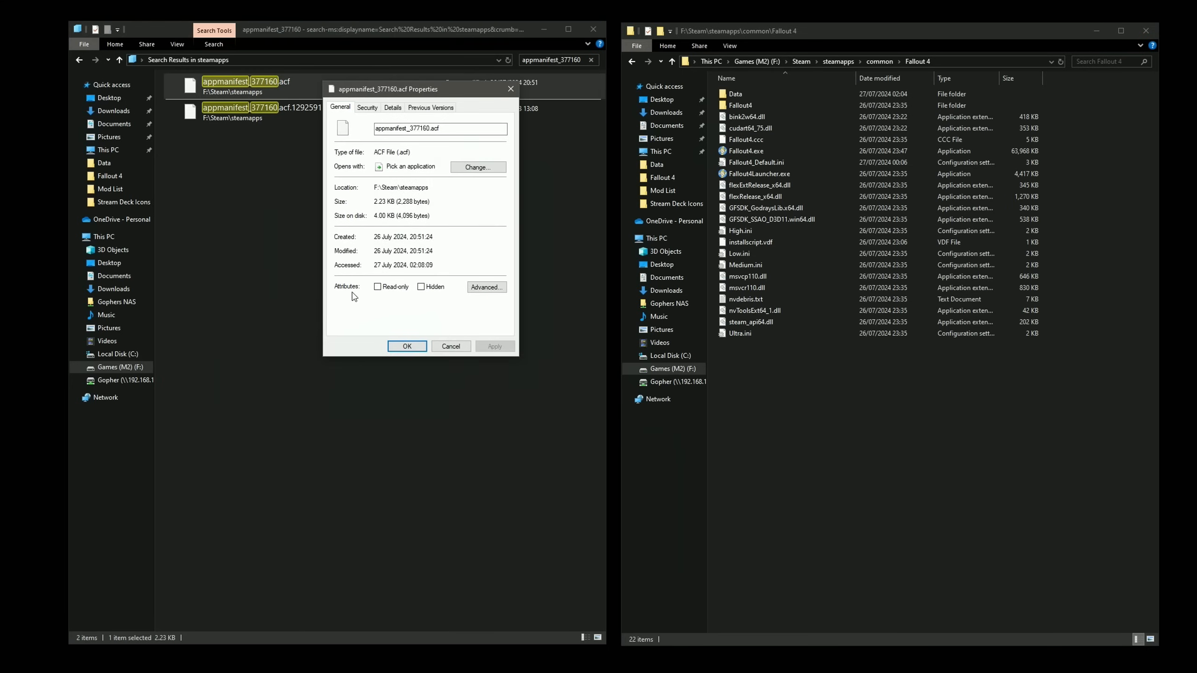
left_click(376, 287)
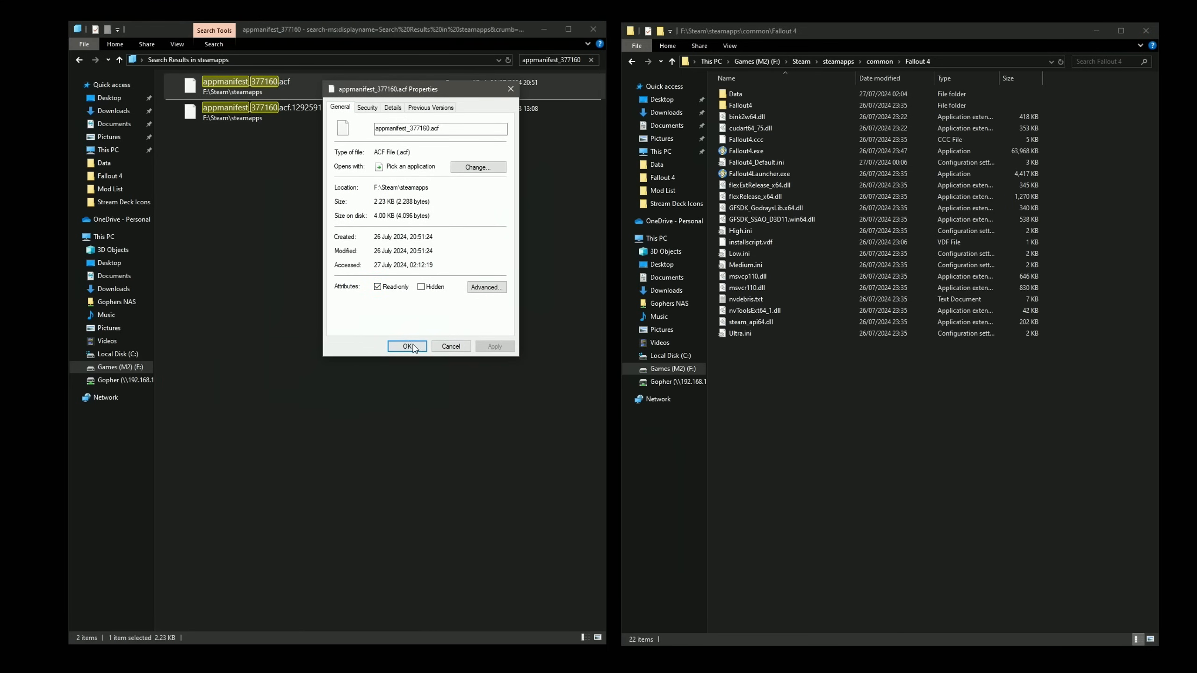
left_click(407, 346)
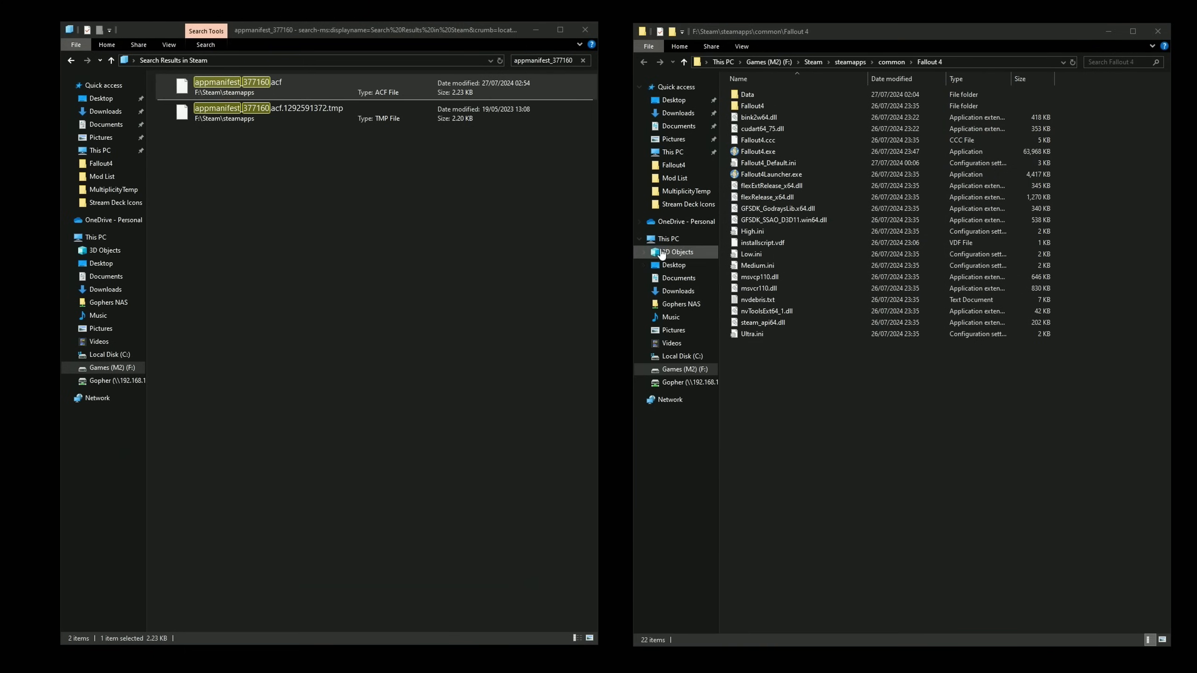
left_click(759, 151)
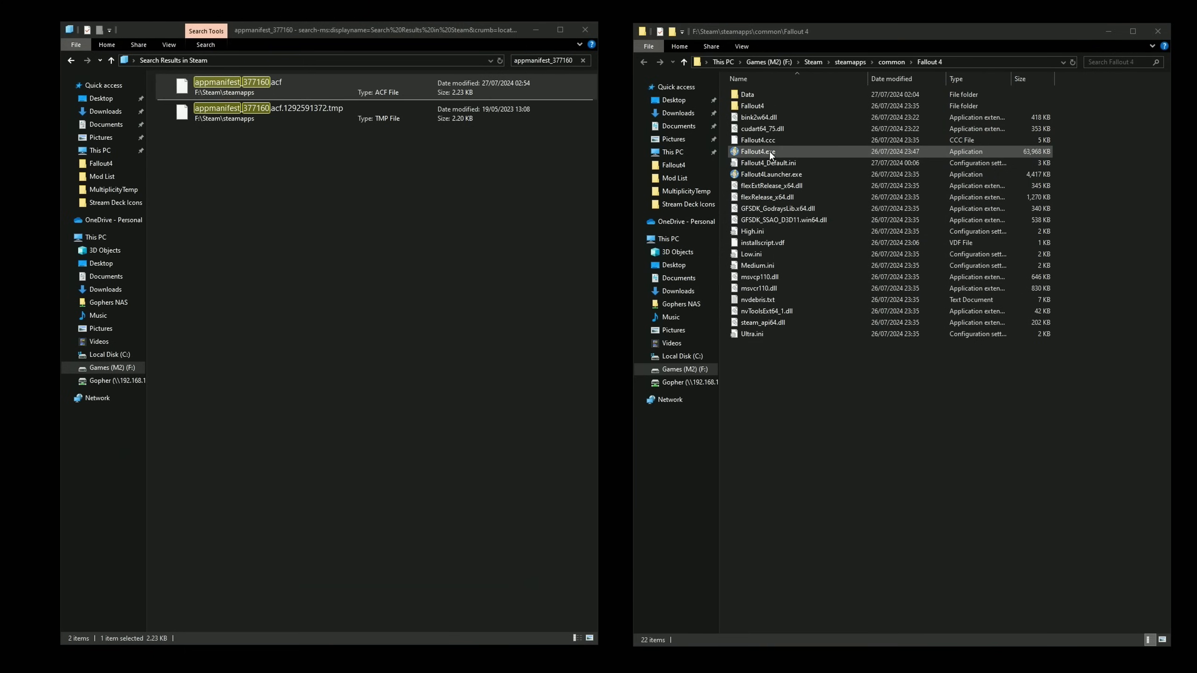
left_click(805, 173)
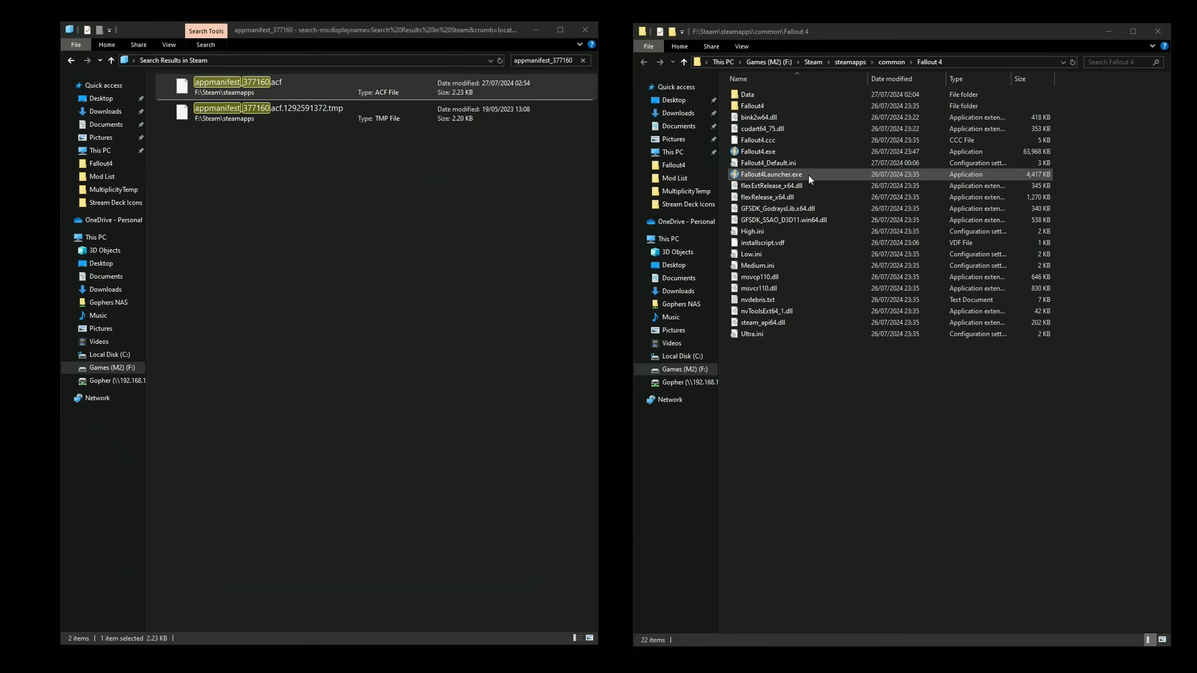
left_click(758, 152)
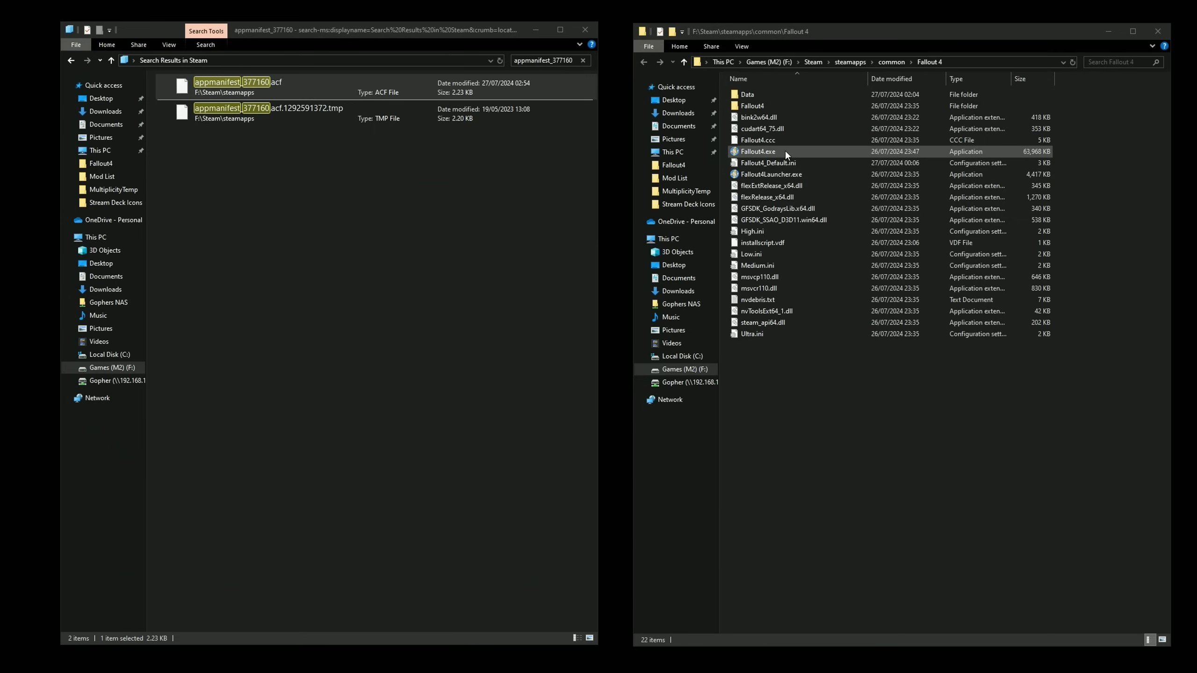
left_click(897, 433)
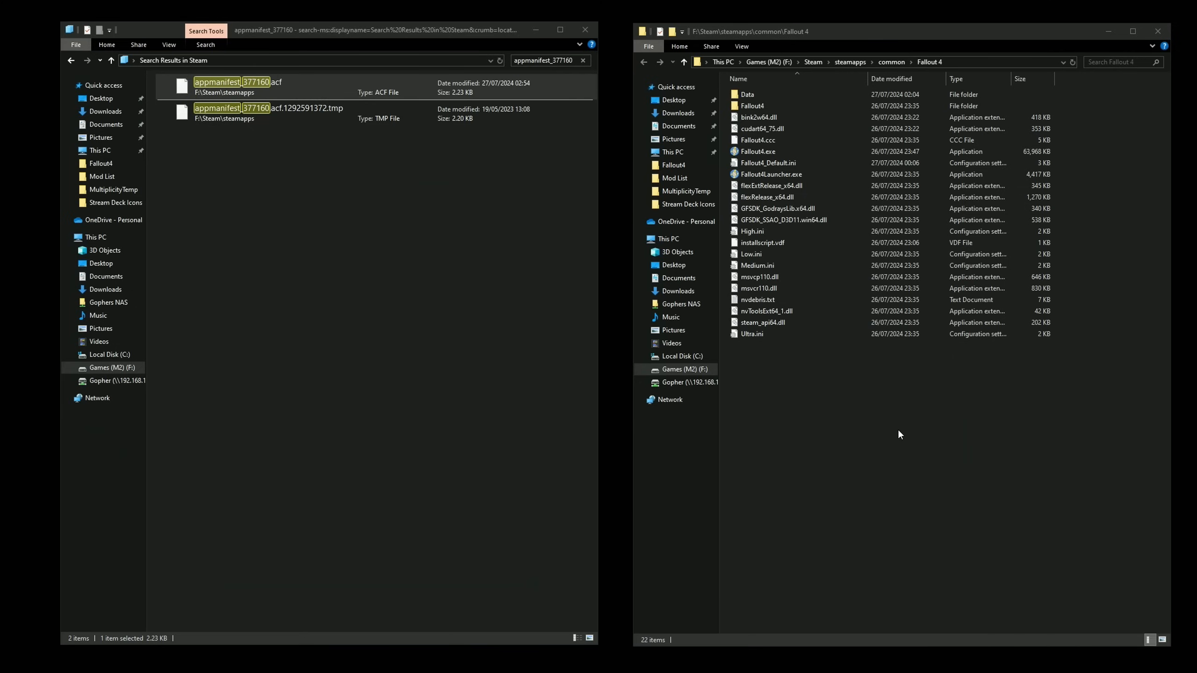
mouse_move(929, 449)
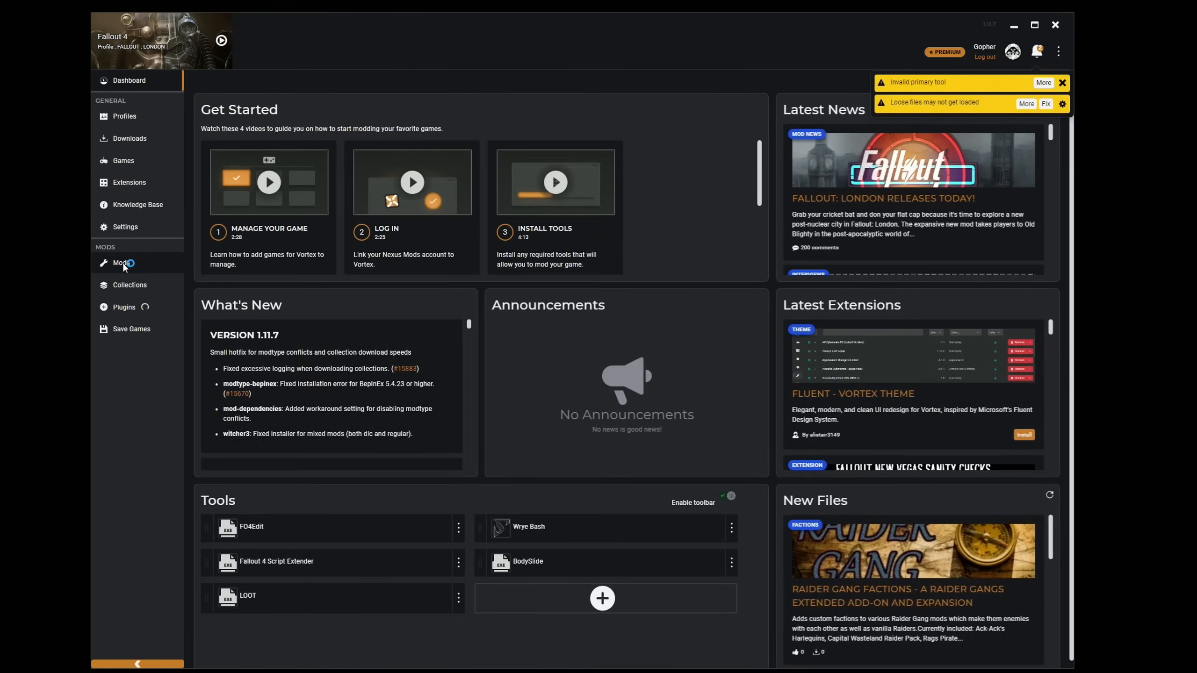
- Set the Fallout 4 Script Extender (F4SE) mod to version 0.6.23 in Vortex Mods
left_click(121, 263)
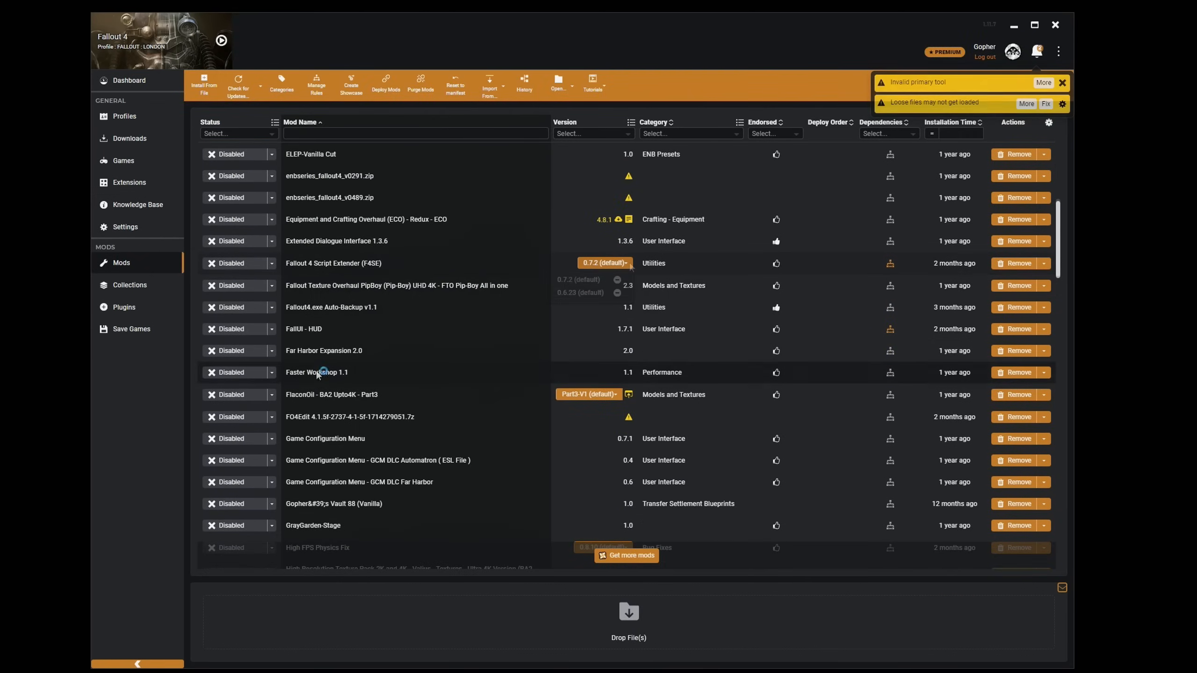
left_click(605, 263)
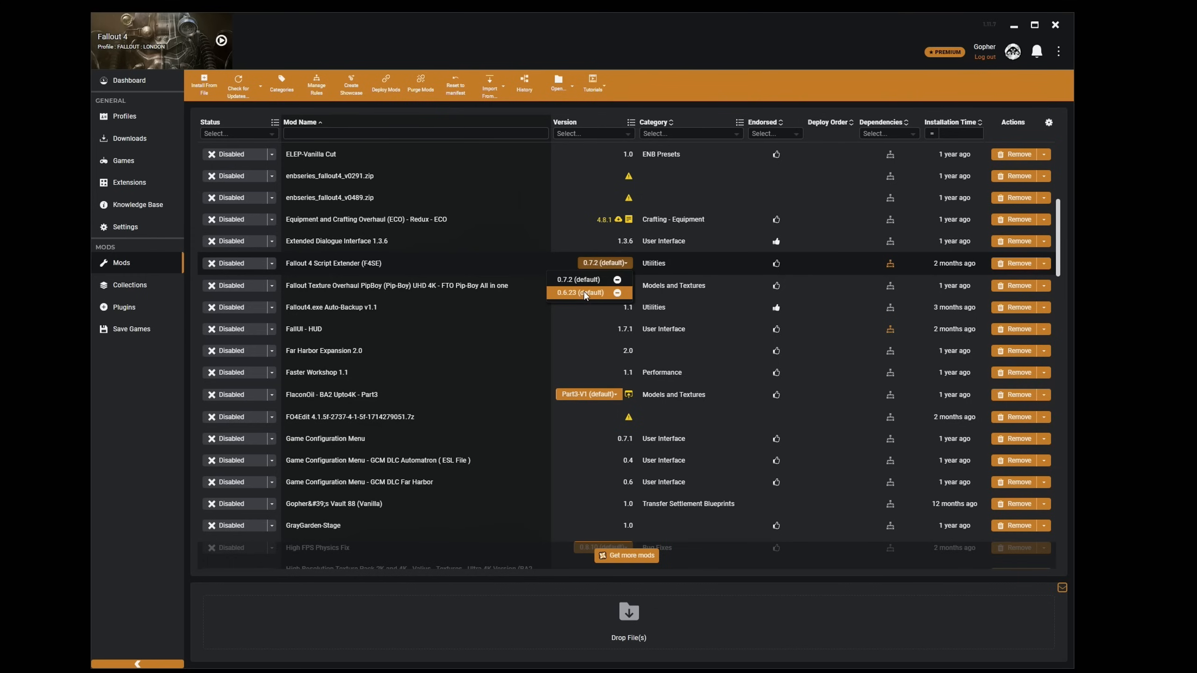
mouse_move(595, 298)
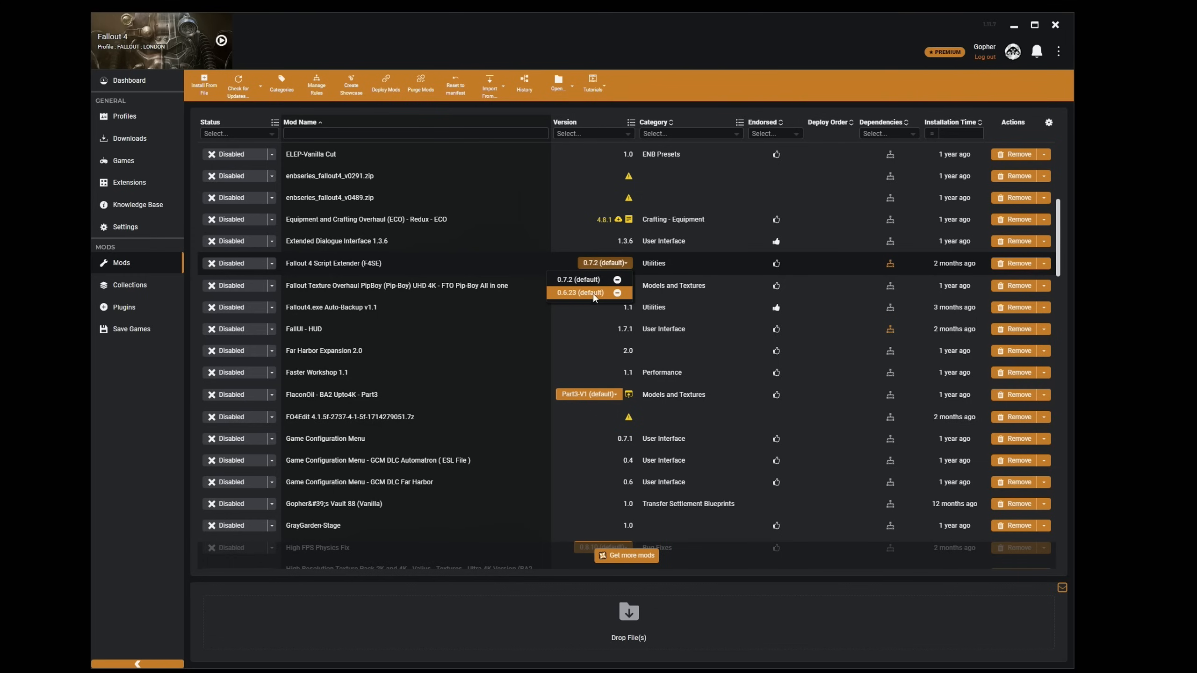
left_click(580, 293)
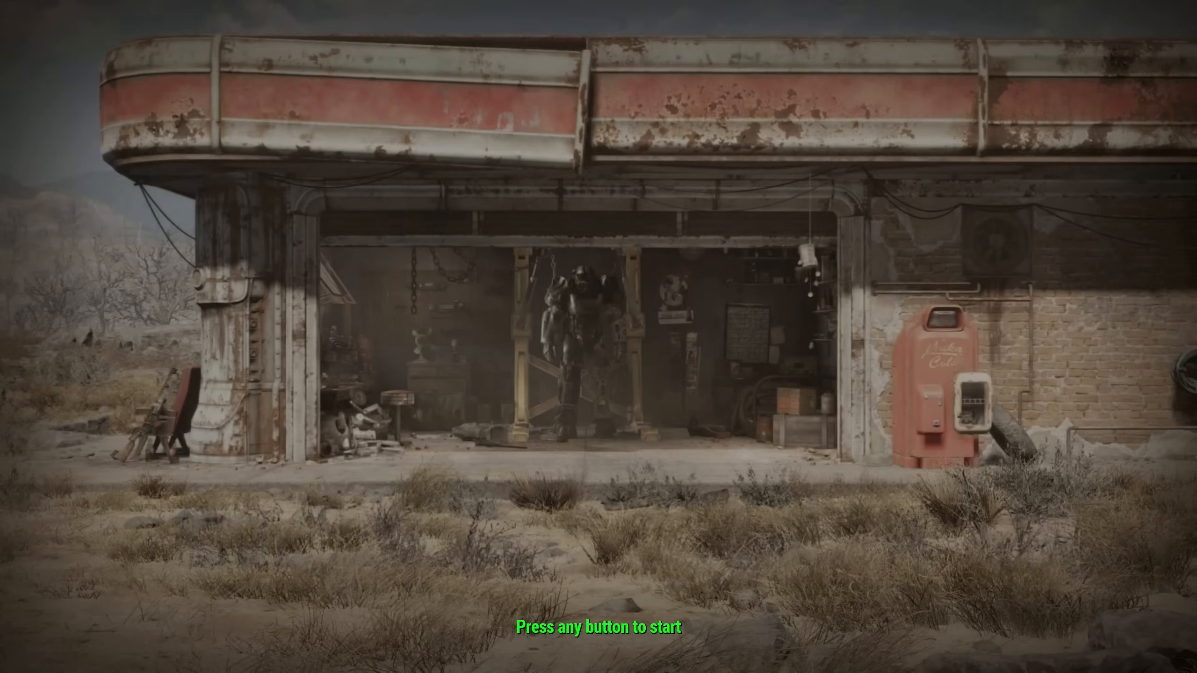
- Advance past the Fallout 4 title screen
key("enter")
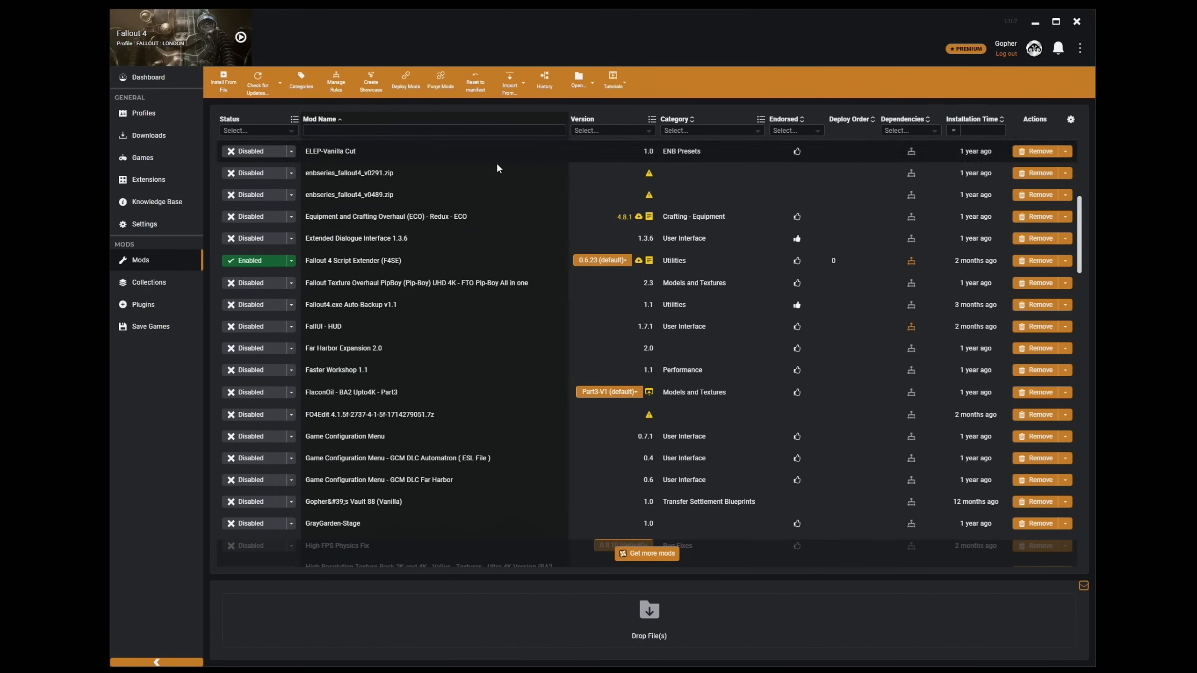
- Enable the F4SE mod at version 0.6.23 and launch the game through it
left_click(258, 259)
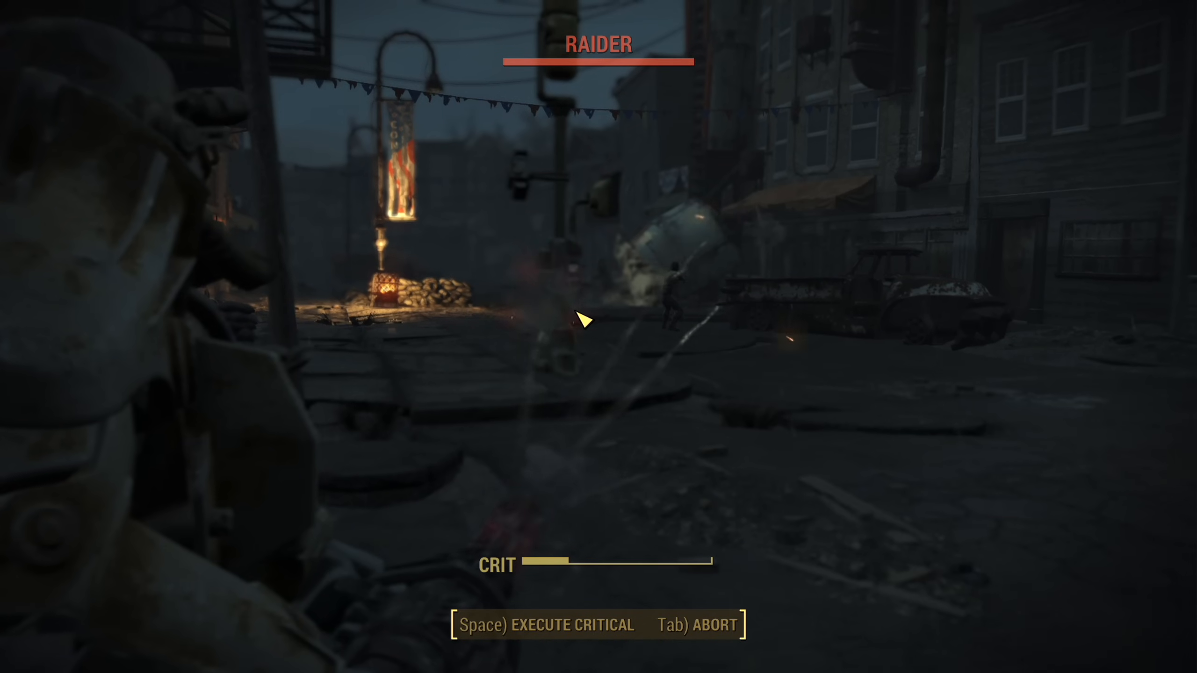
- Execute a VATS critical shot on the raider during night-time street combat
key("space")
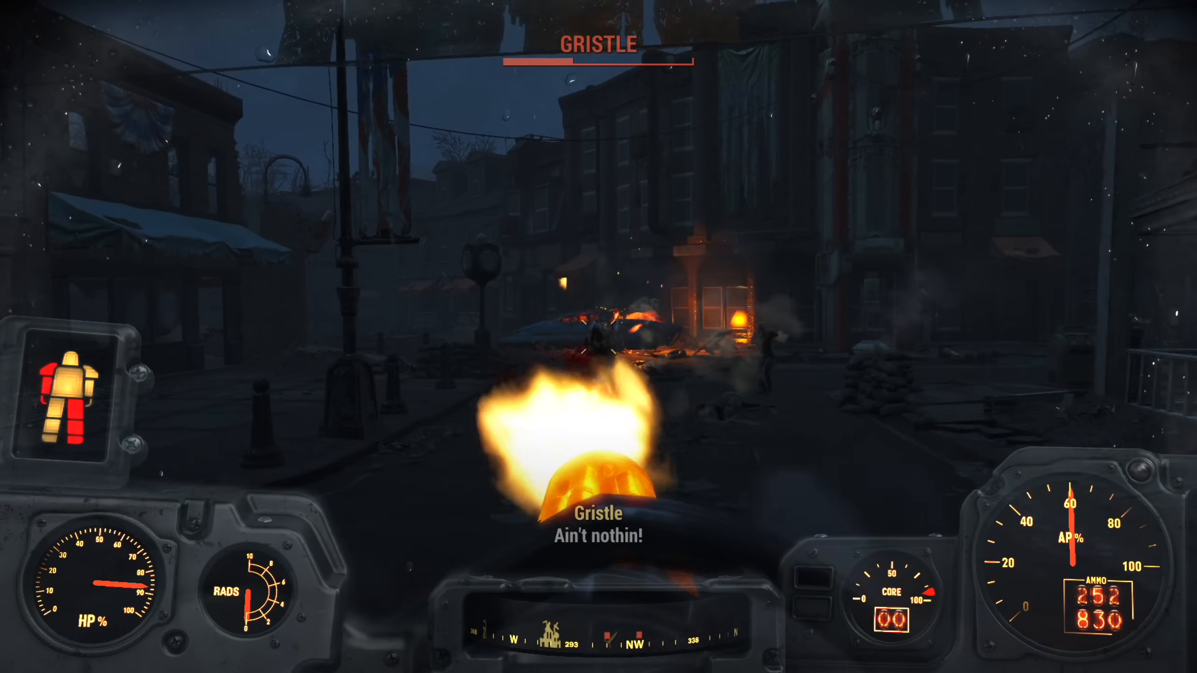